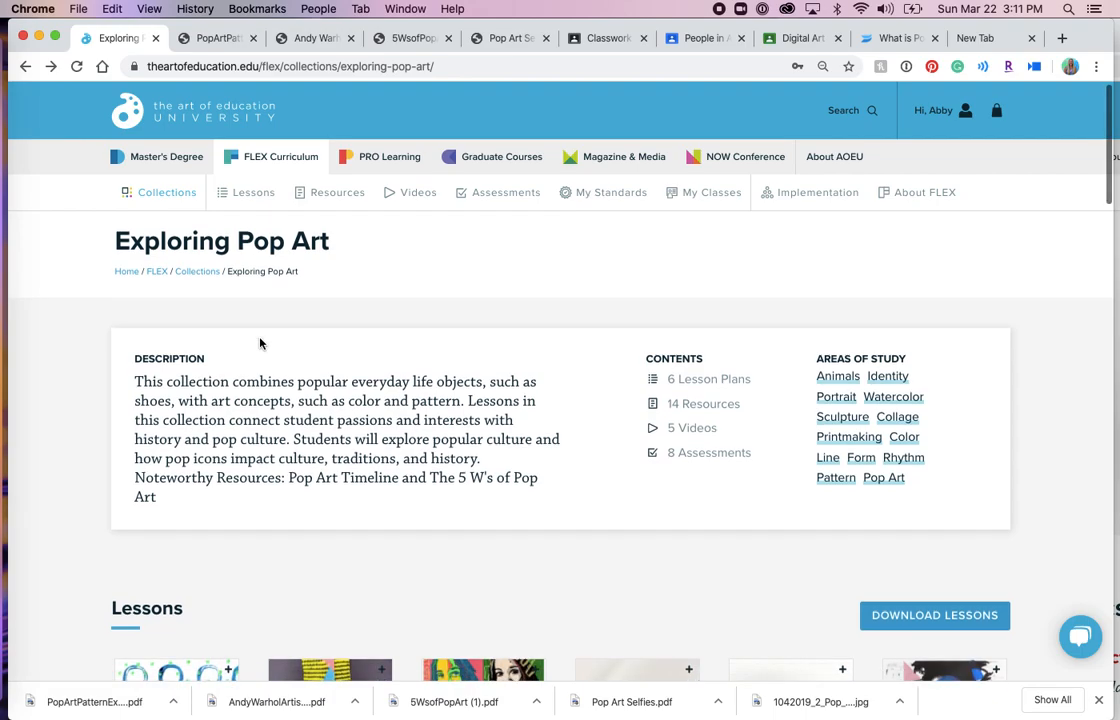
Step: Scroll through the Exploring Pop Art collection and open the Pop Art Selfies lesson plan
scroll(down, 3)
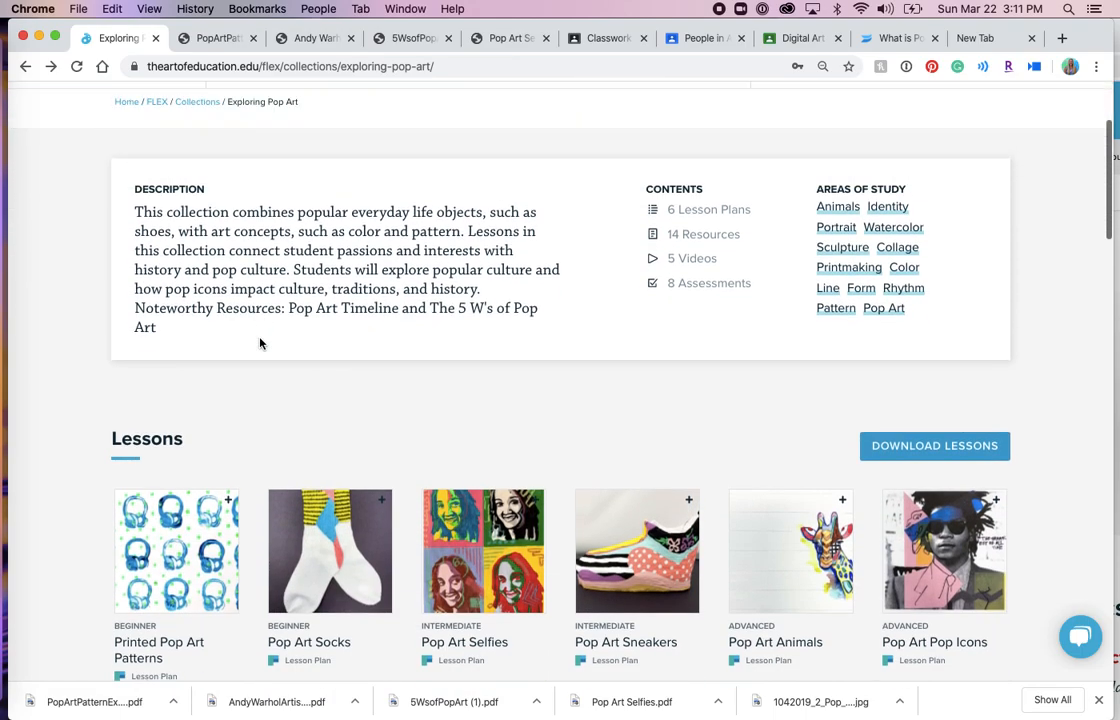
scroll(down, 3)
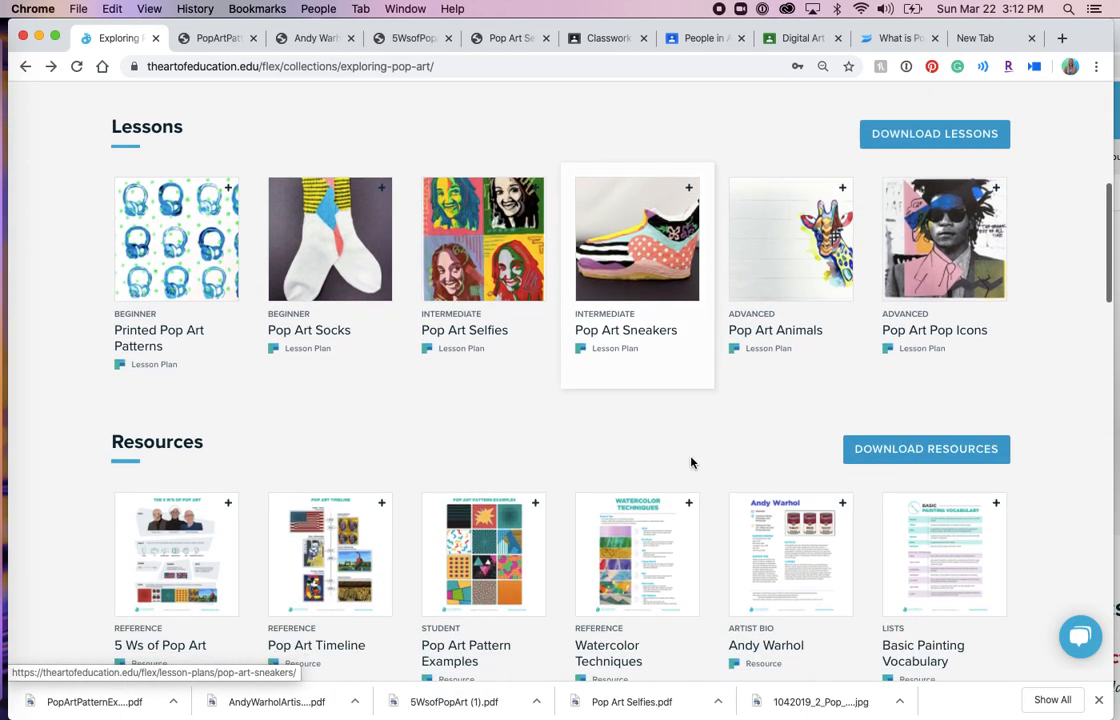
scroll(down, 3)
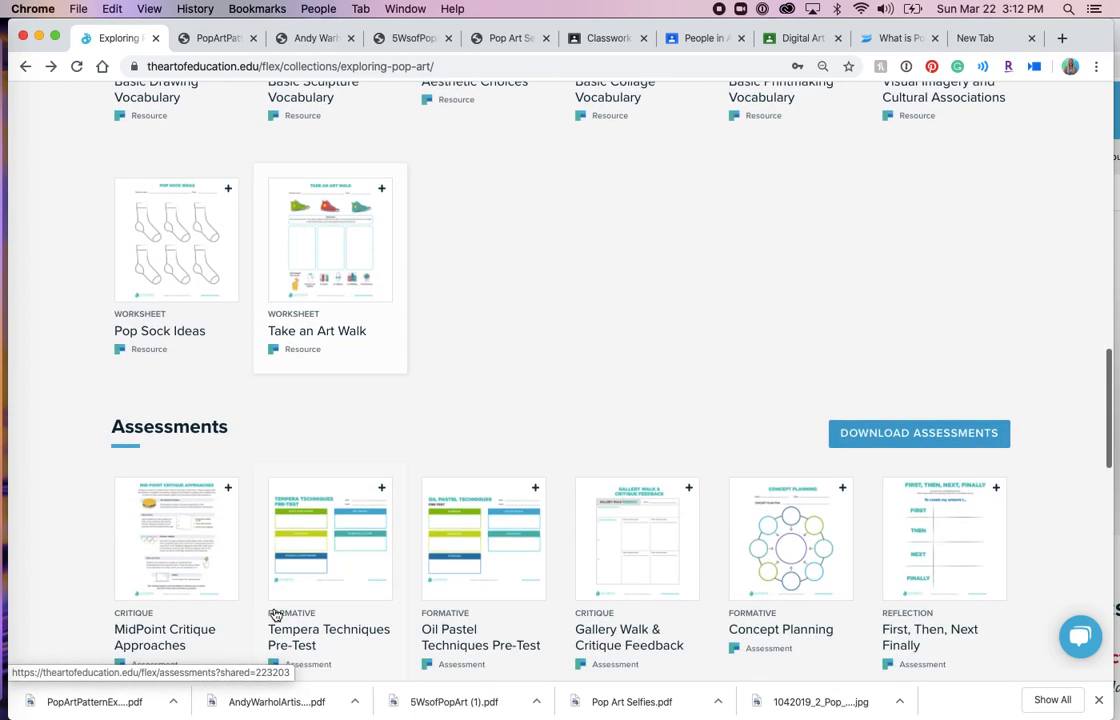
scroll(down, 3)
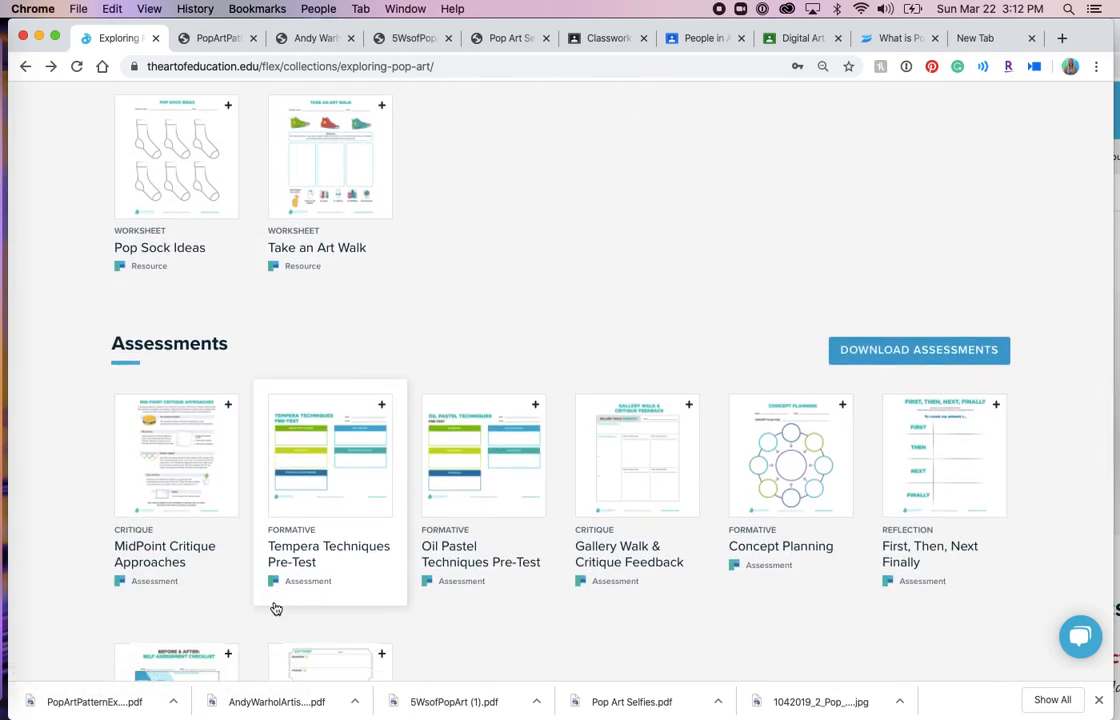
mouse_move(621, 387)
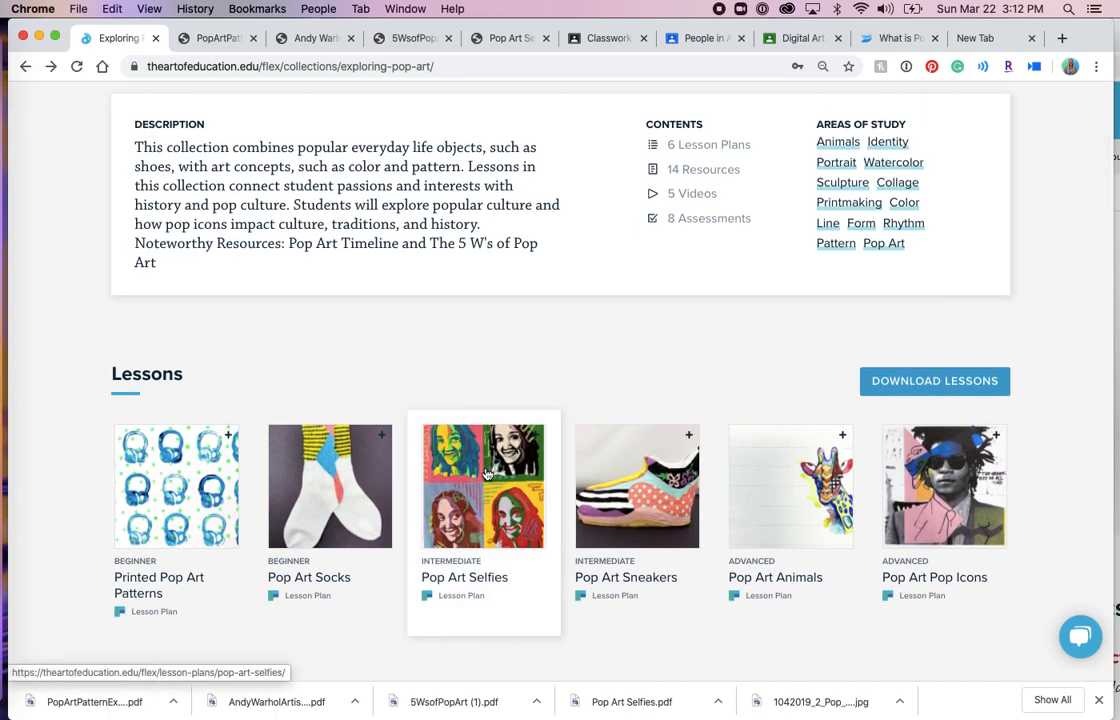
click(483, 486)
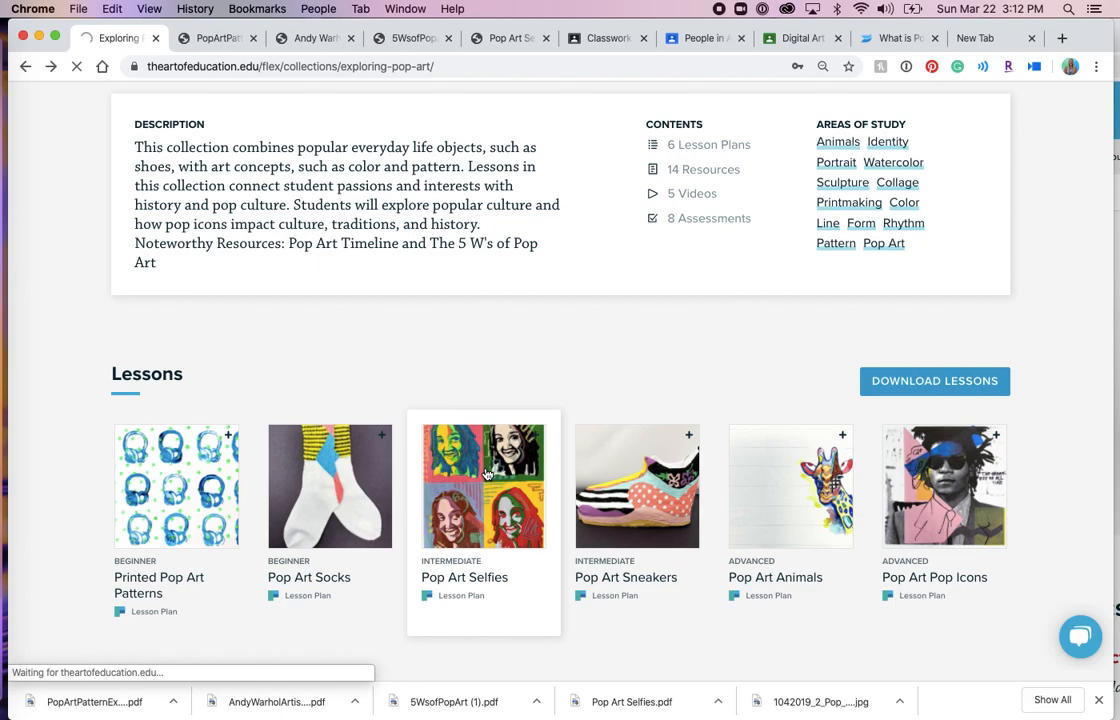
Step: Read through the Pop Art Selfies lesson's description, standards and steps, then return to the top
click(483, 486)
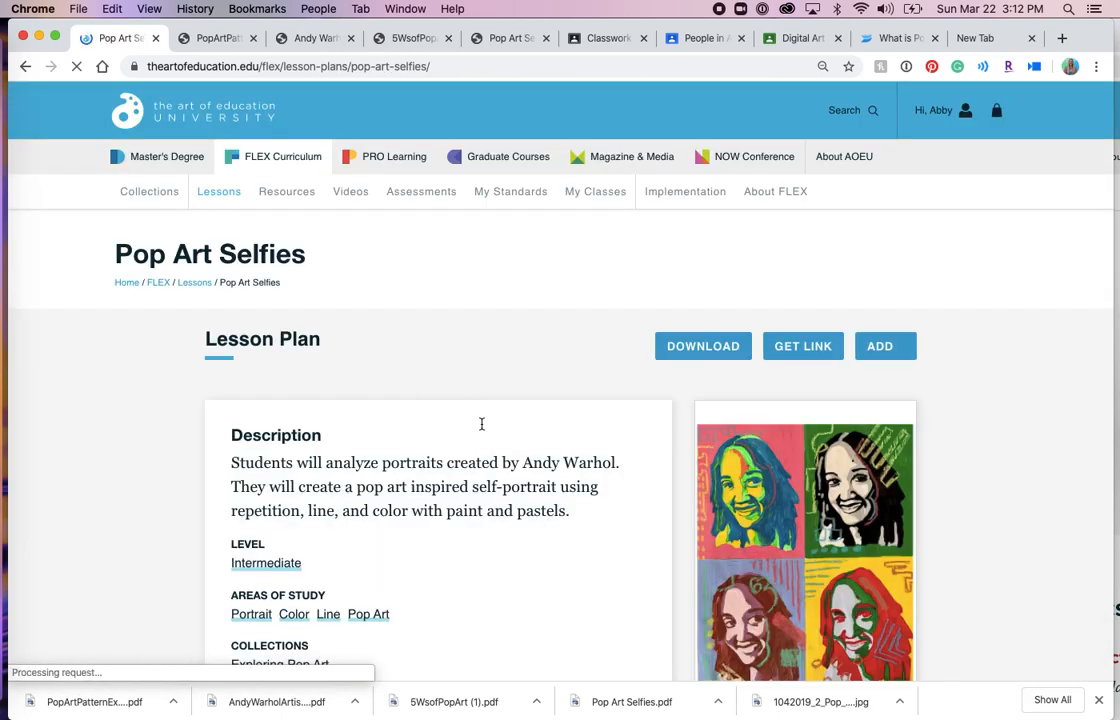
scroll(down, 3)
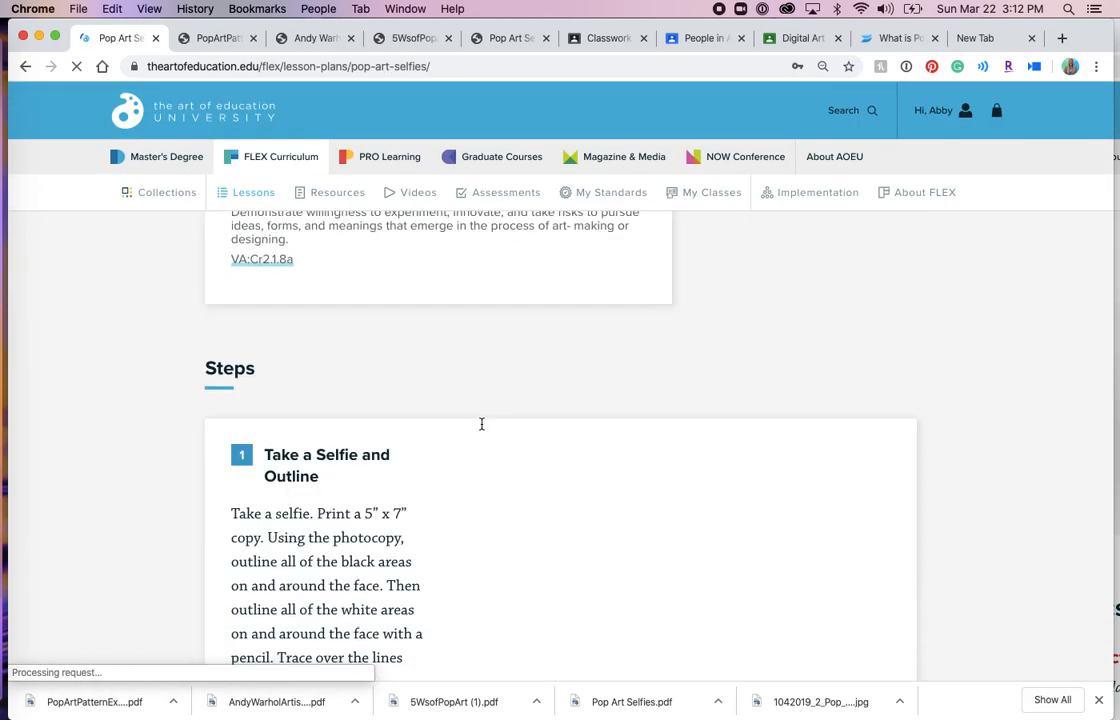
scroll(down, 3)
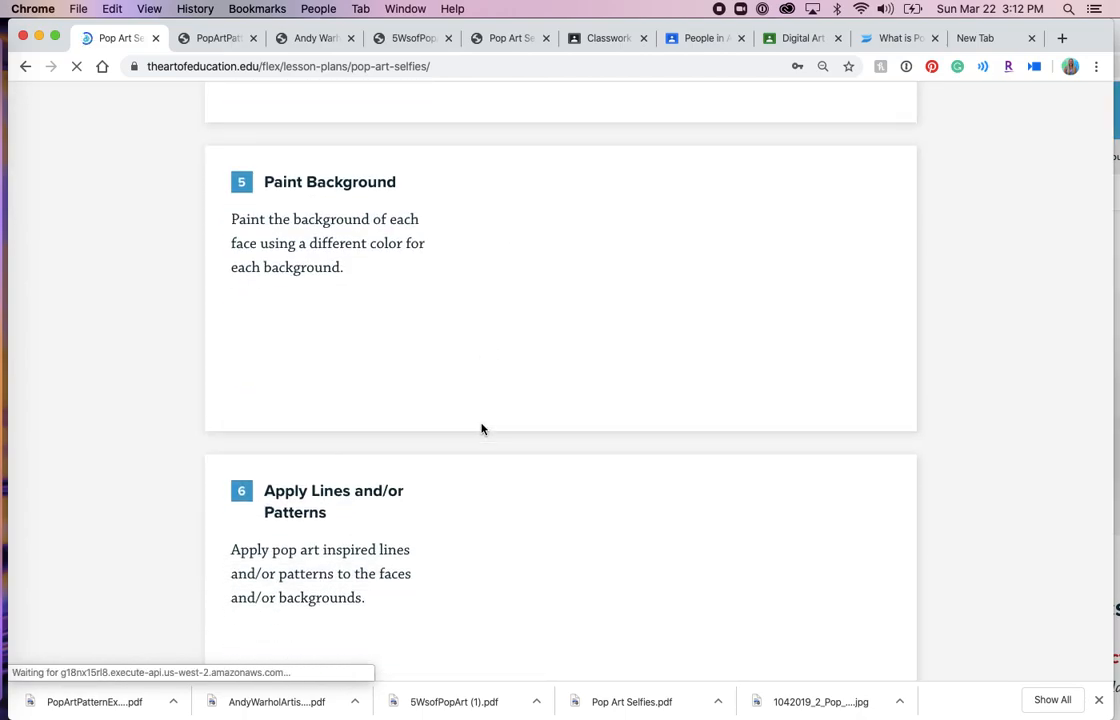
scroll(down, 3)
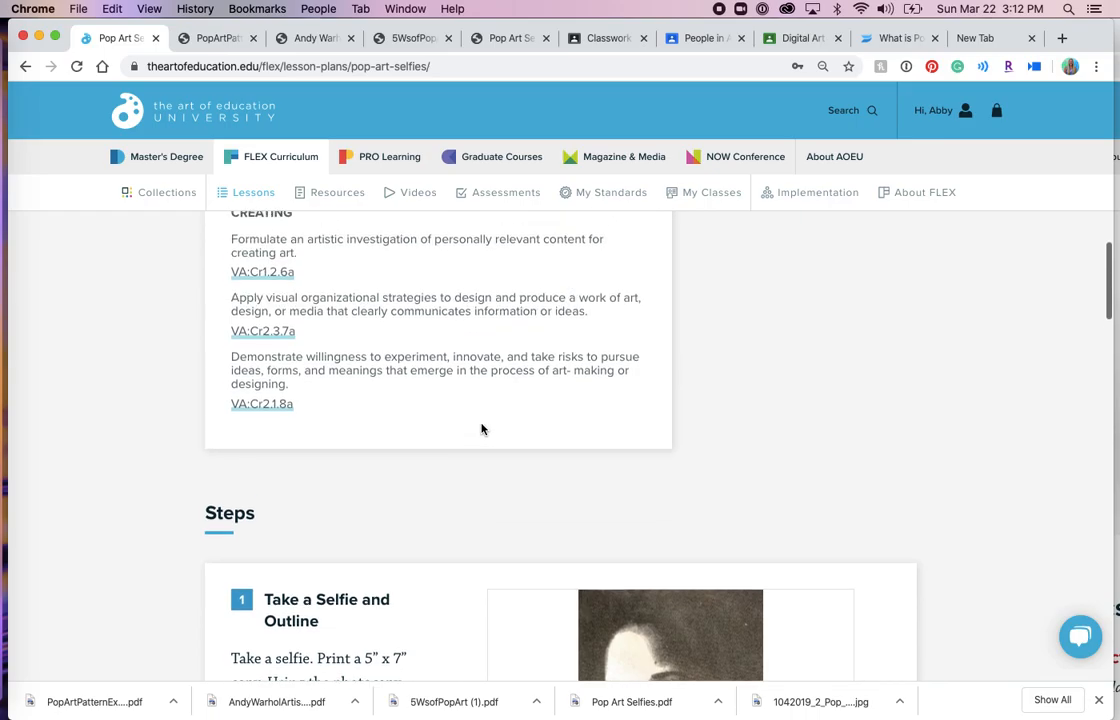
scroll(down, 3)
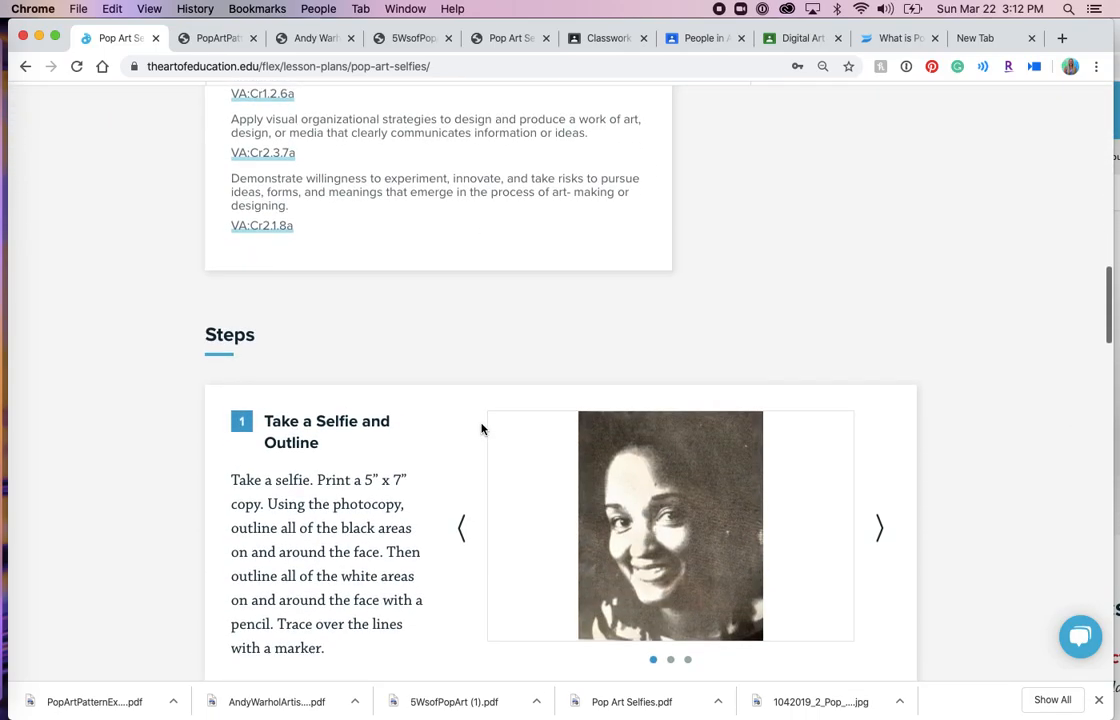
scroll(up, 3)
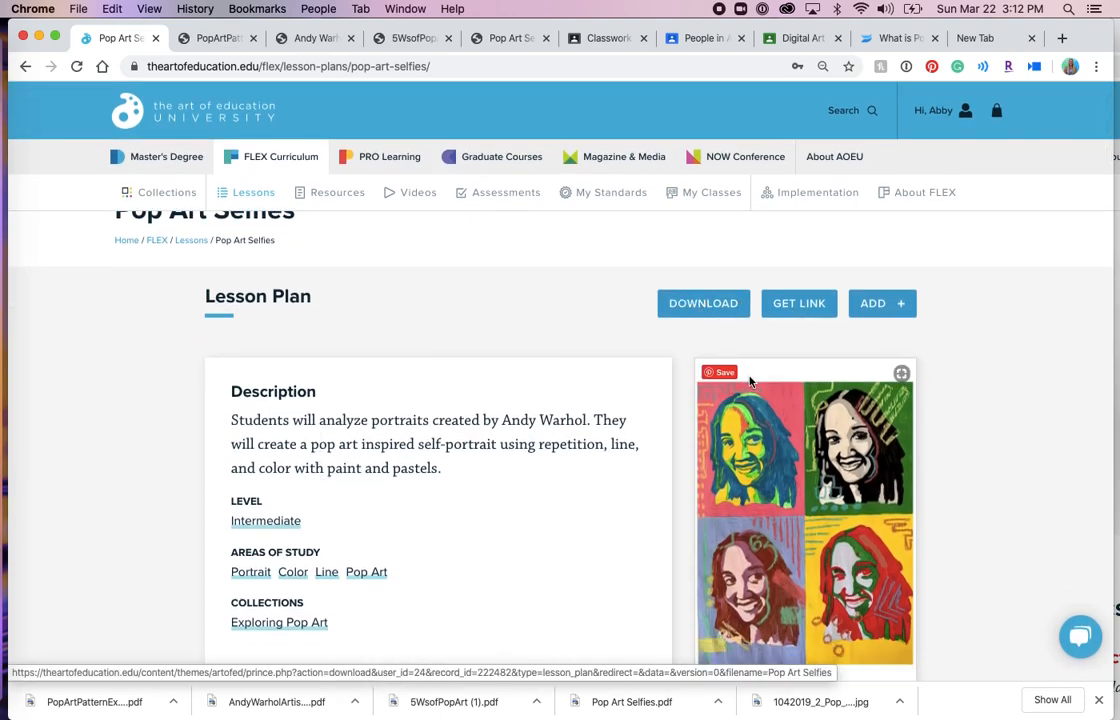
click(215, 38)
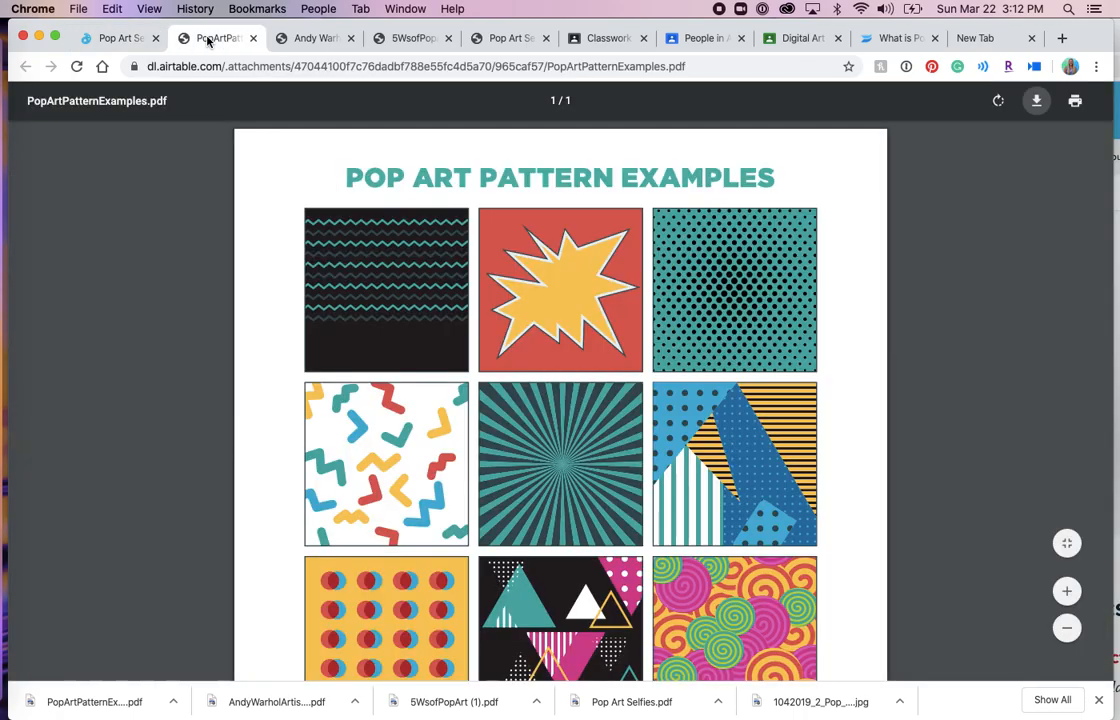
click(505, 38)
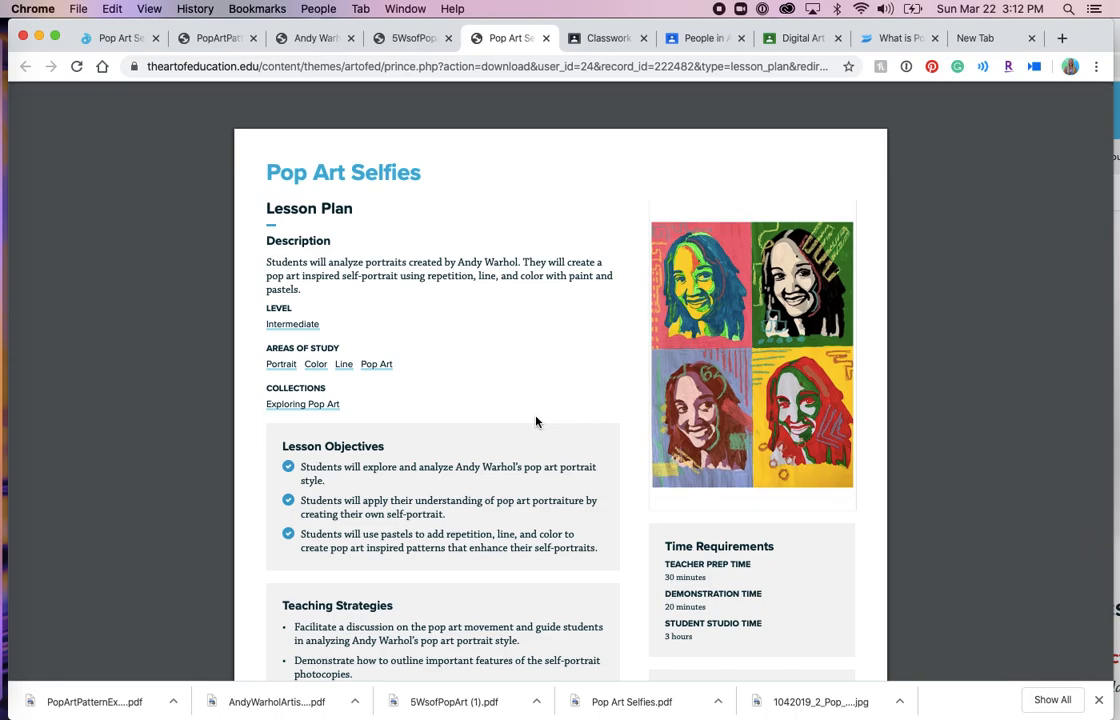
scroll(down, 3)
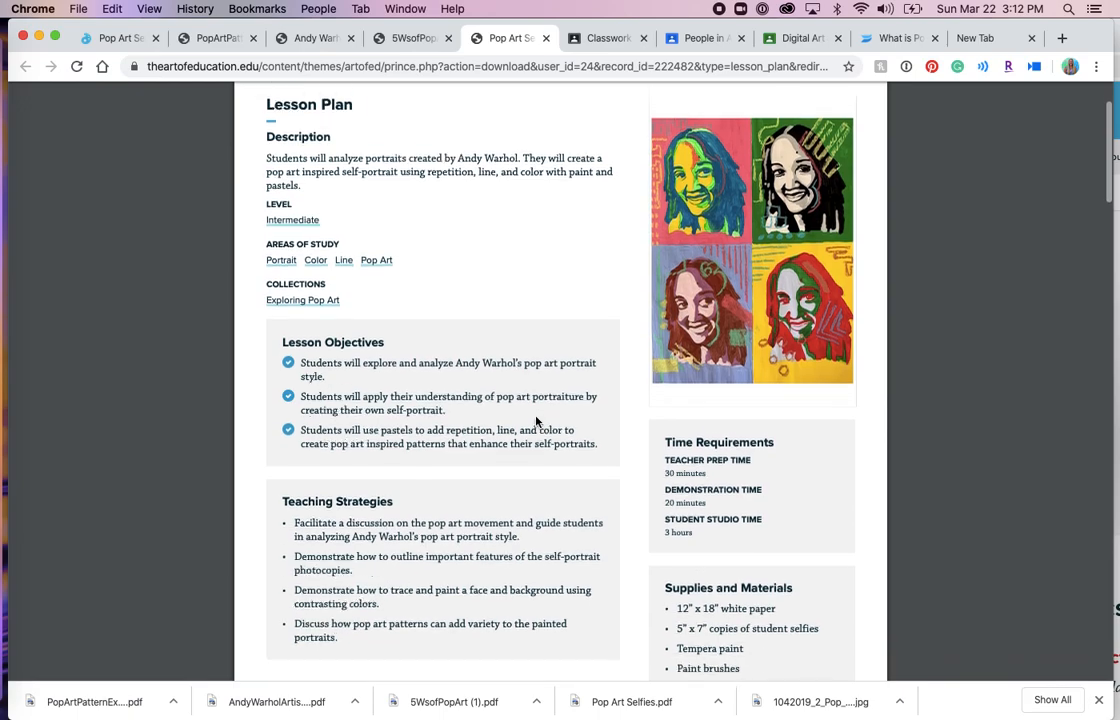
scroll(down, 3)
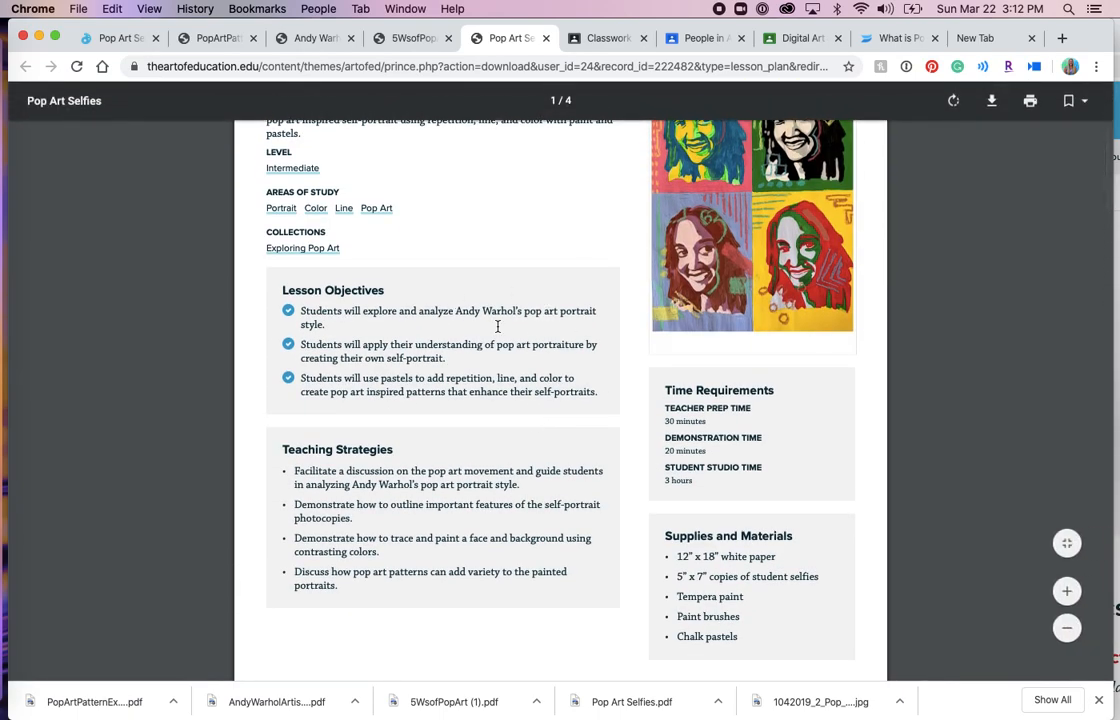
scroll(down, 3)
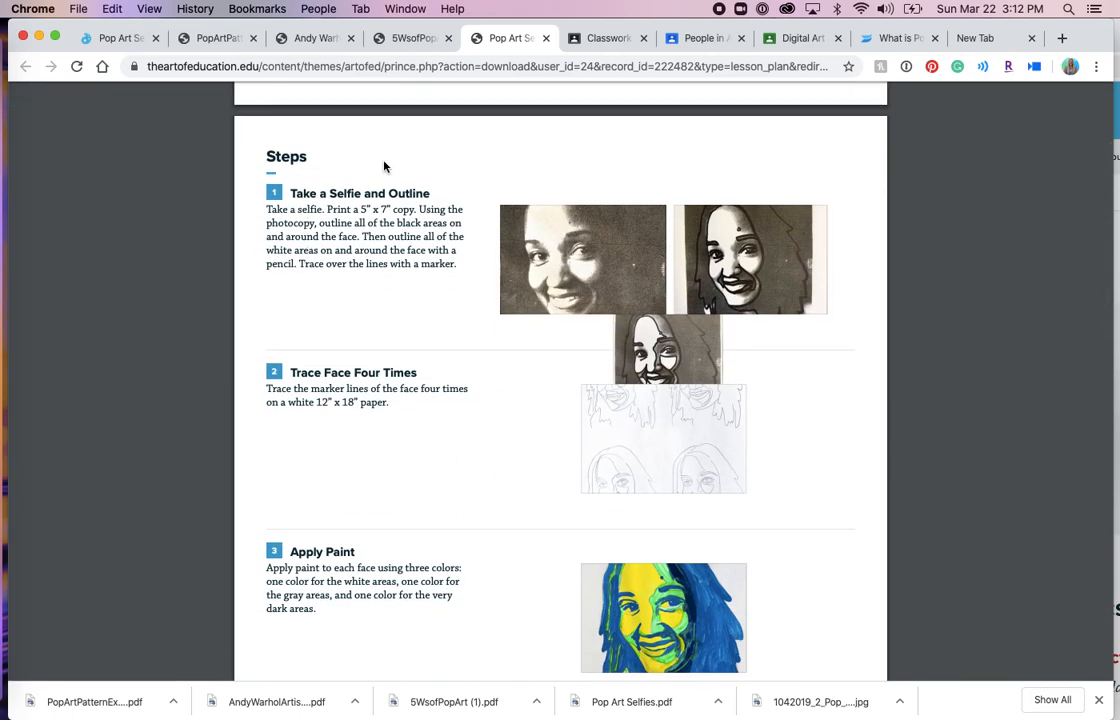
mouse_move(348, 437)
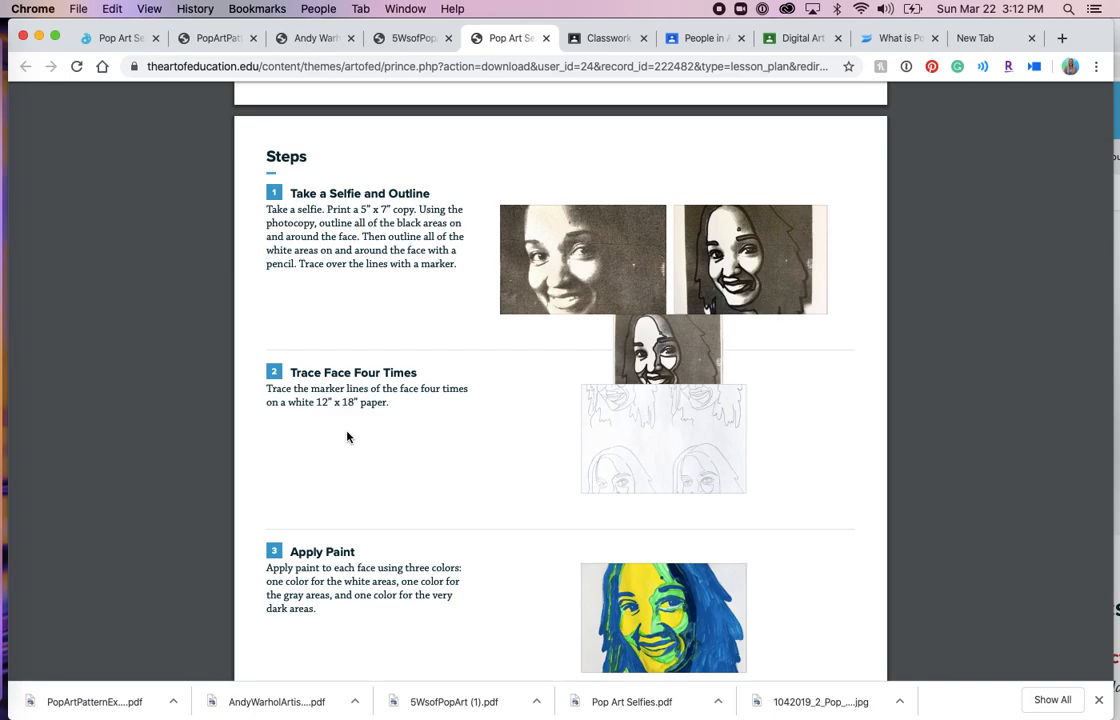
scroll(down, 3)
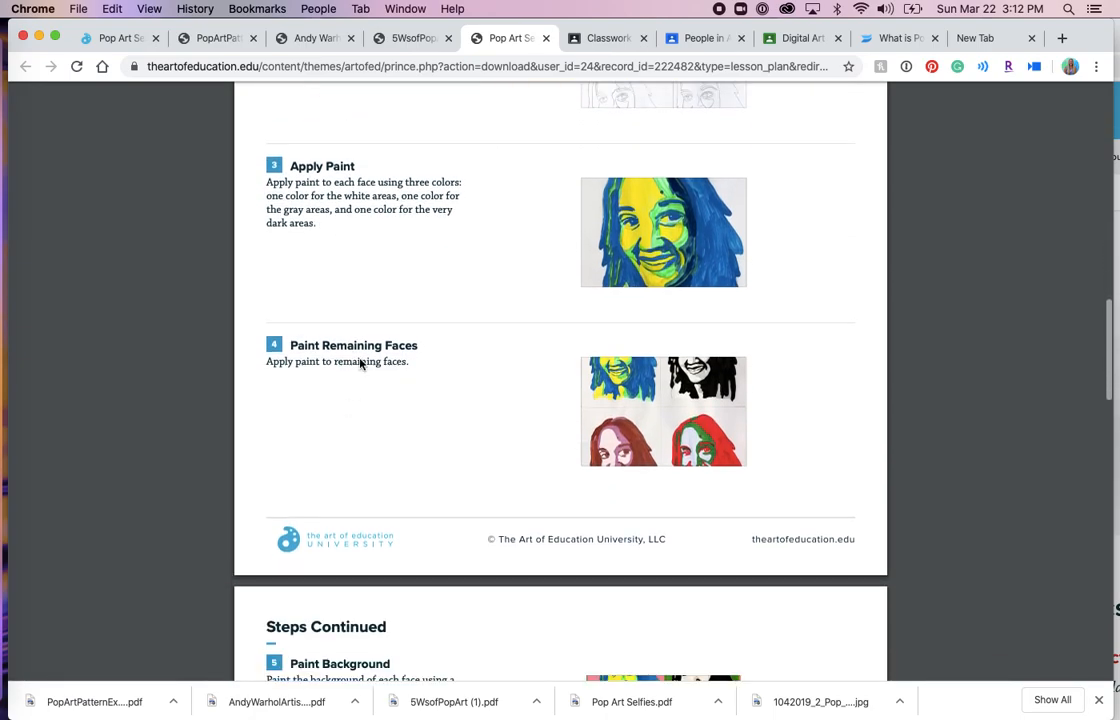
mouse_move(410, 277)
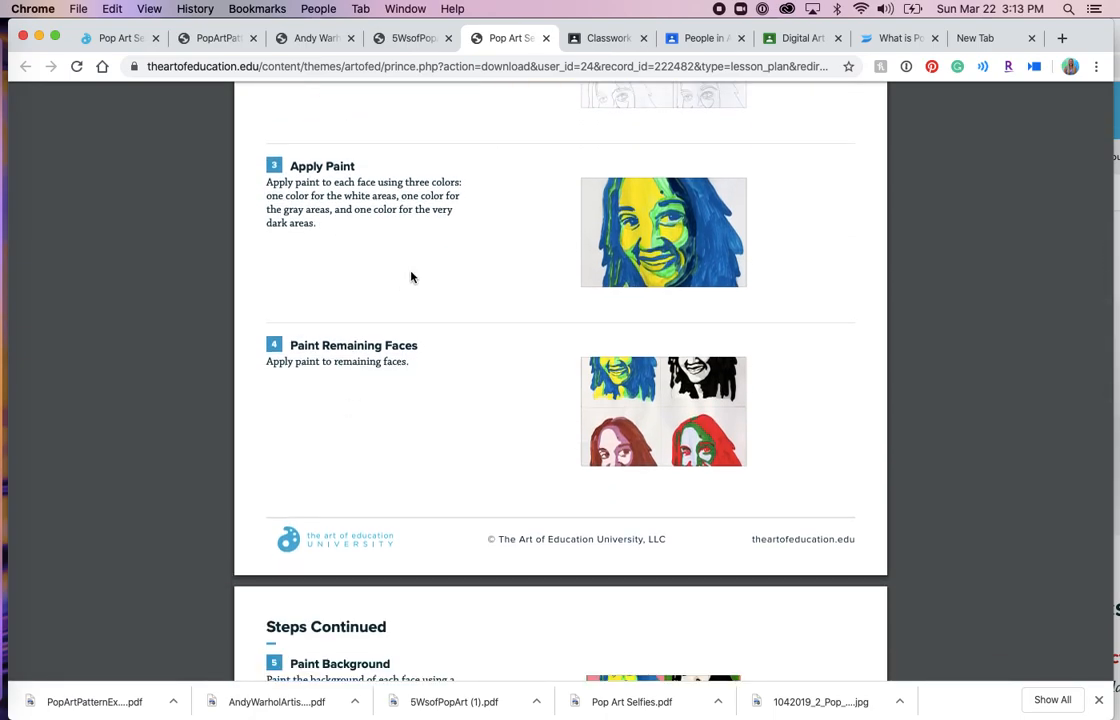
scroll(down, 3)
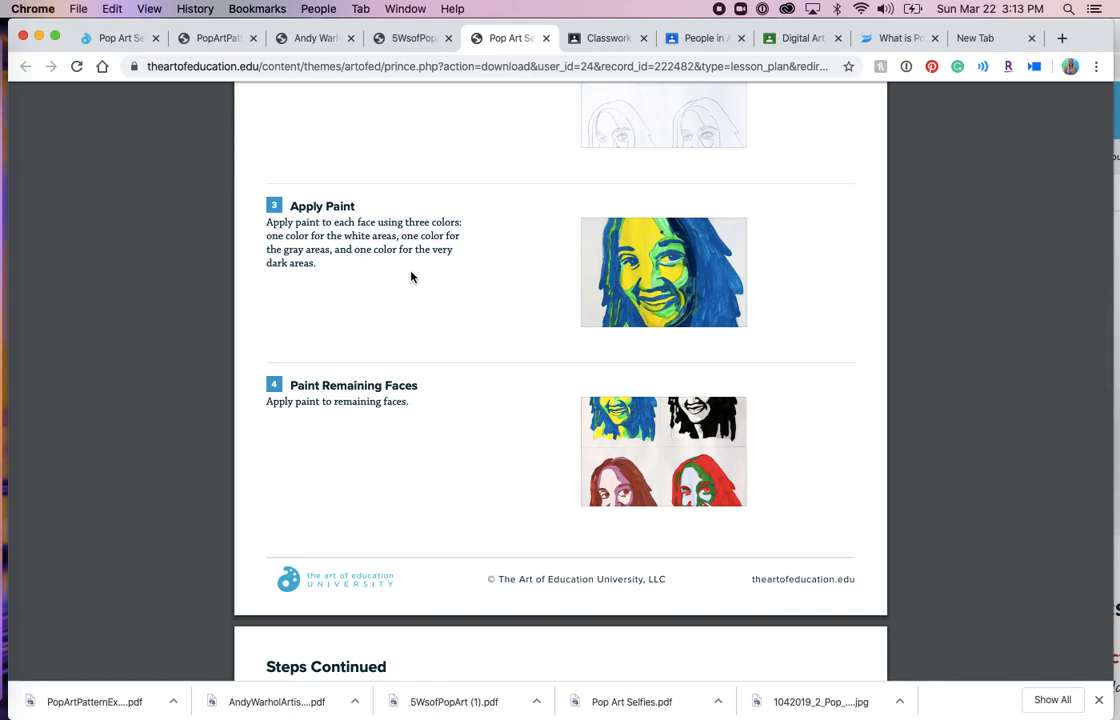
scroll(down, 3)
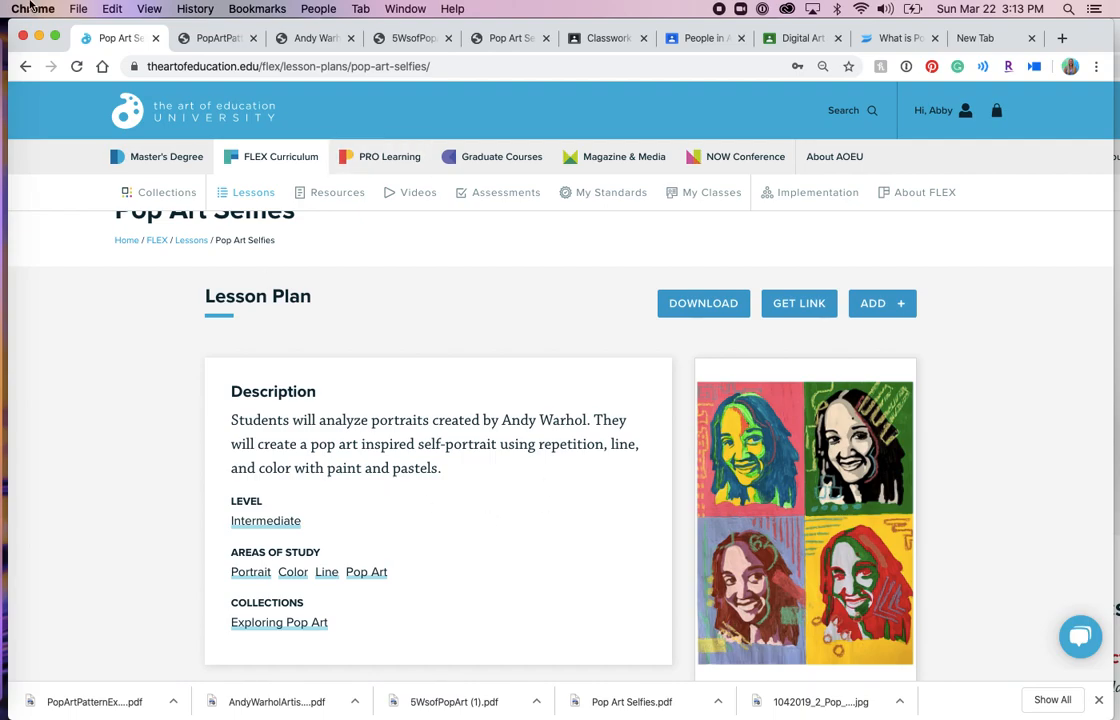
Step: Return to the Exploring Pop Art collection and scroll to its resources
click(278, 622)
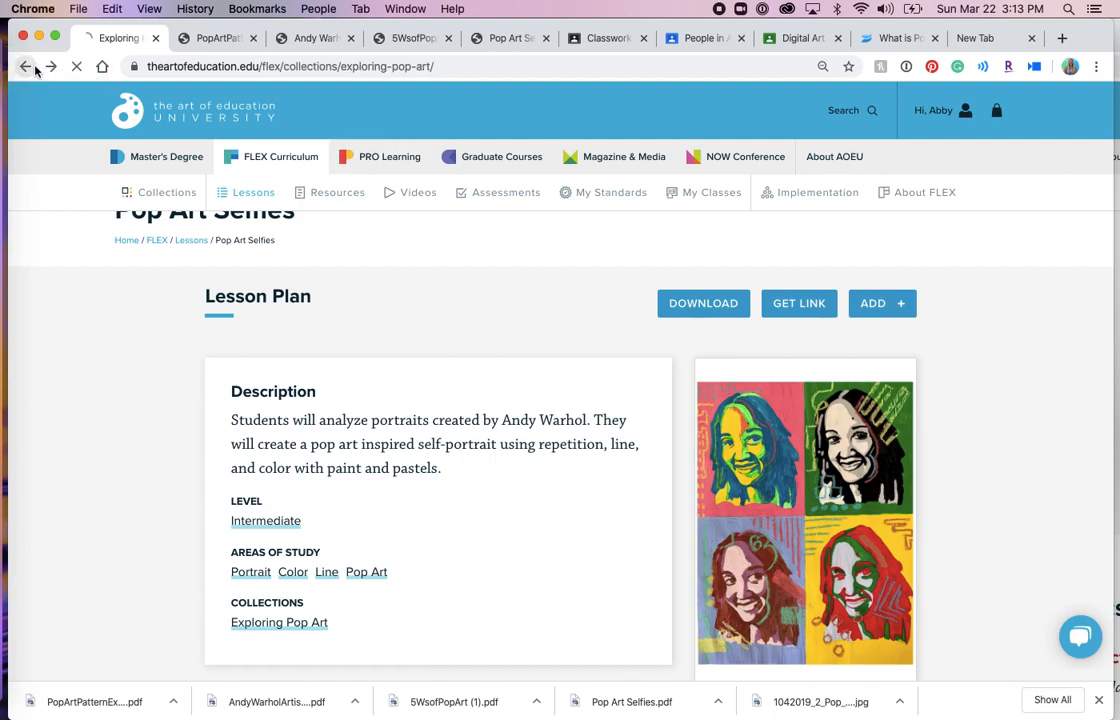
click(26, 66)
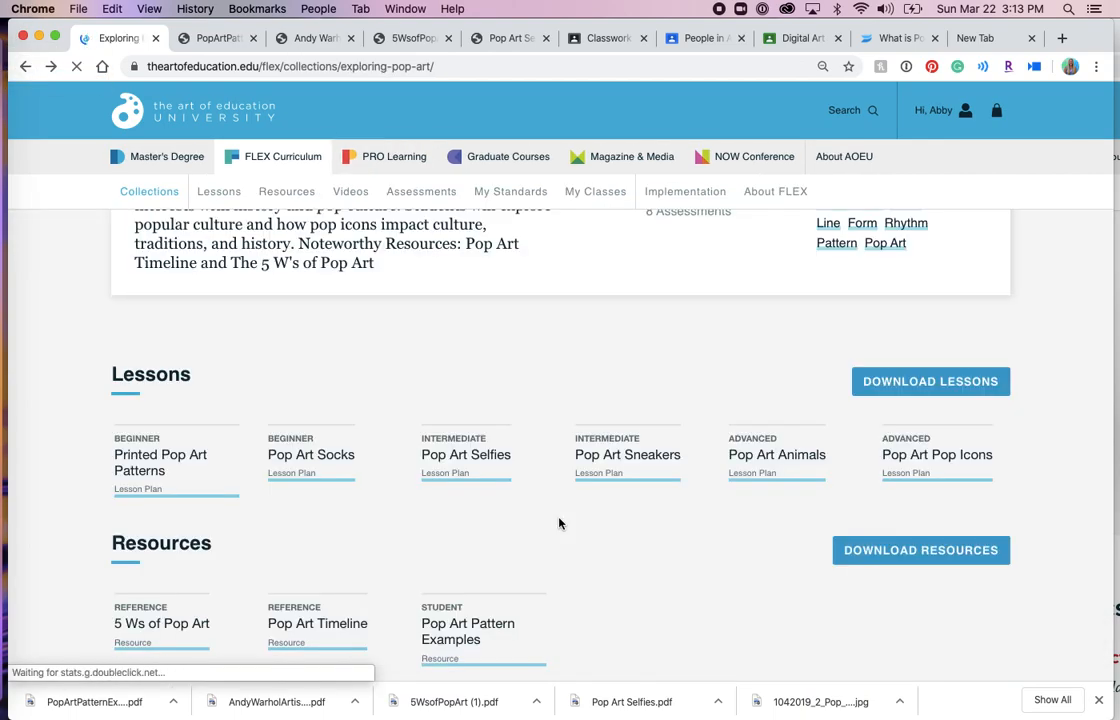
scroll(down, 3)
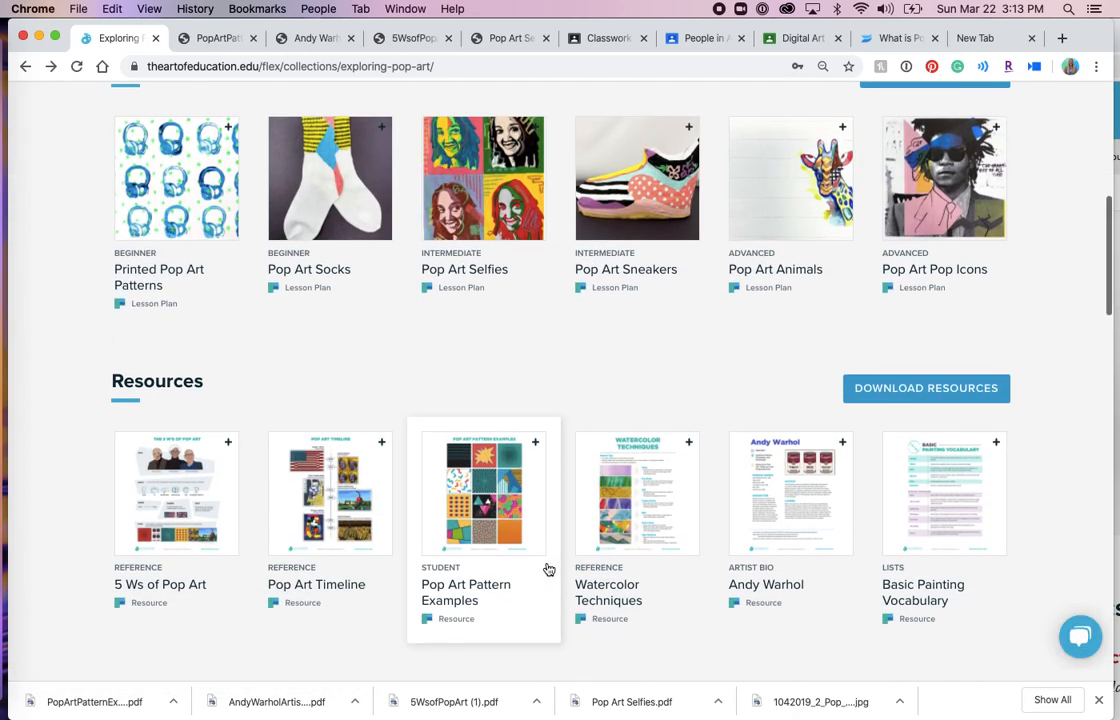
scroll(down, 3)
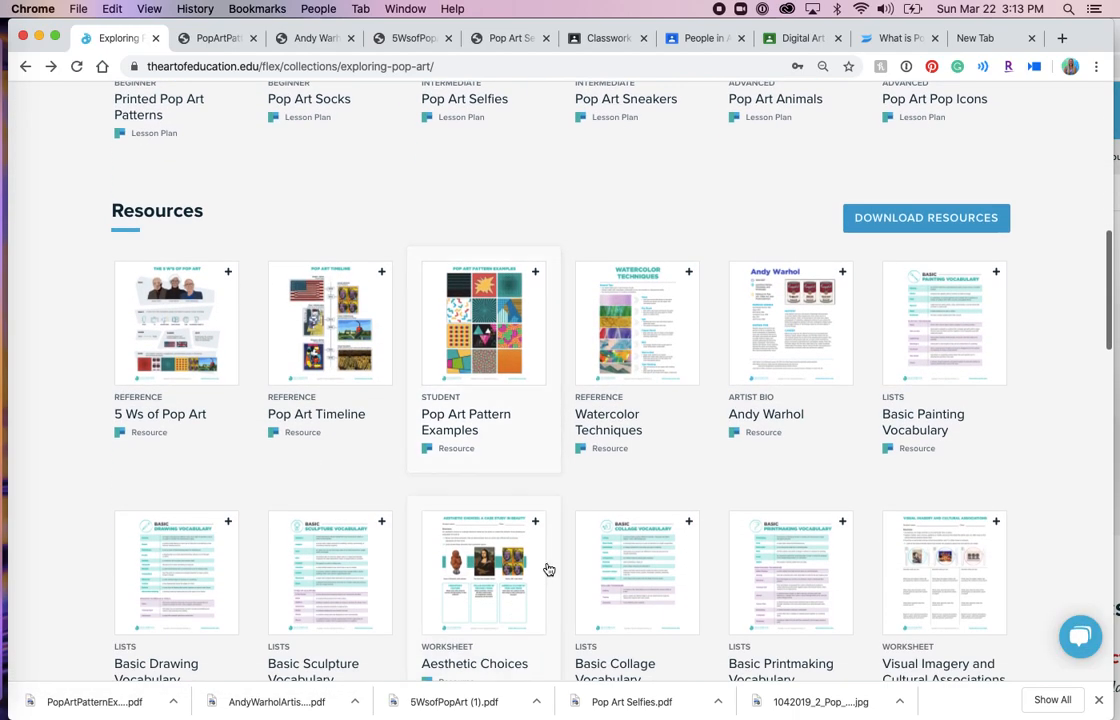
mouse_move(490, 400)
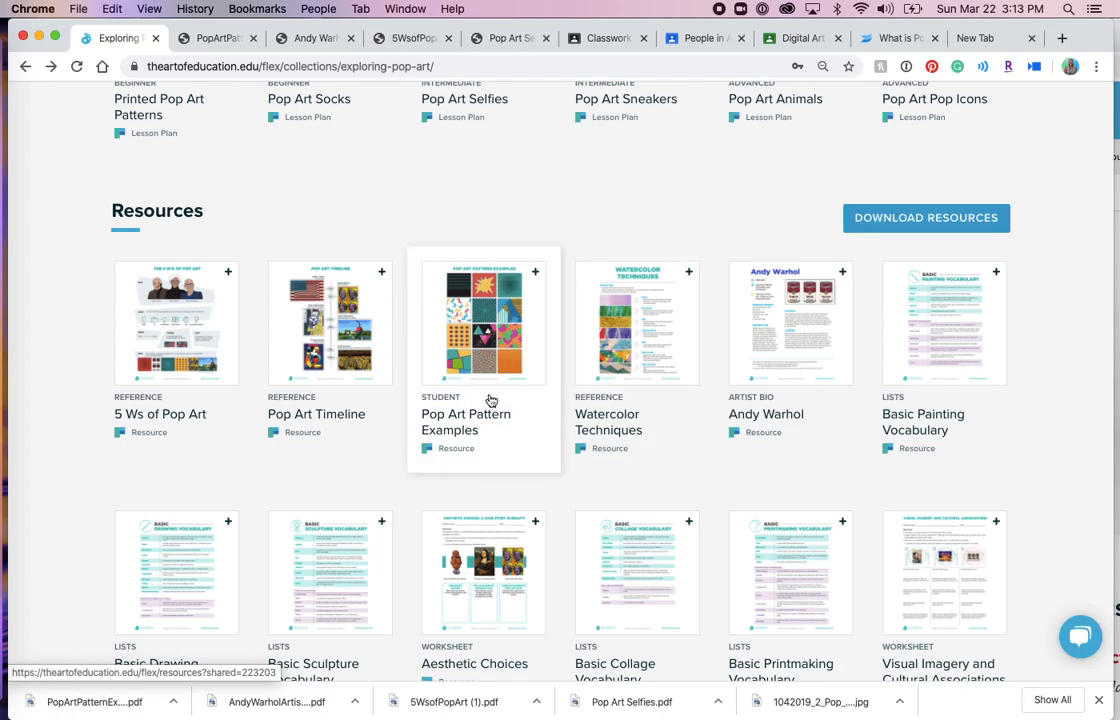
mouse_move(340, 322)
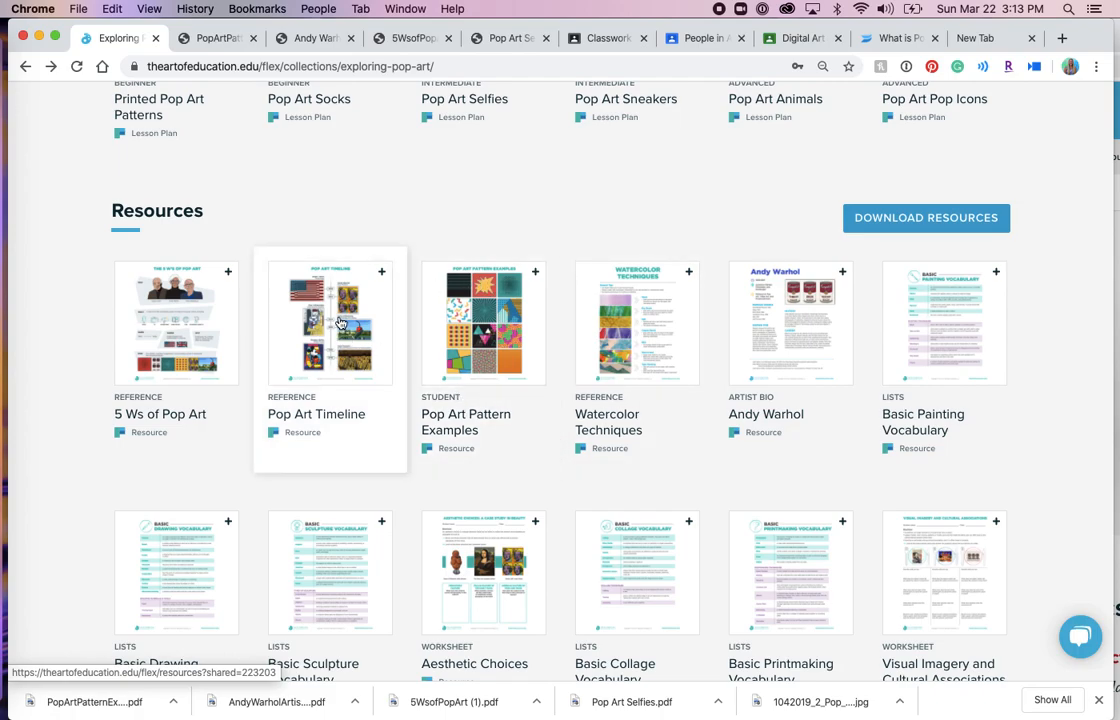
Step: Download the Pop Art Timeline resource as a PDF and switch back to the collection
click(330, 322)
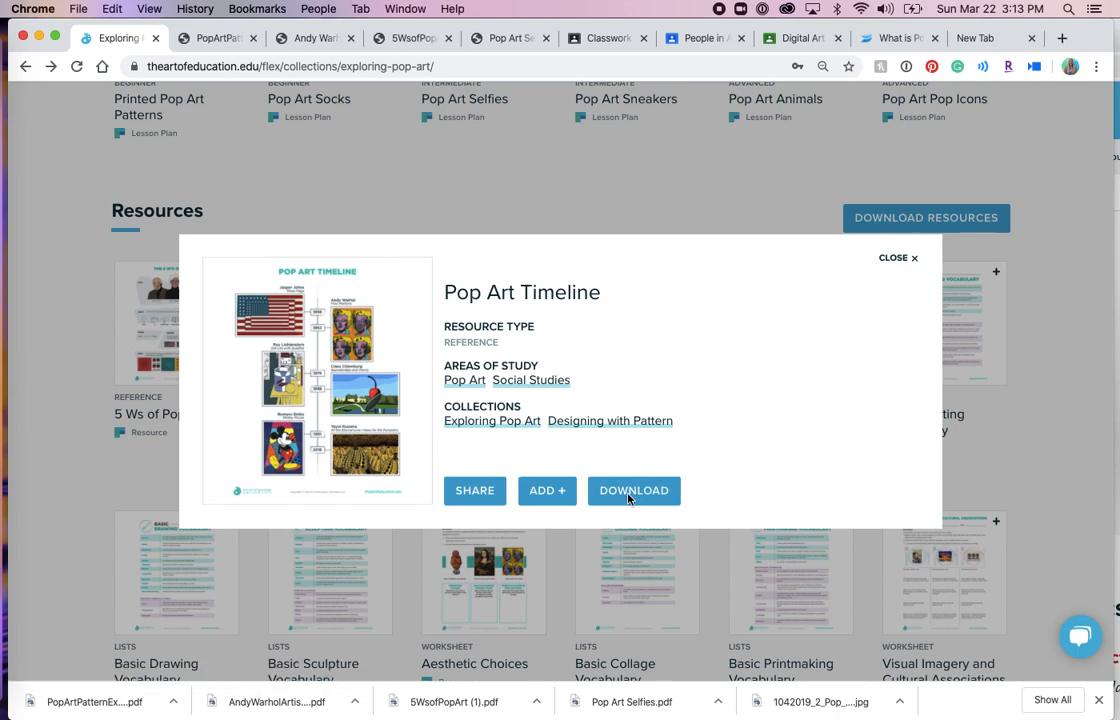
click(633, 490)
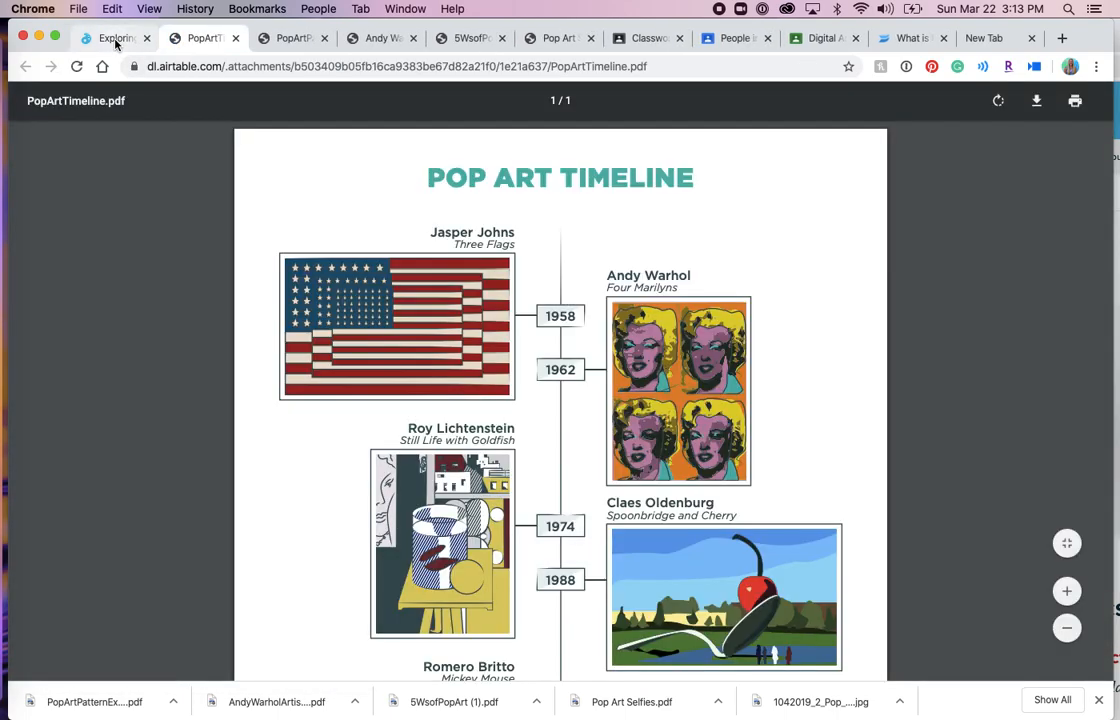
click(1036, 100)
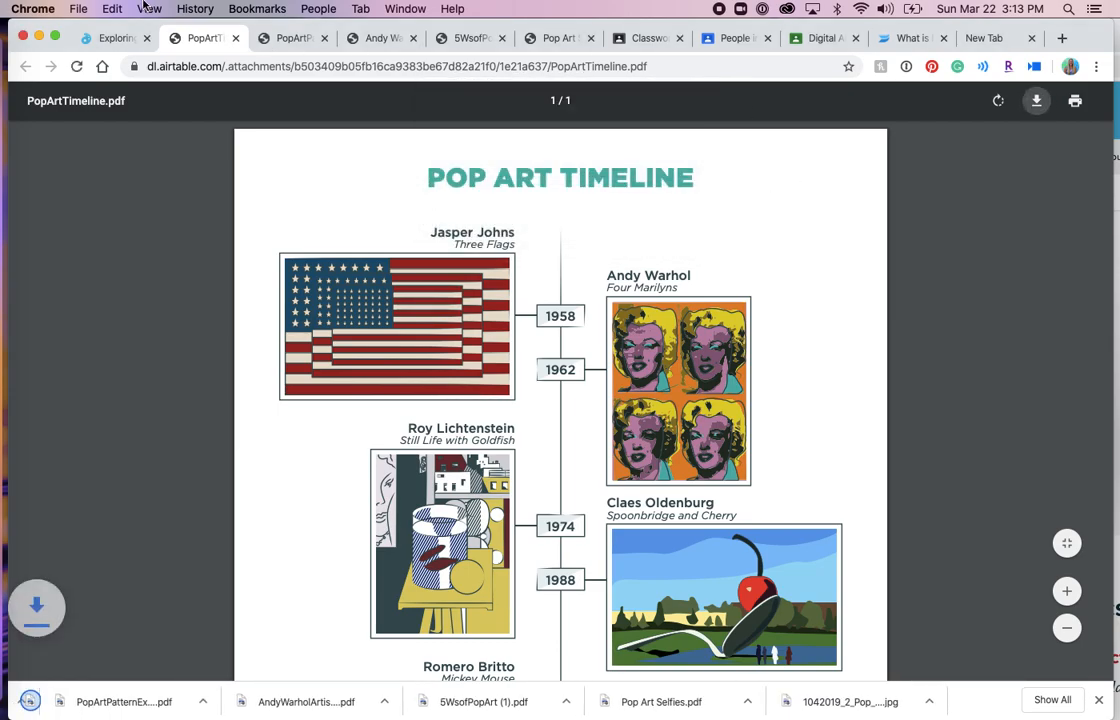
click(113, 38)
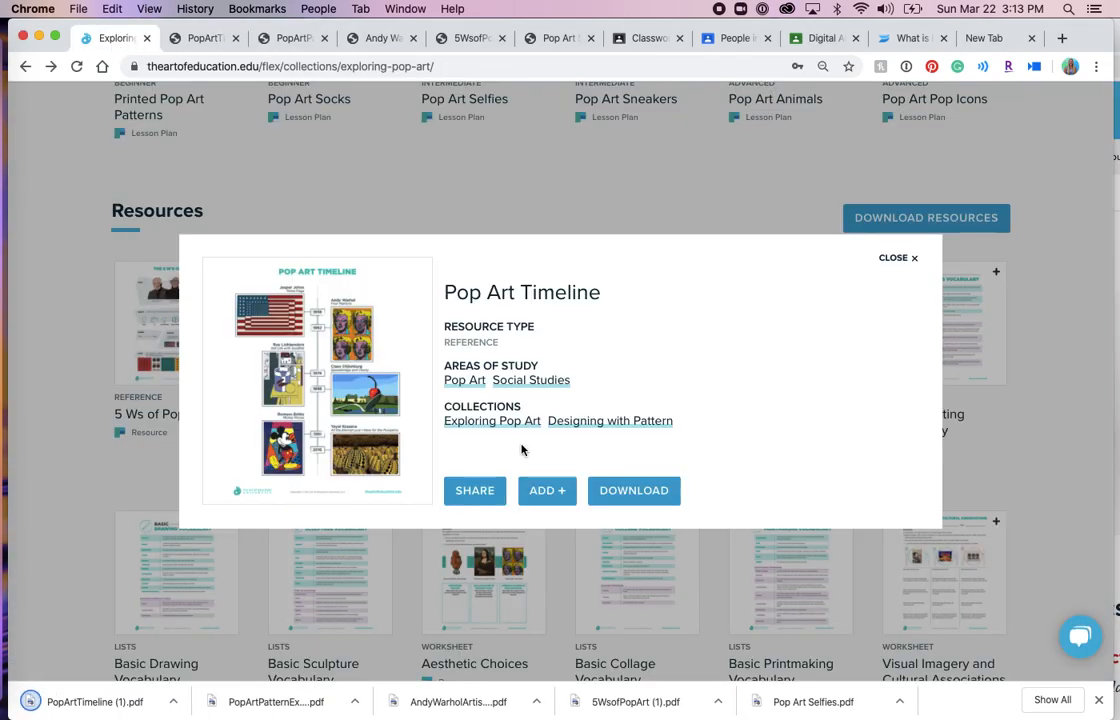
Step: Get the share link for the What is Pop Art? video and switch to the Google Classroom class
click(897, 257)
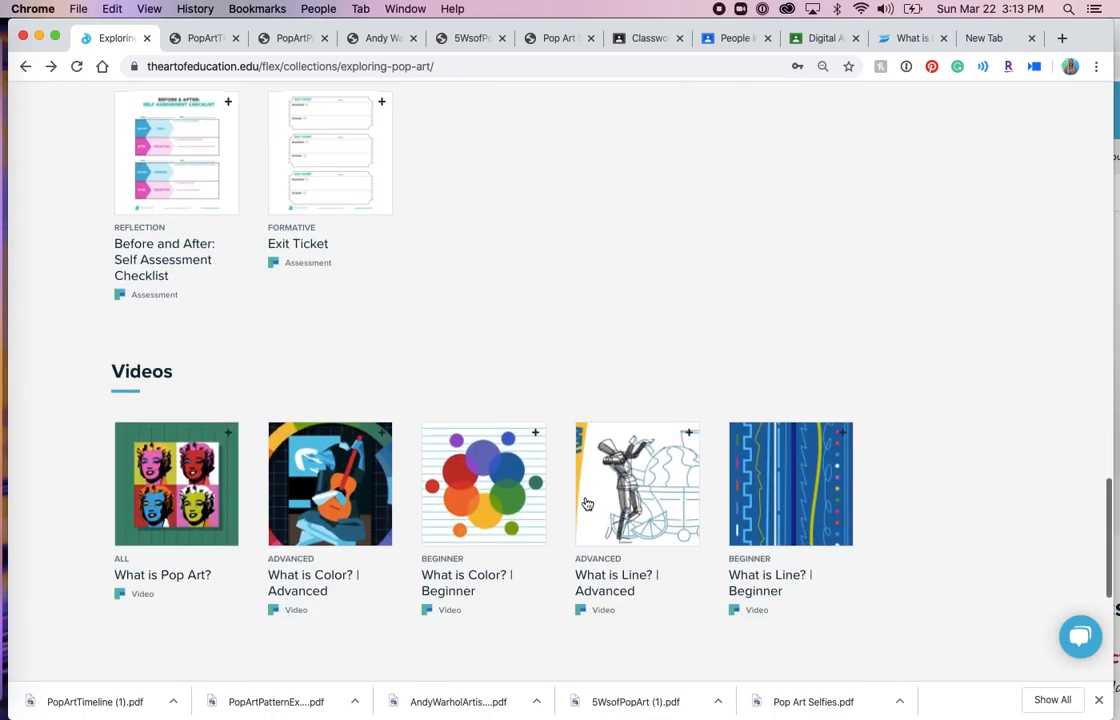
scroll(down, 3)
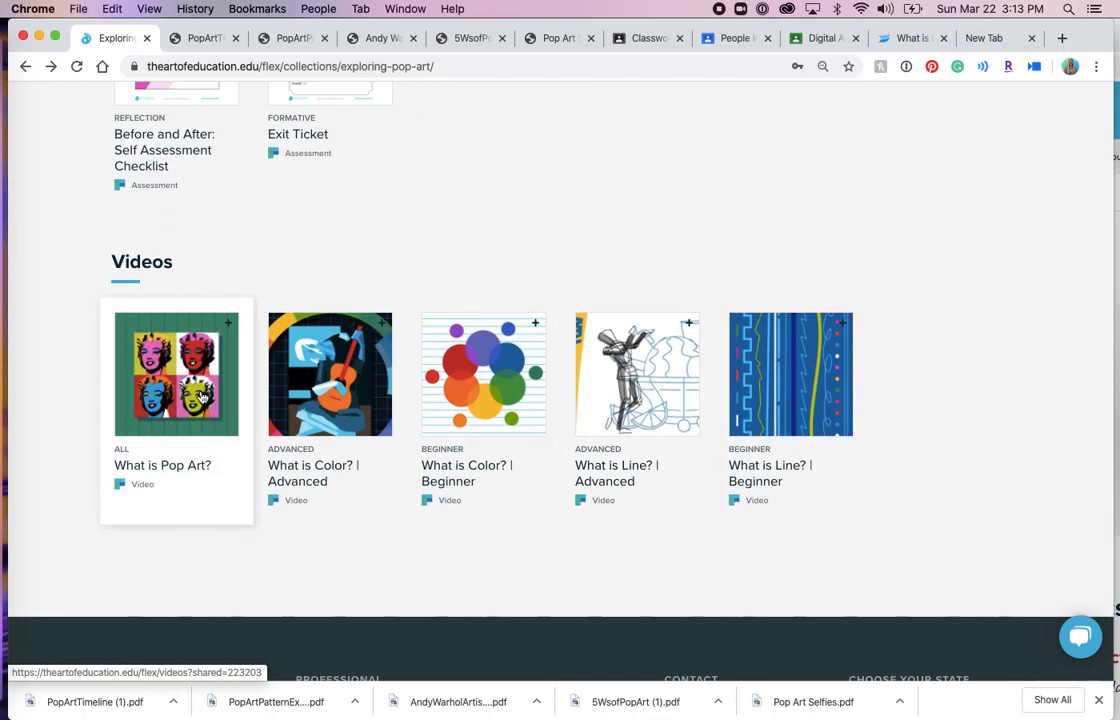
click(176, 374)
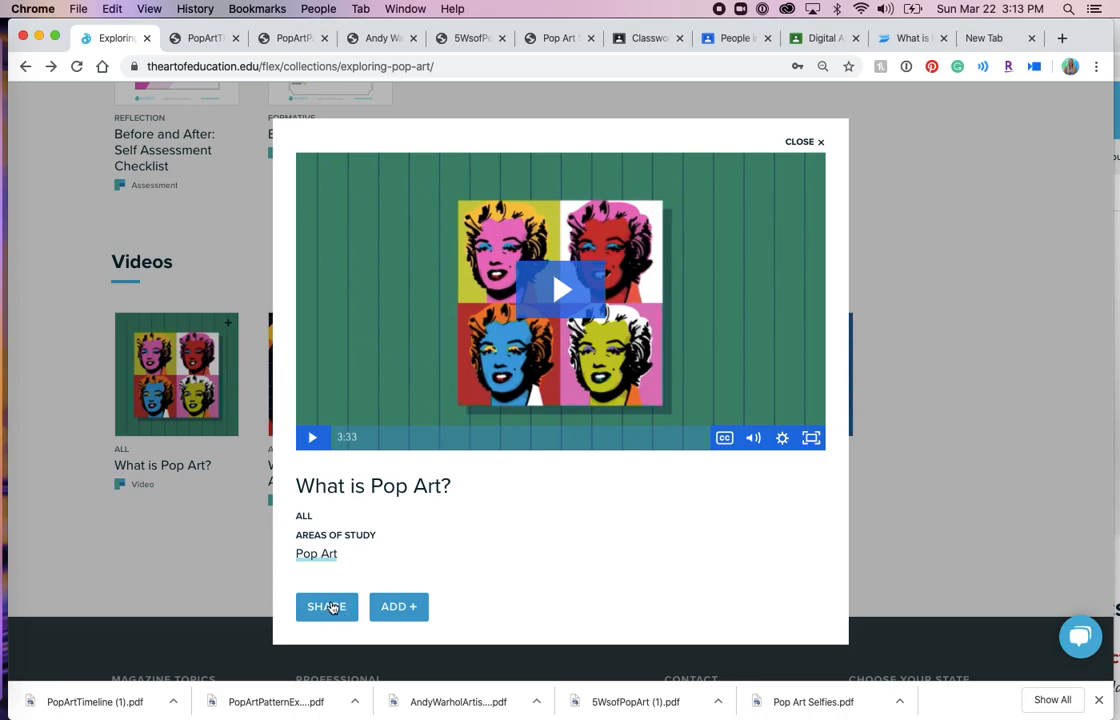
click(326, 606)
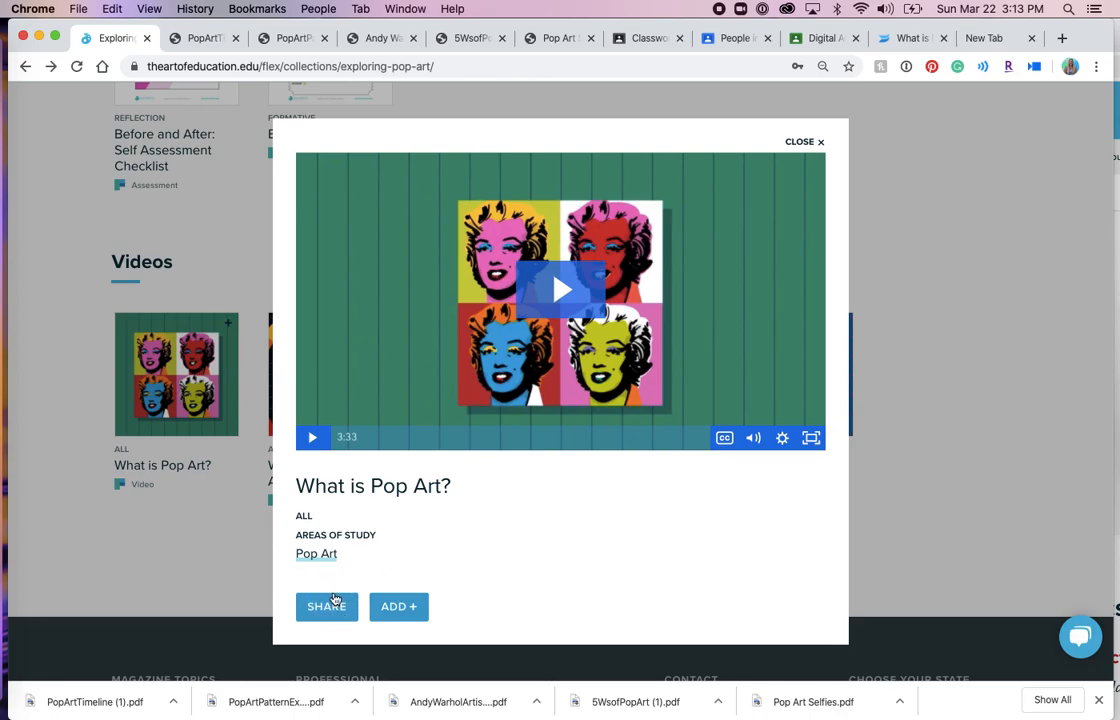
mouse_move(345, 601)
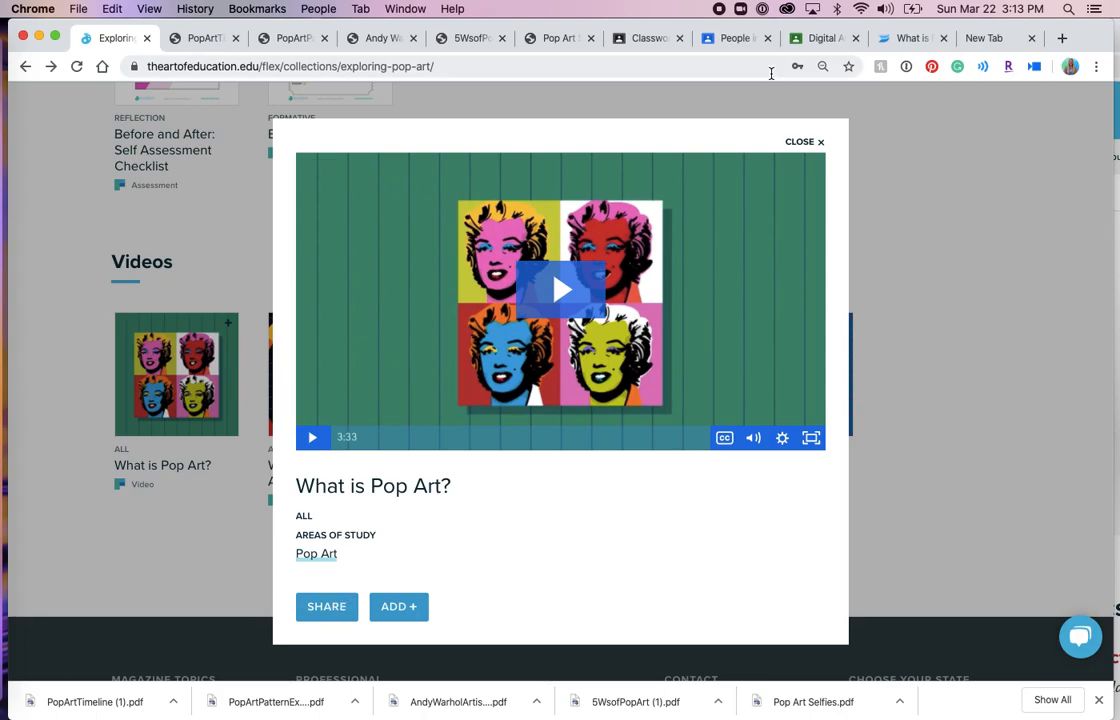
click(645, 38)
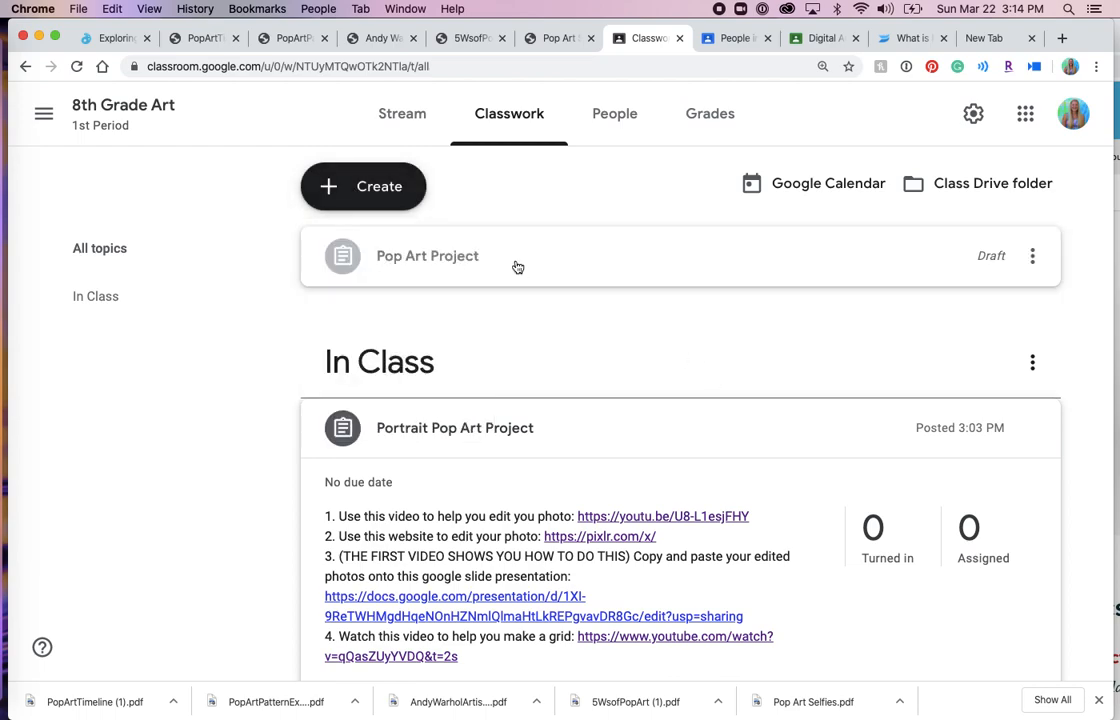
Step: Open the Pop Art Project draft for editing and start adding a link attachment for the video
click(427, 255)
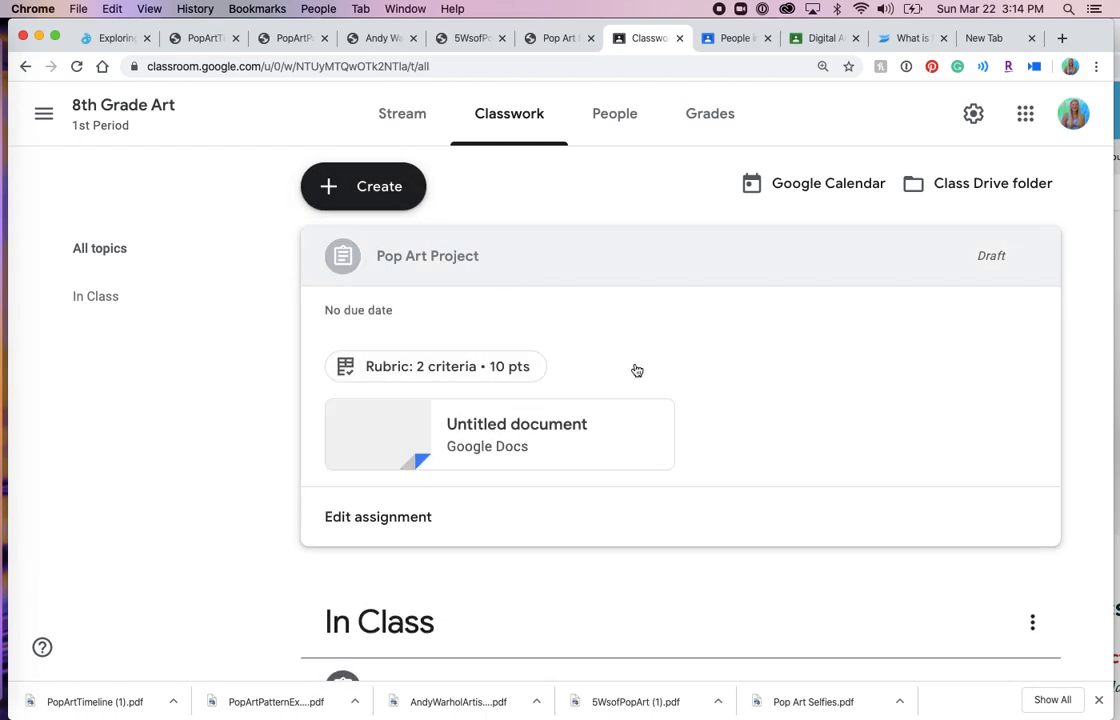
click(1031, 256)
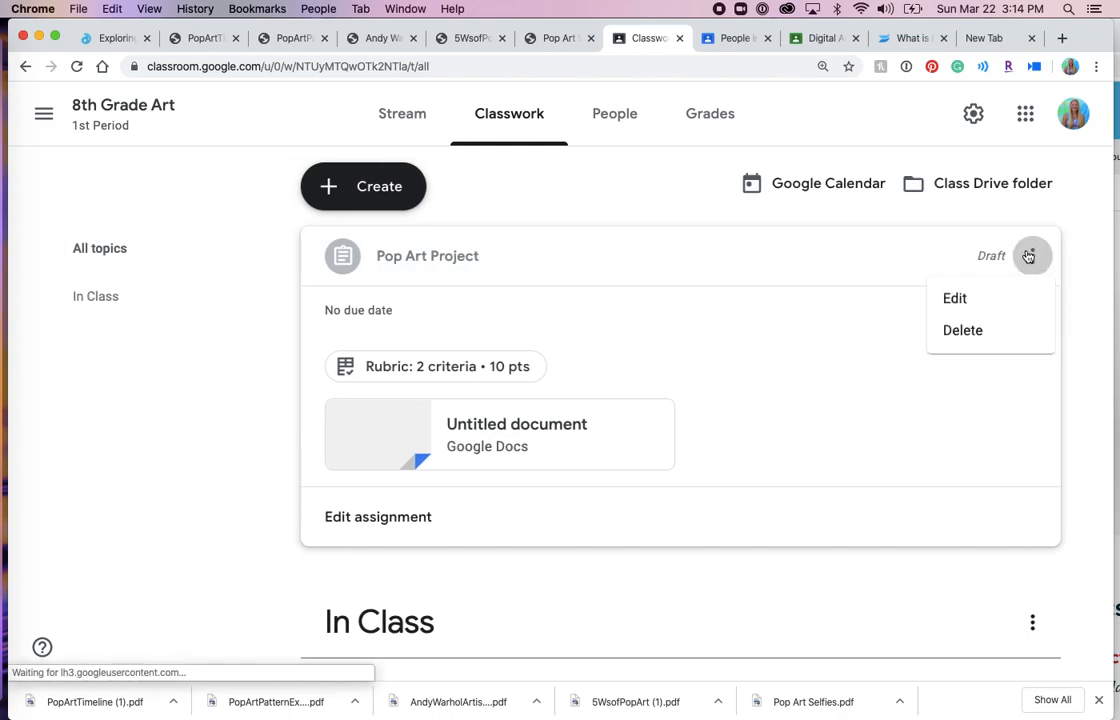
click(954, 298)
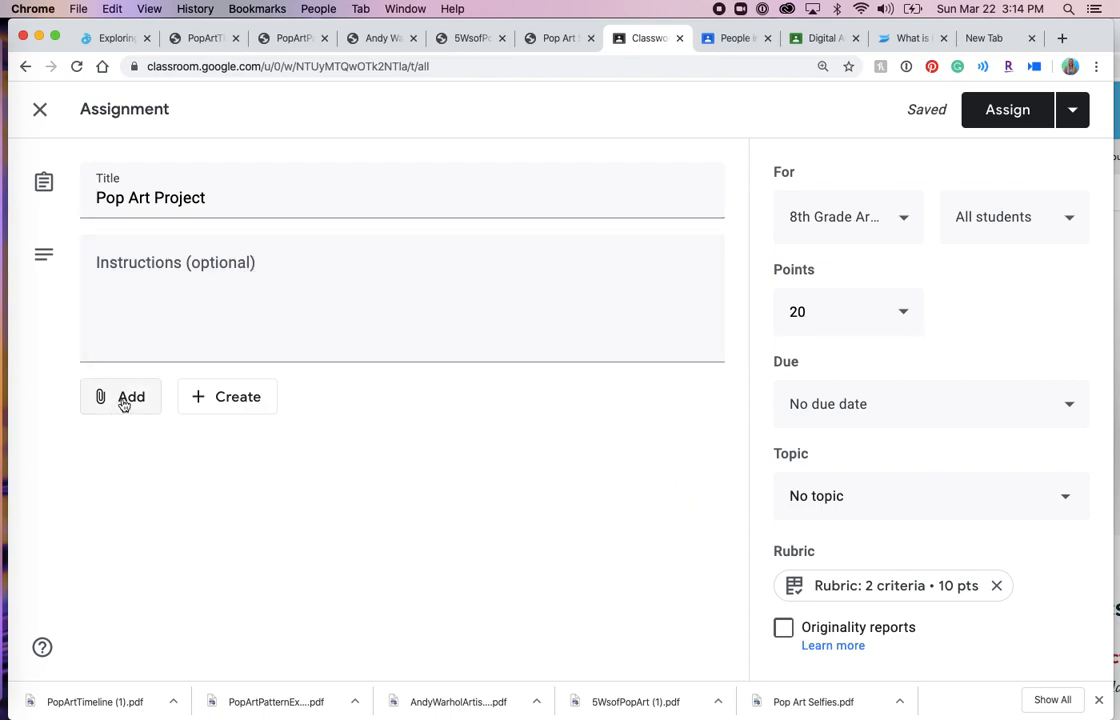
click(120, 396)
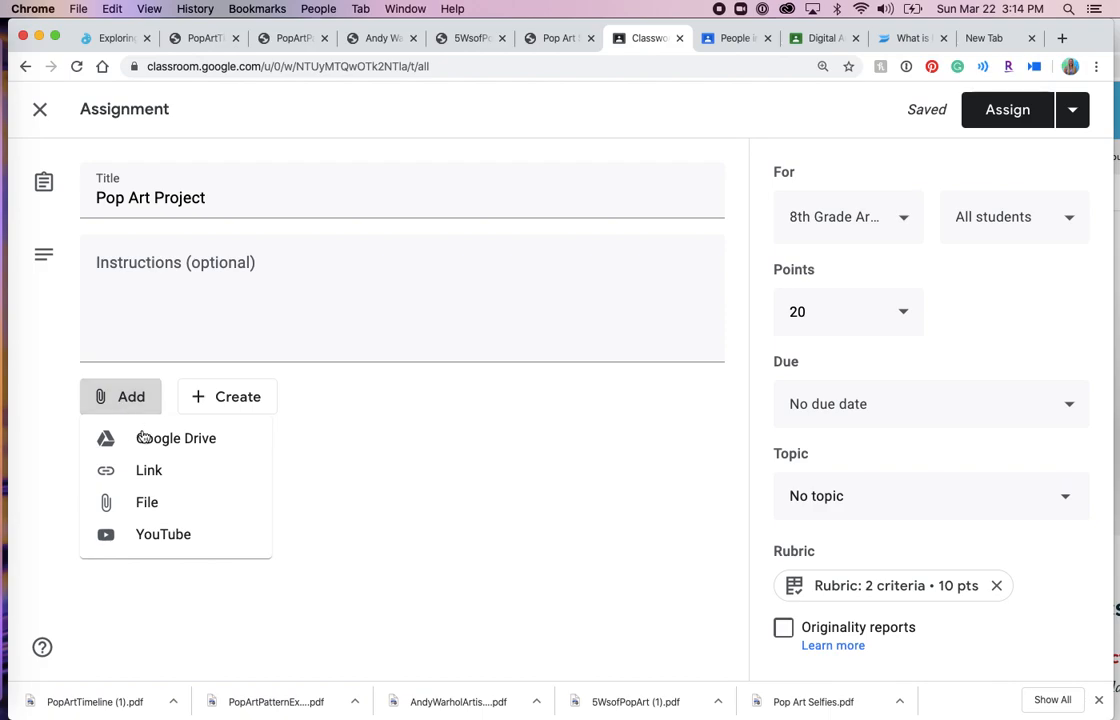
mouse_move(148, 470)
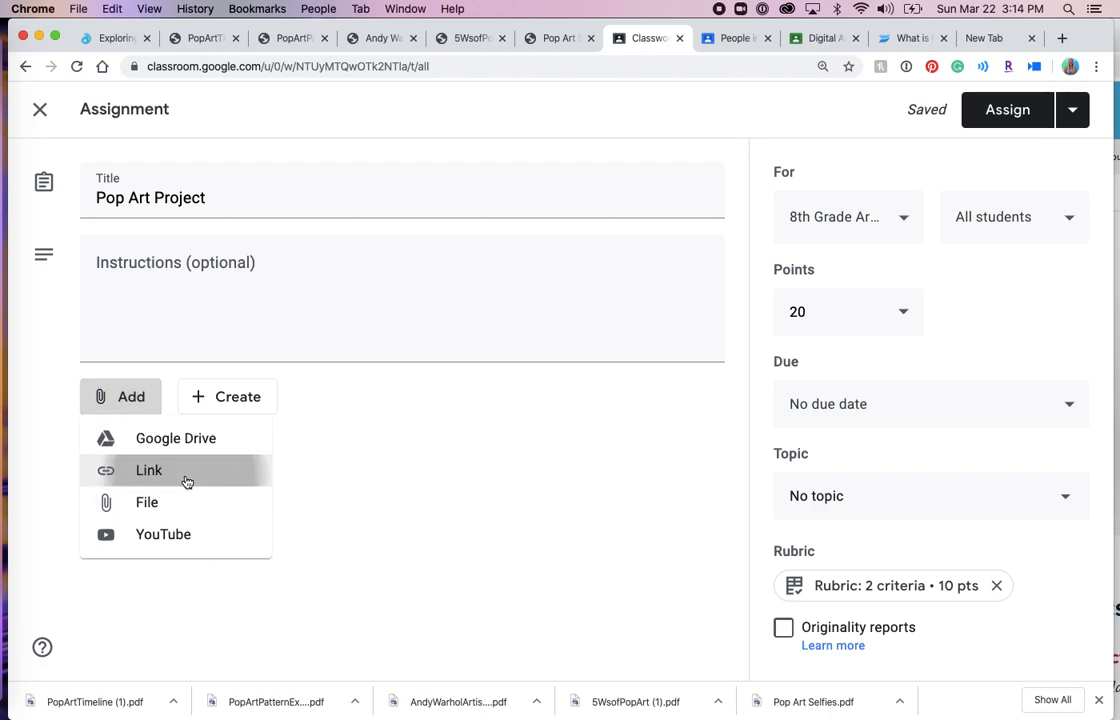
click(148, 470)
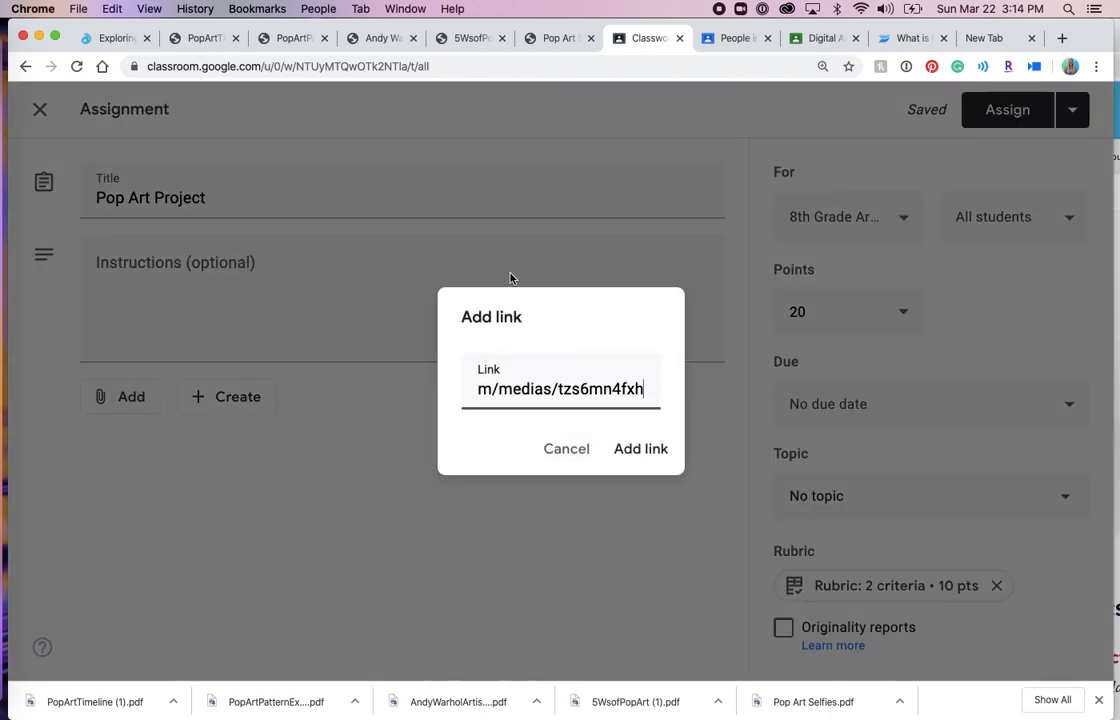
Step: Attach the What is Pop Art? video link and move to the Instructions field
click(640, 448)
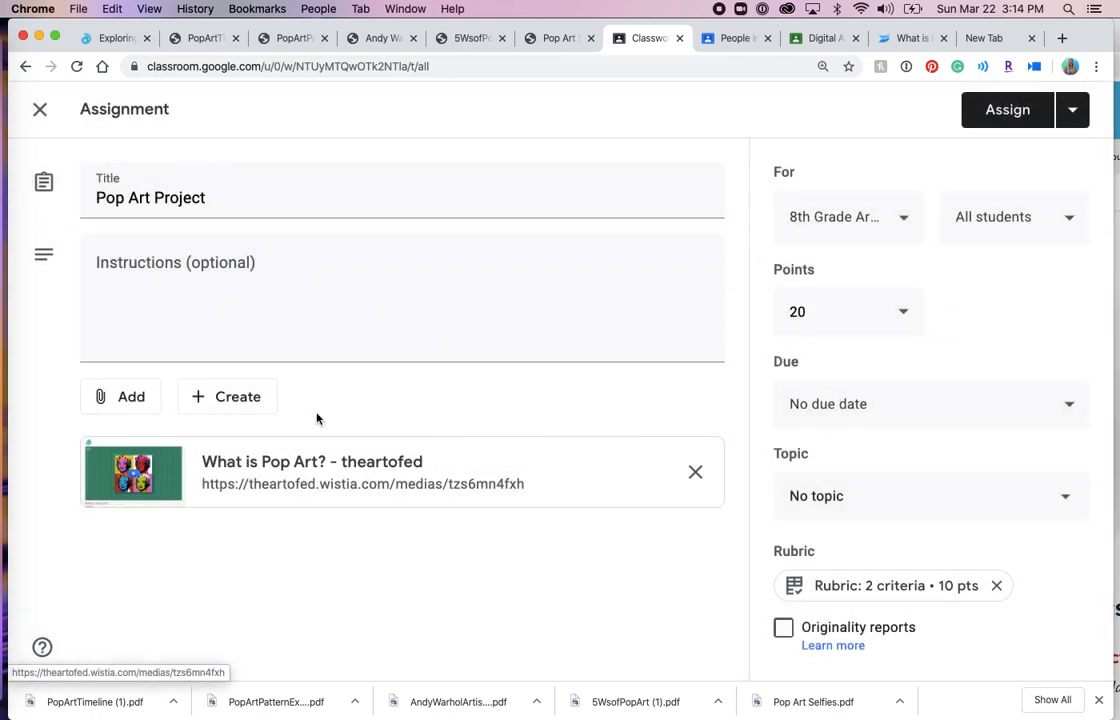
click(200, 262)
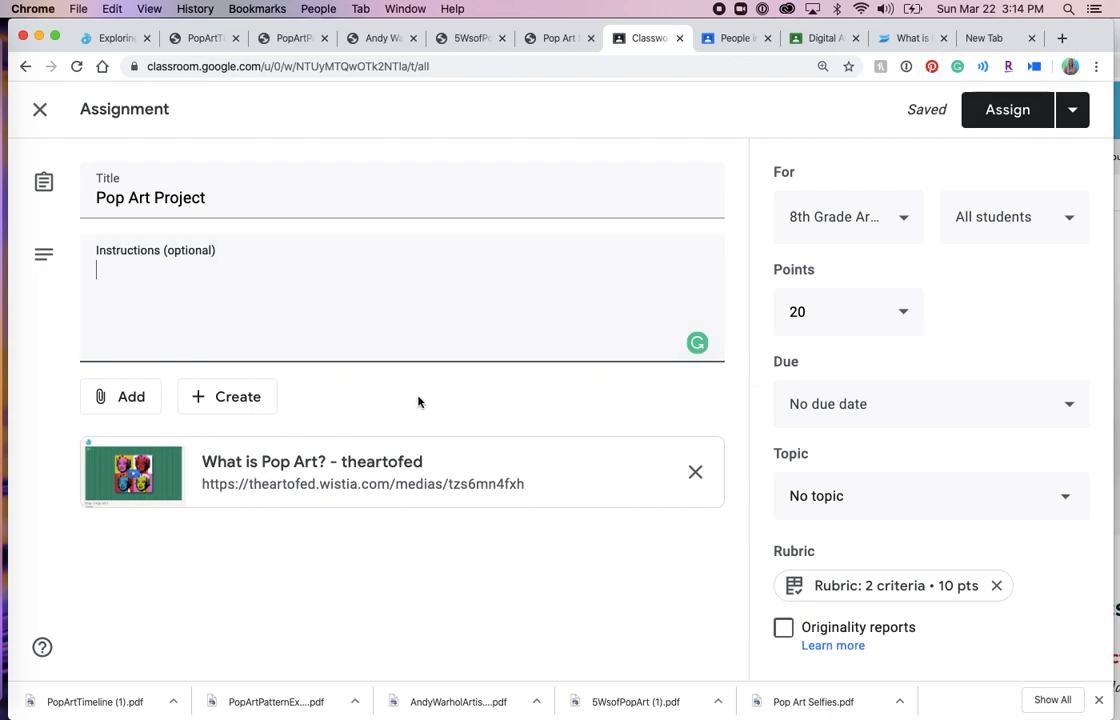
mouse_move(245, 533)
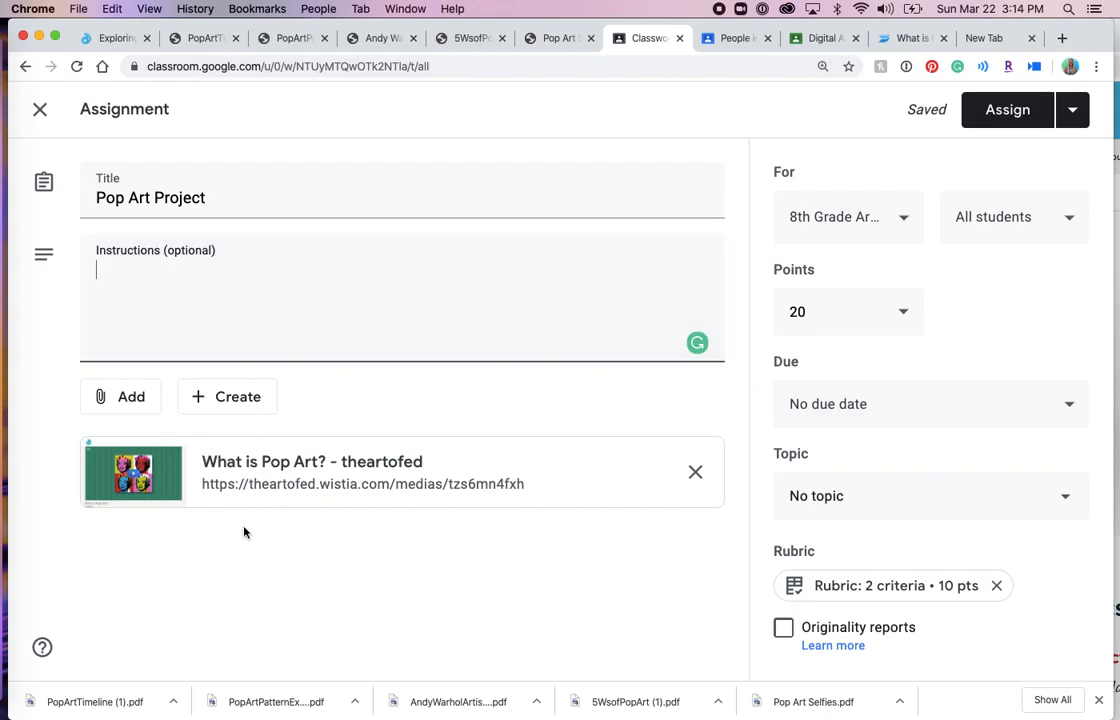
mouse_move(258, 478)
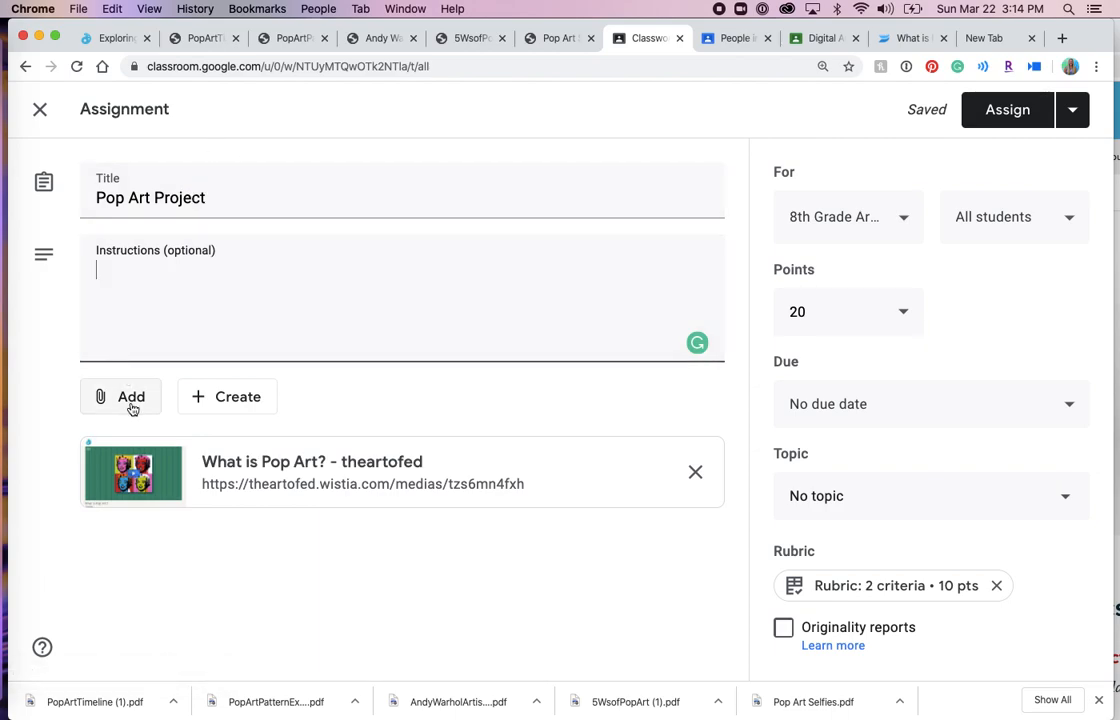
Step: Upload the five downloaded Pop Art PDFs as attachments to the assignment
click(120, 396)
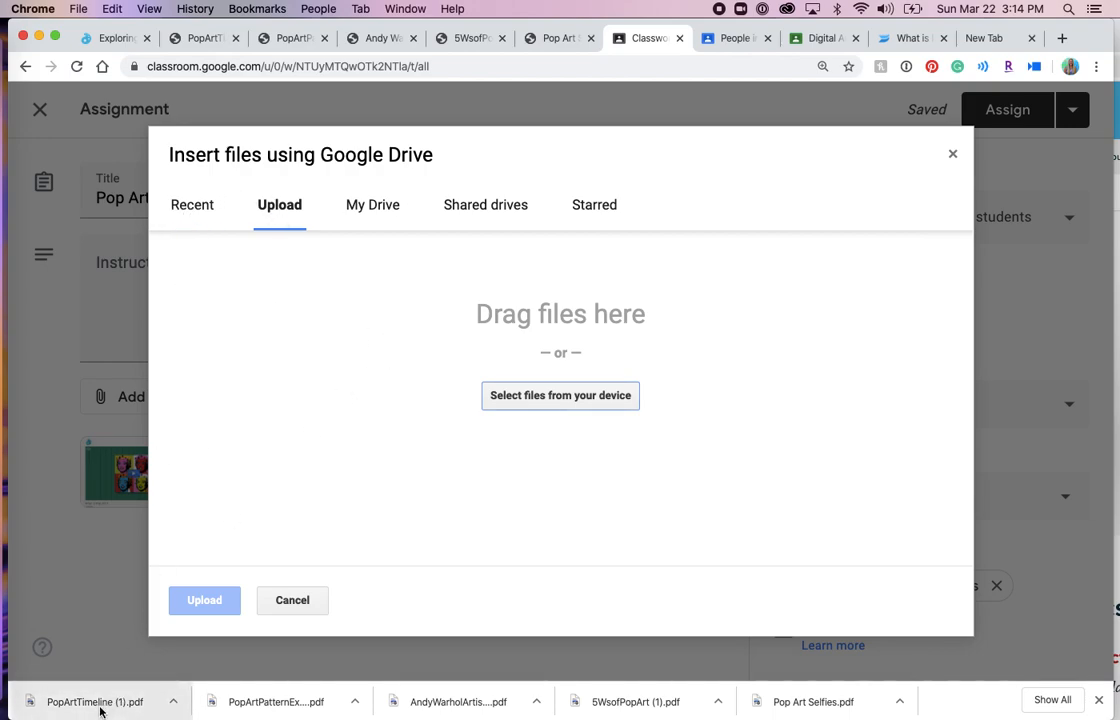
click(560, 395)
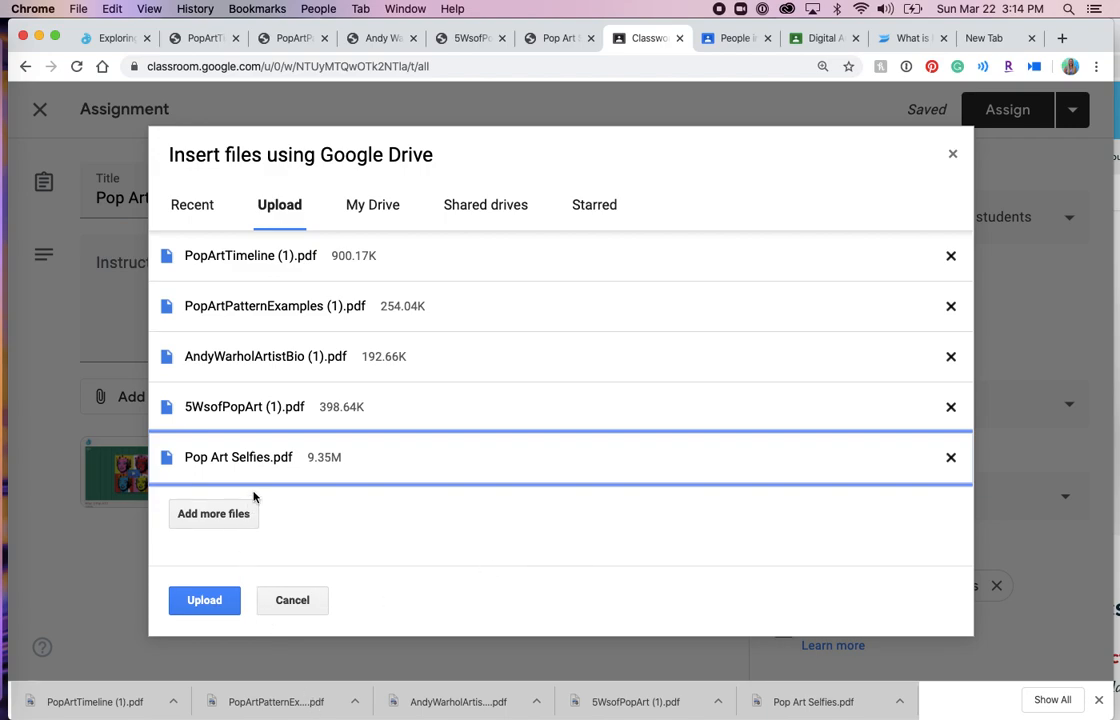
mouse_move(240, 378)
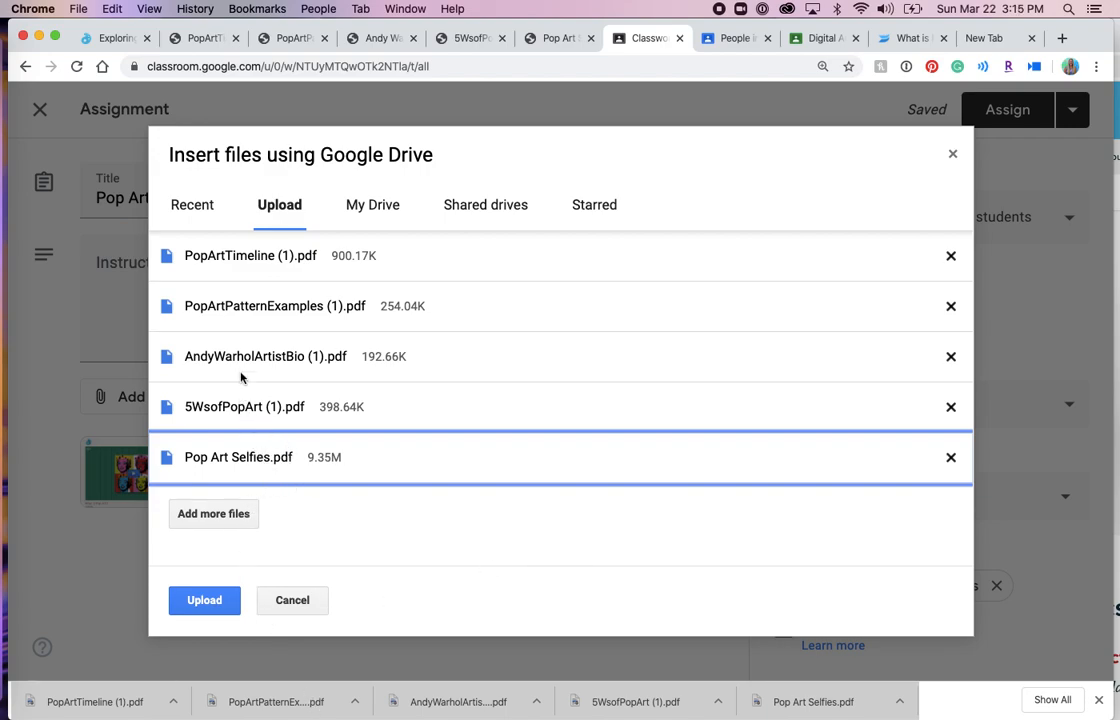
mouse_move(270, 453)
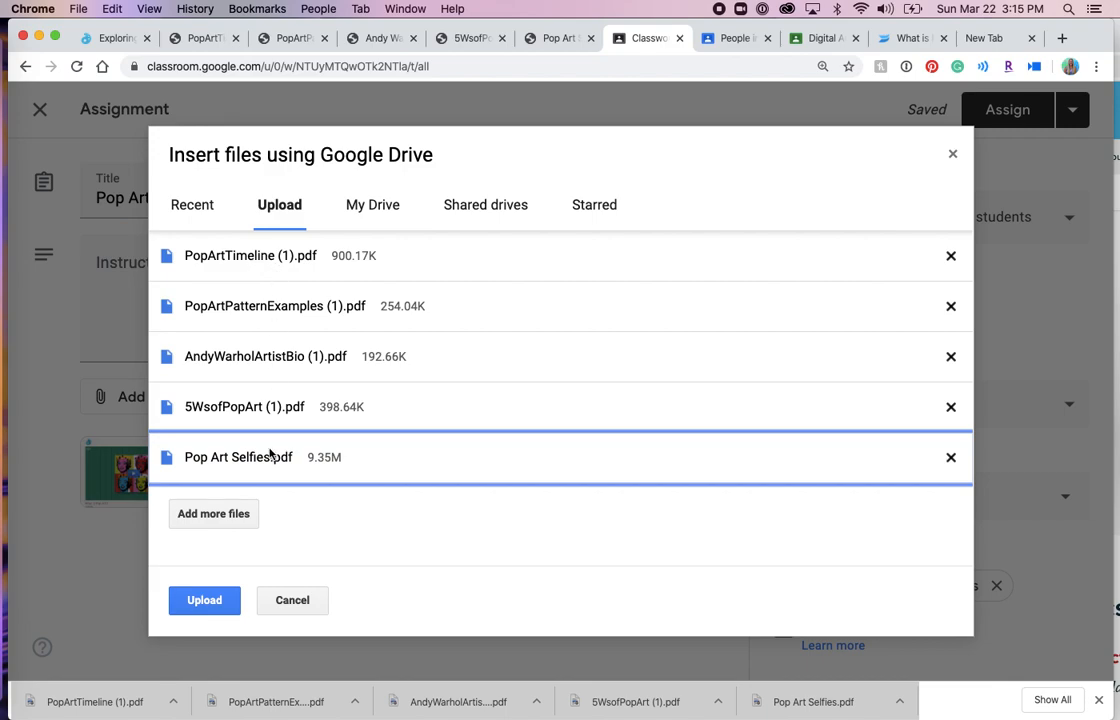
mouse_move(330, 512)
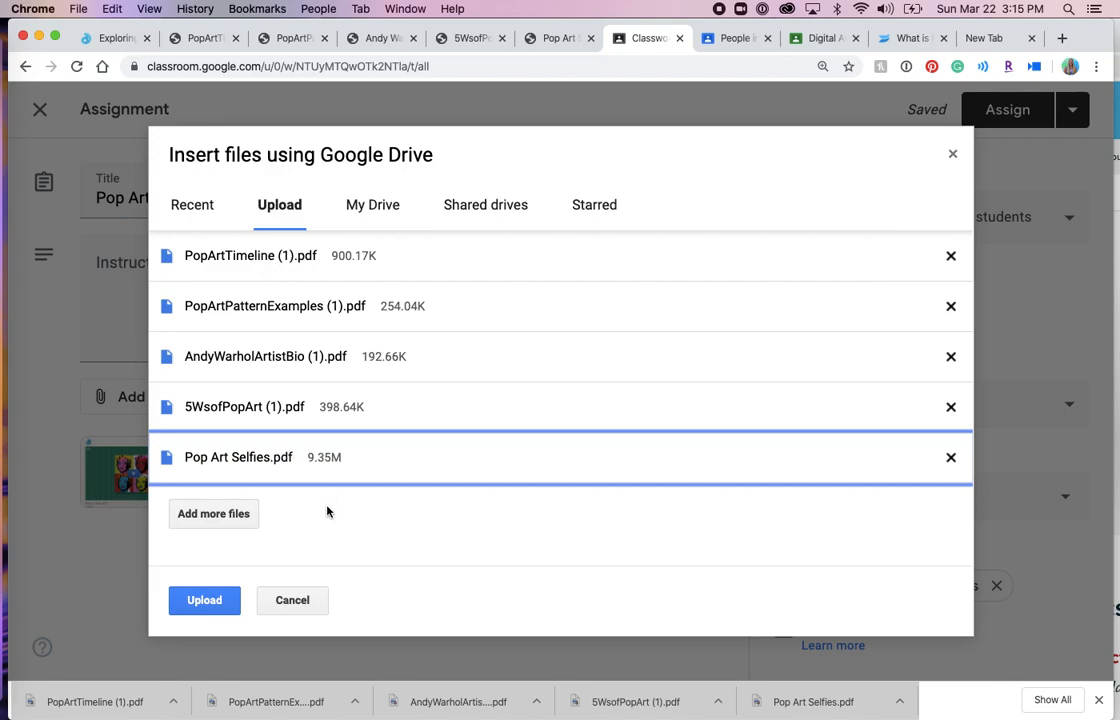
mouse_move(292, 515)
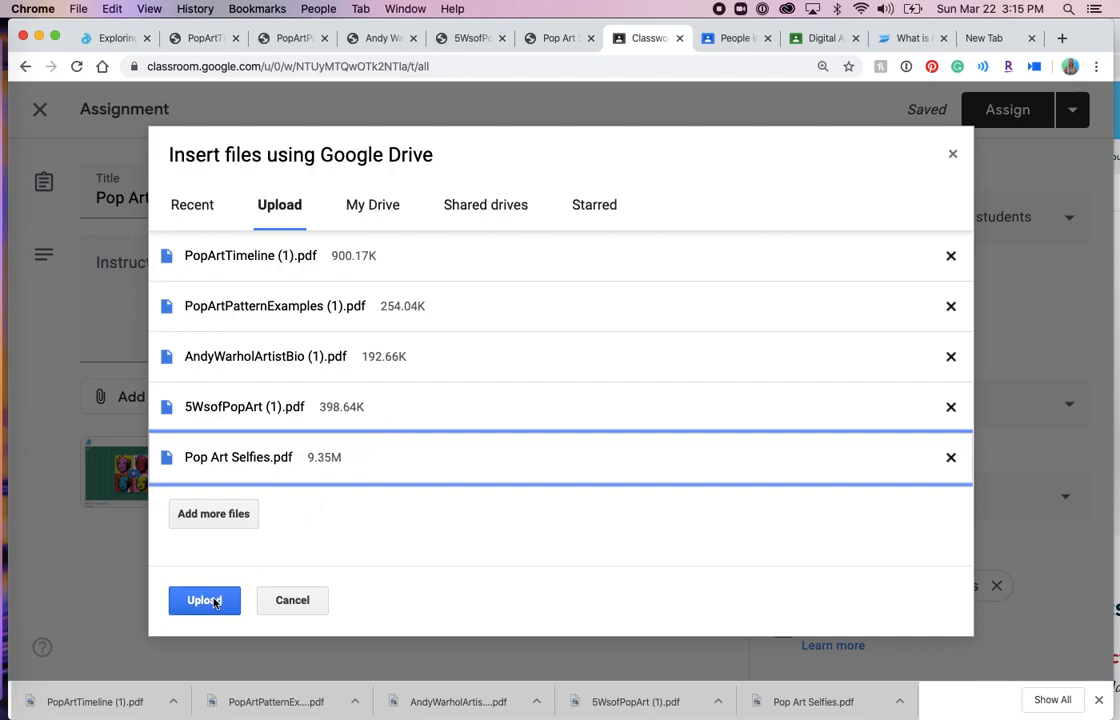
click(204, 600)
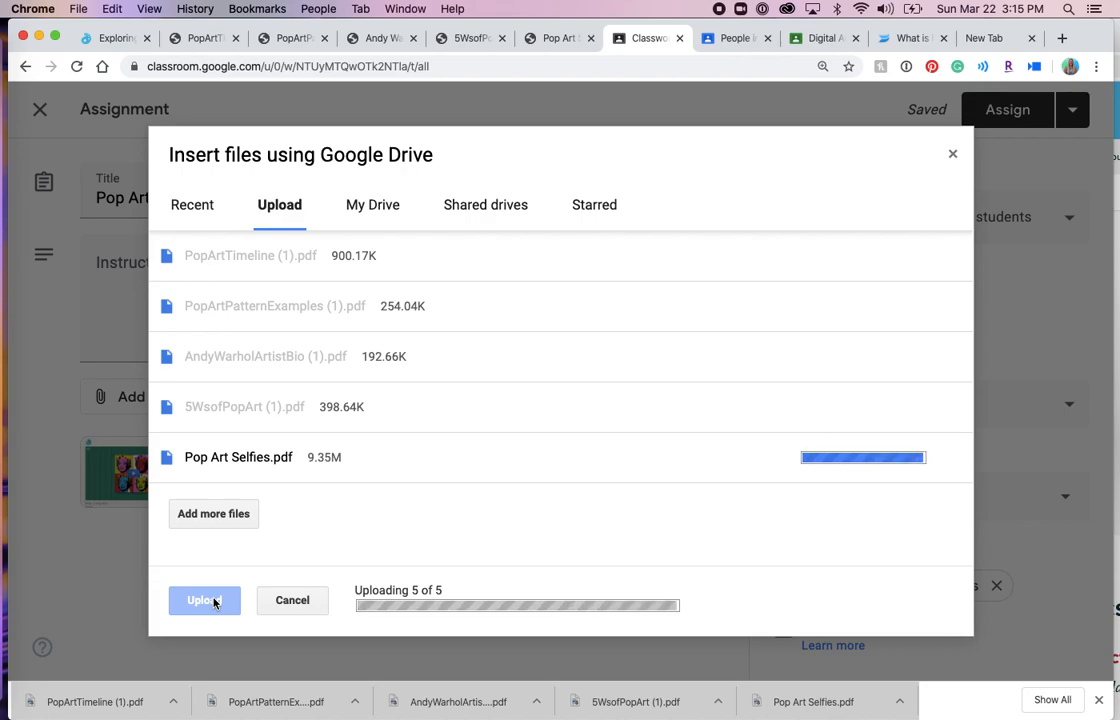
click(204, 600)
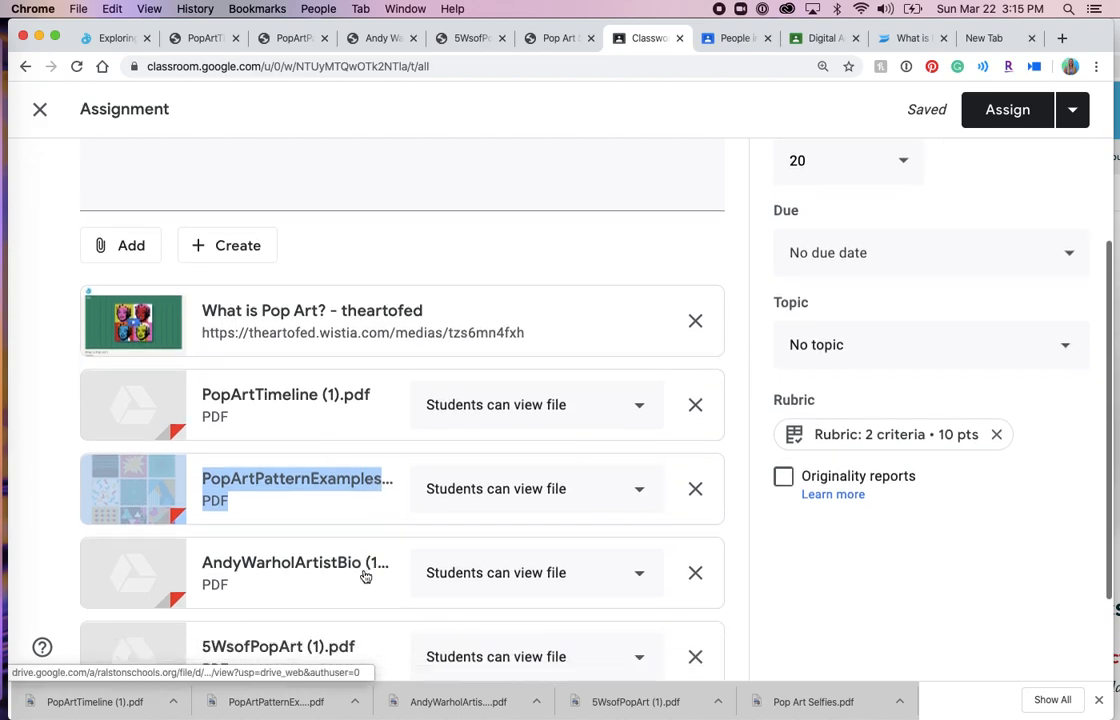
Step: Scroll the attachment list to check the five PDFs under the video link
scroll(down, 3)
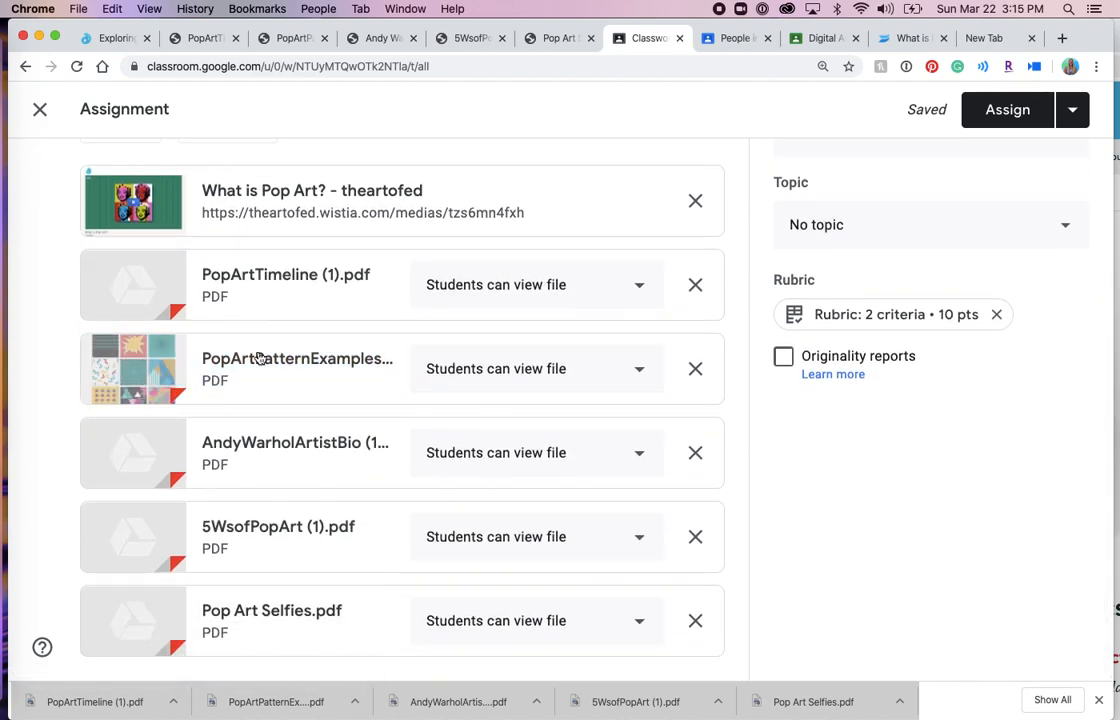
mouse_move(281, 442)
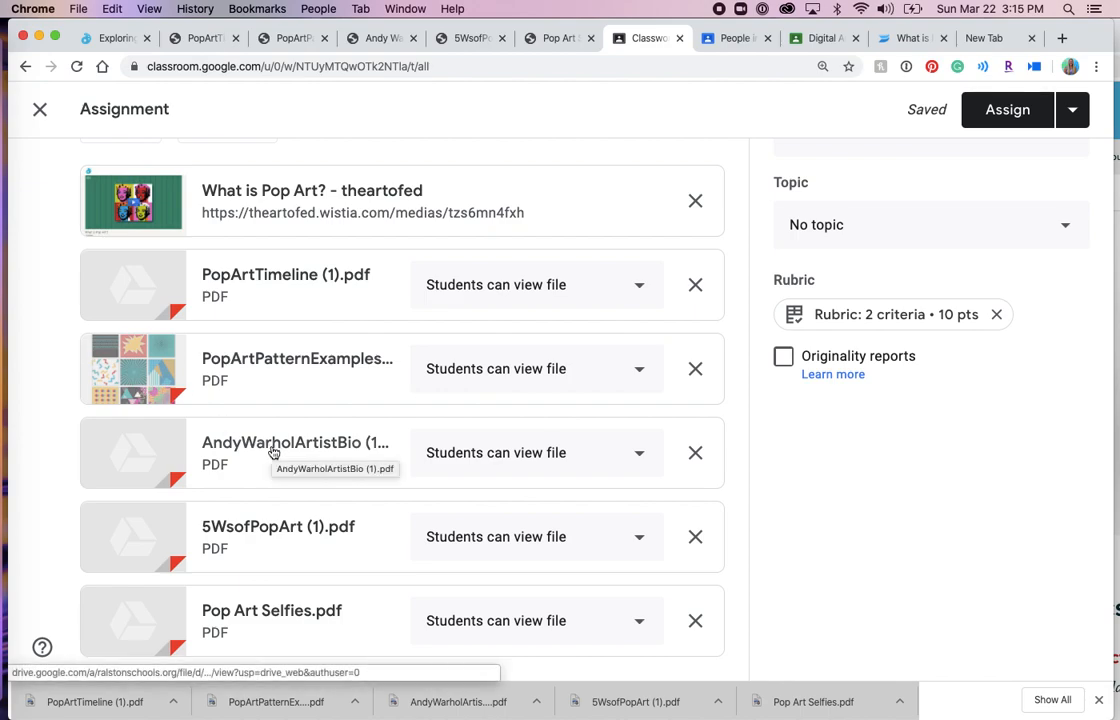
mouse_move(283, 619)
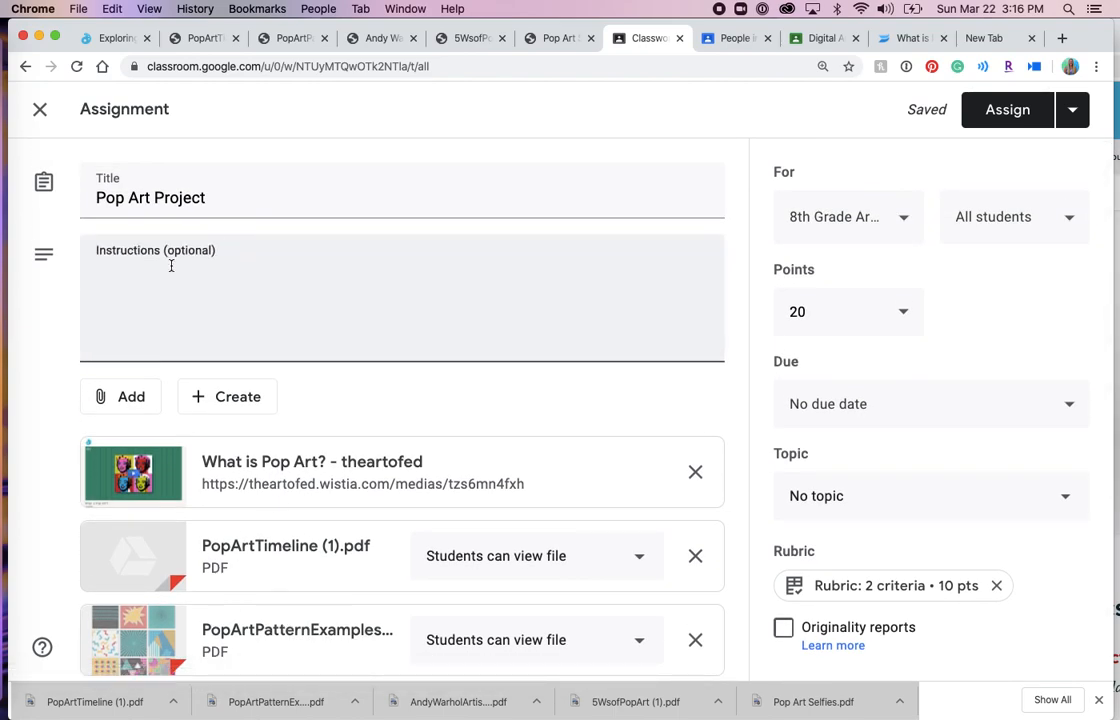
Step: Write instruction 1: Watch the "What is Pop Art?" Video
text(1.)
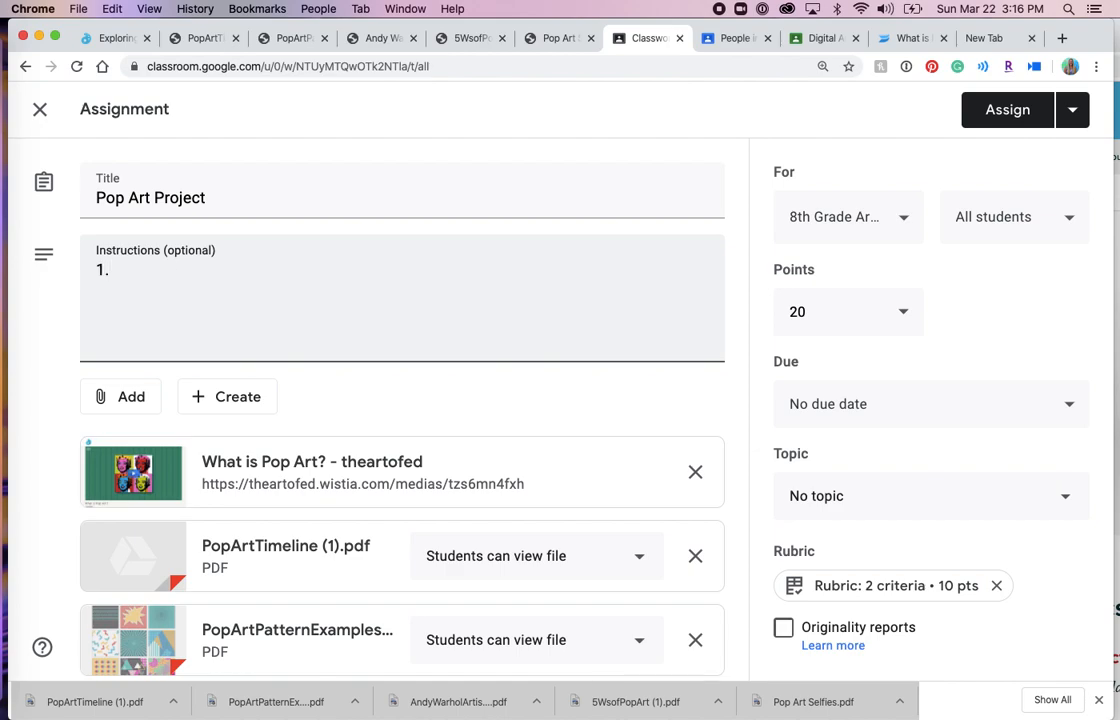
text(Watch)
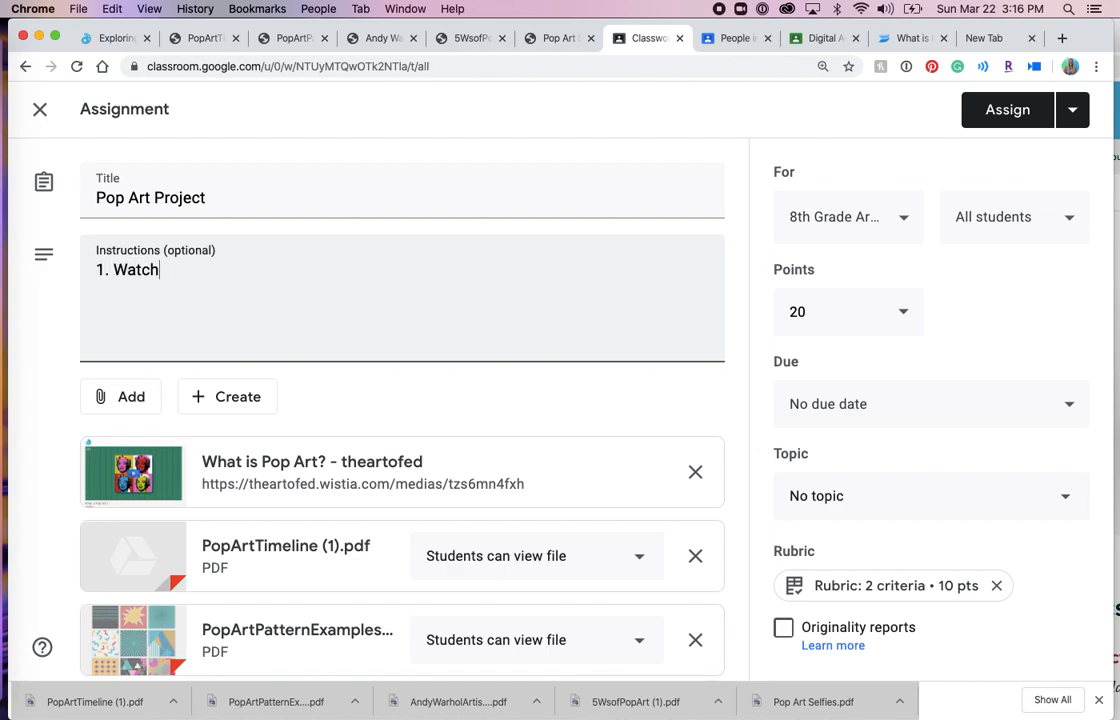
text(the "What is Pop)
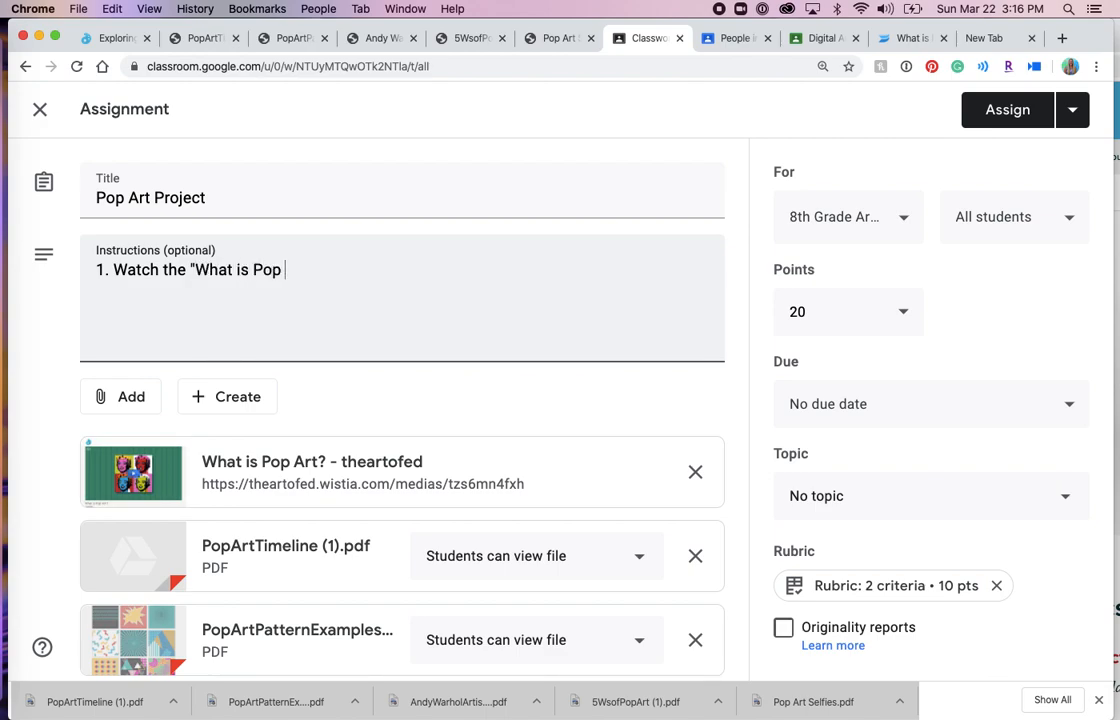
text(Art)
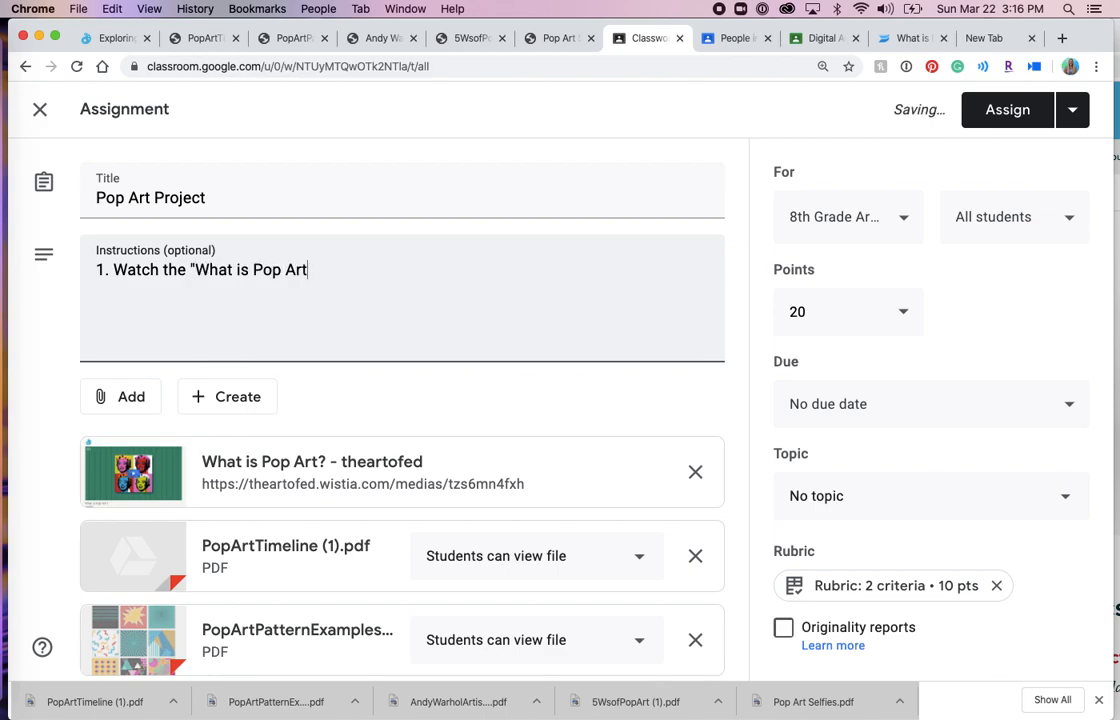
text(?)
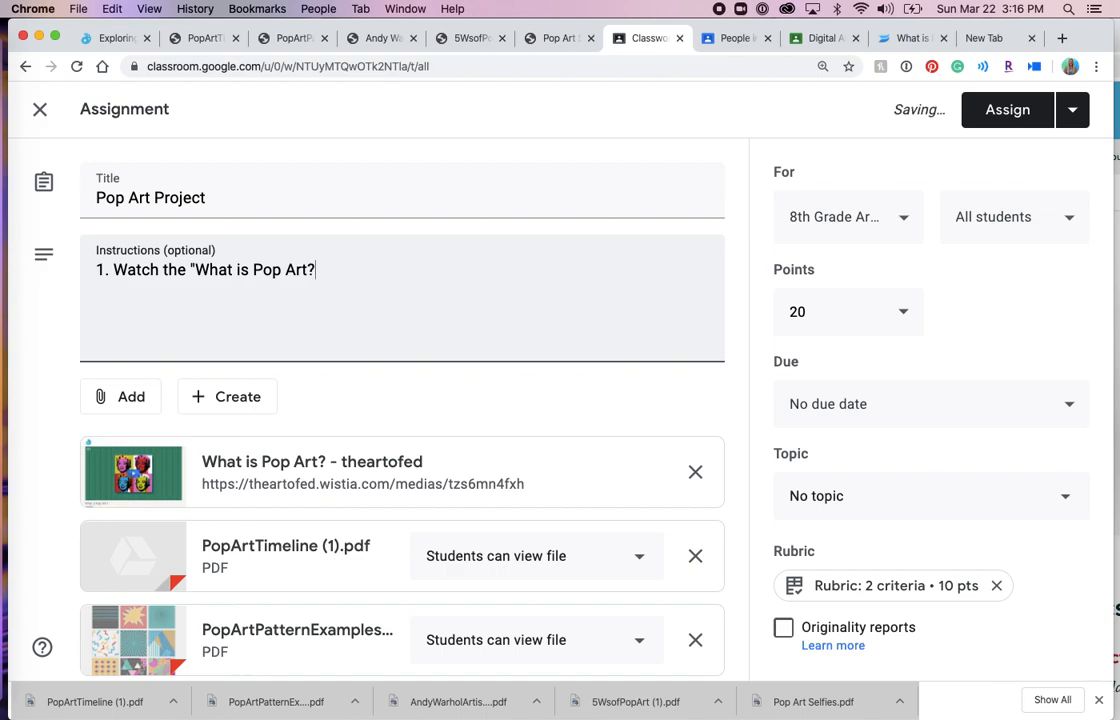
text(Vidoe)
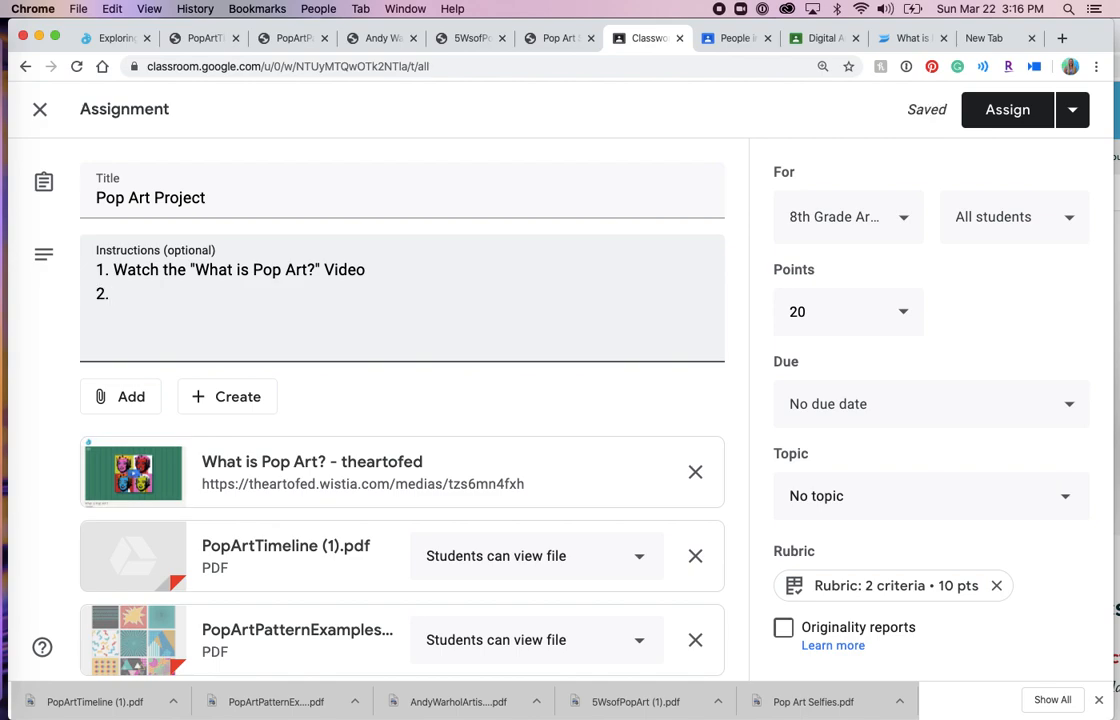
Step: Write instruction 2: Explore the history of Pop art using the resources, starting a Pop Art Timeline line
text(Explore the H)
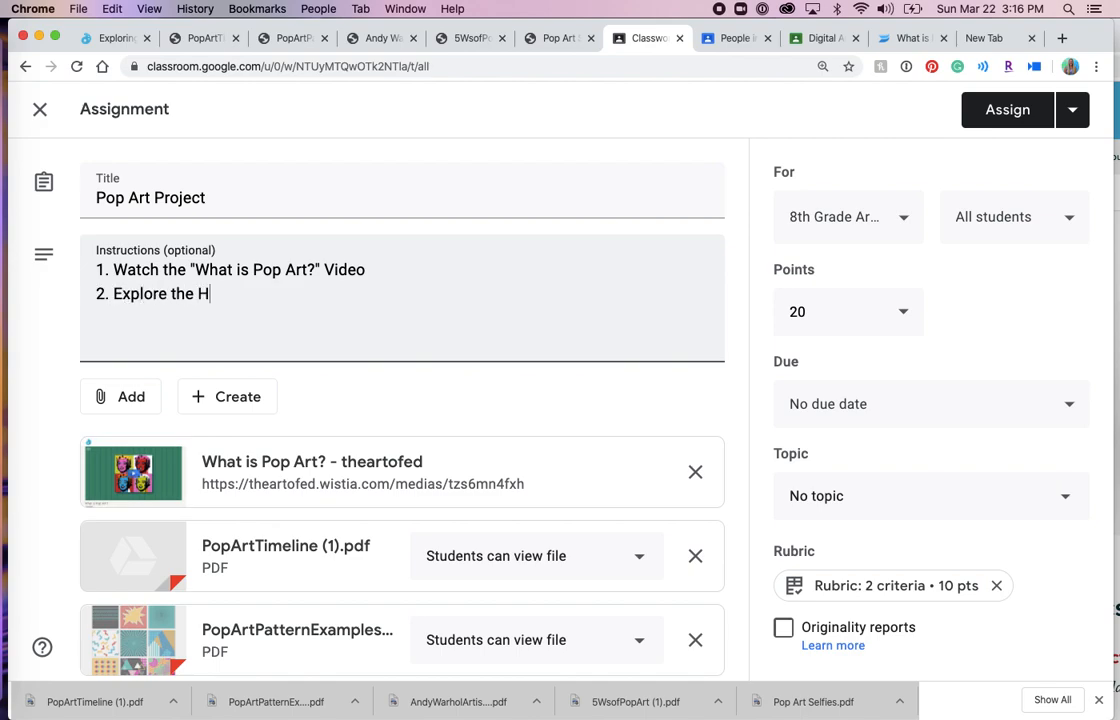
text(story of)
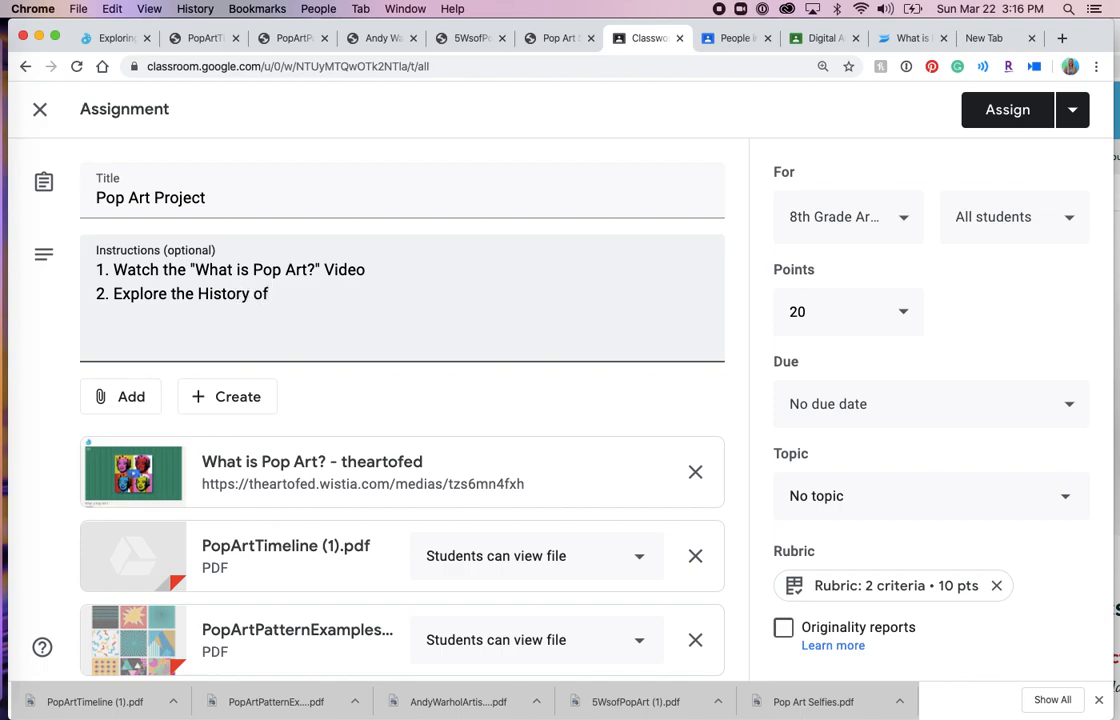
text(Pop a)
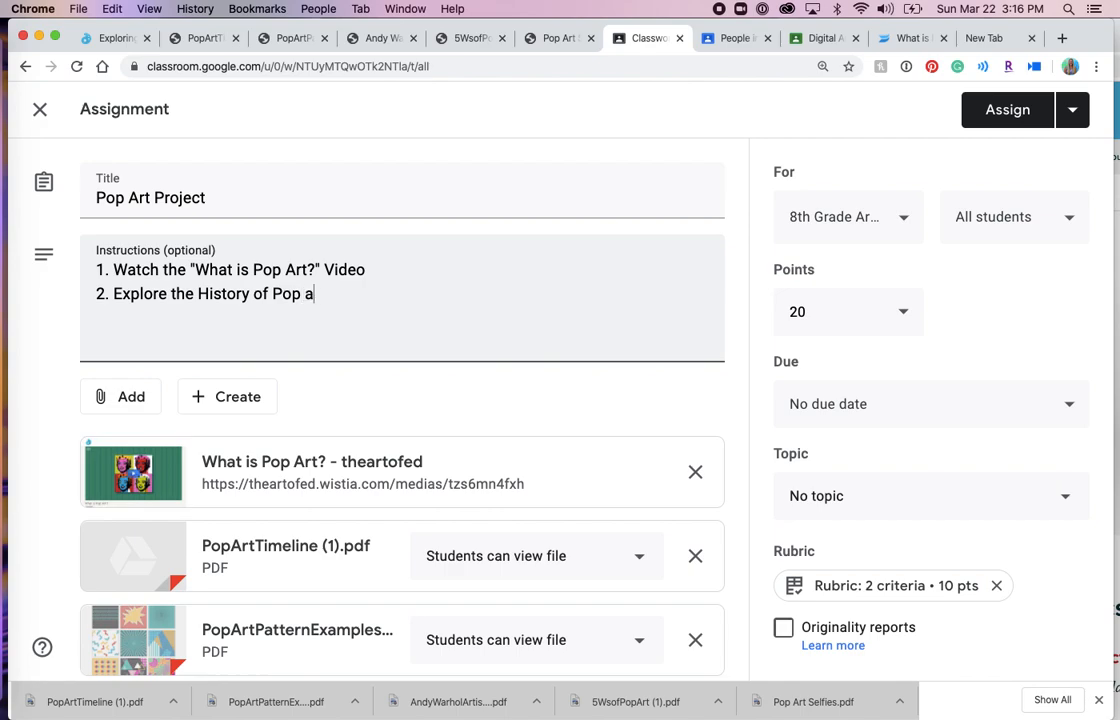
text(rt using these)
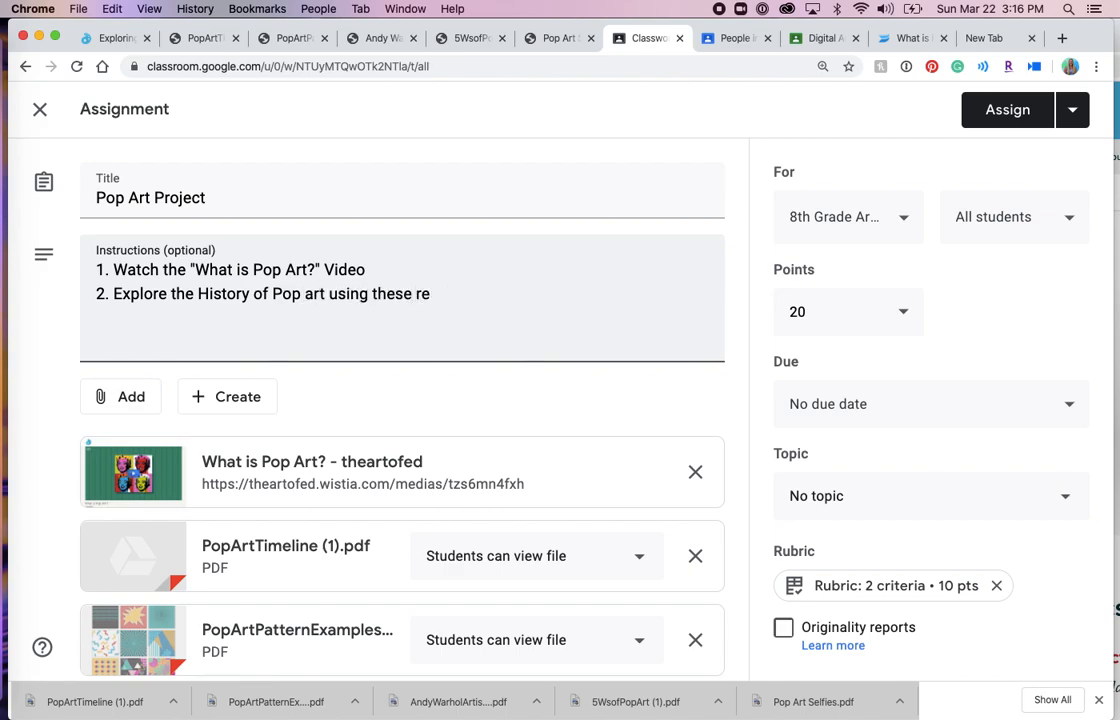
text(resources:)
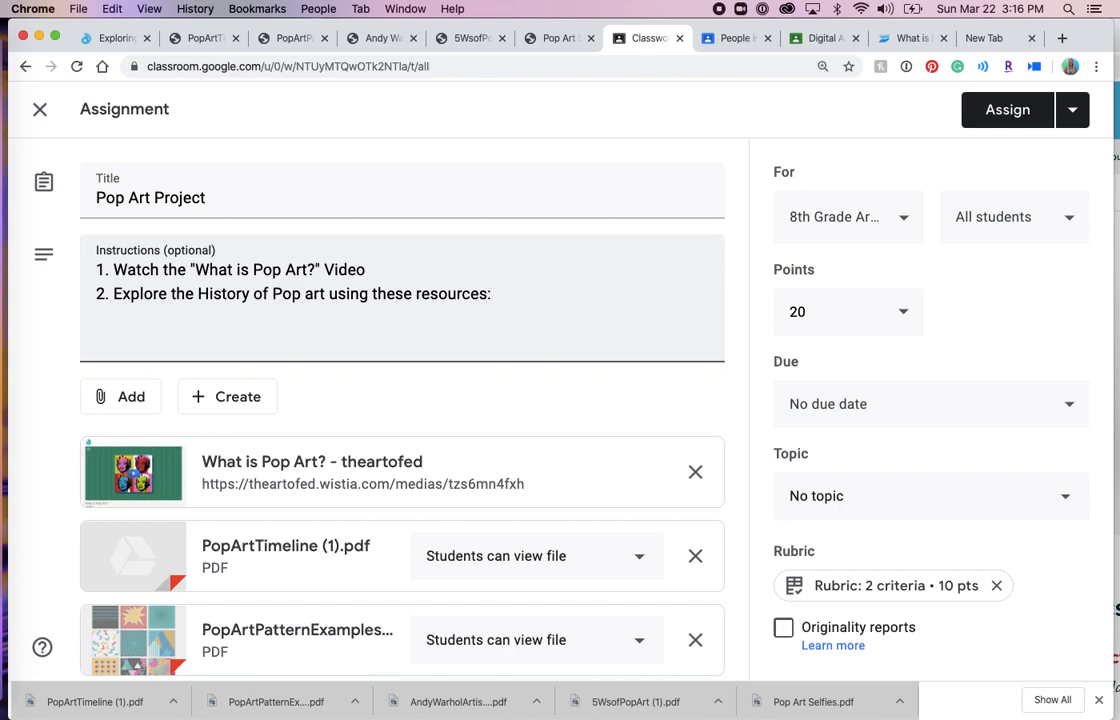
text(Pop Art Timeline)
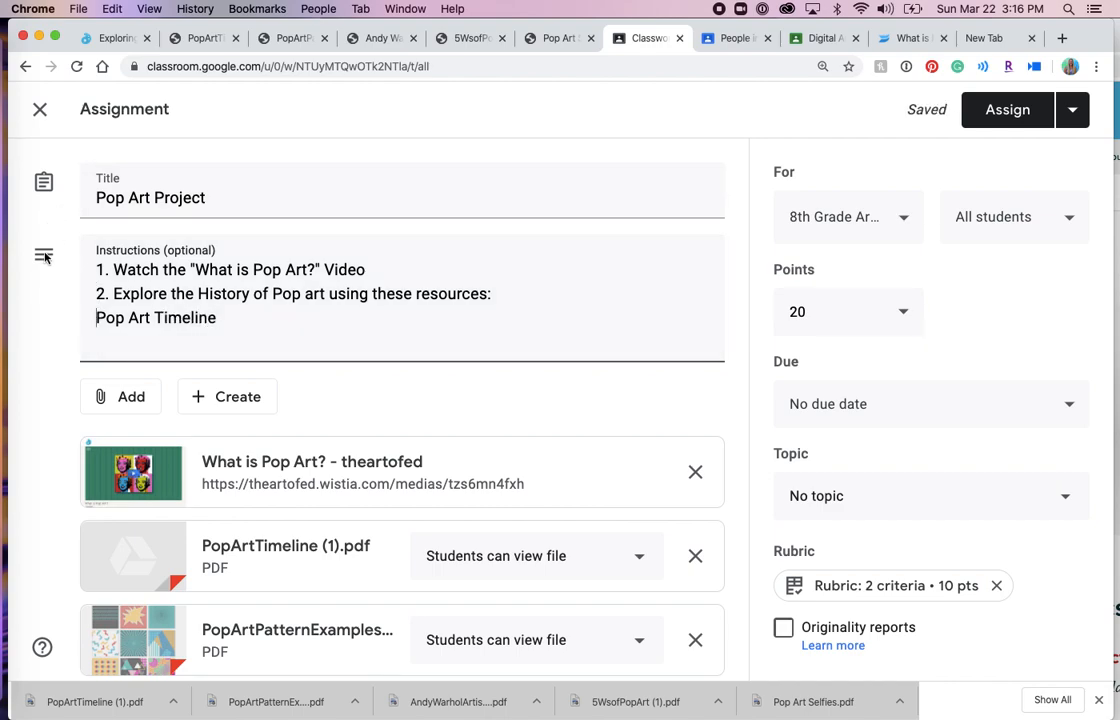
text(-)
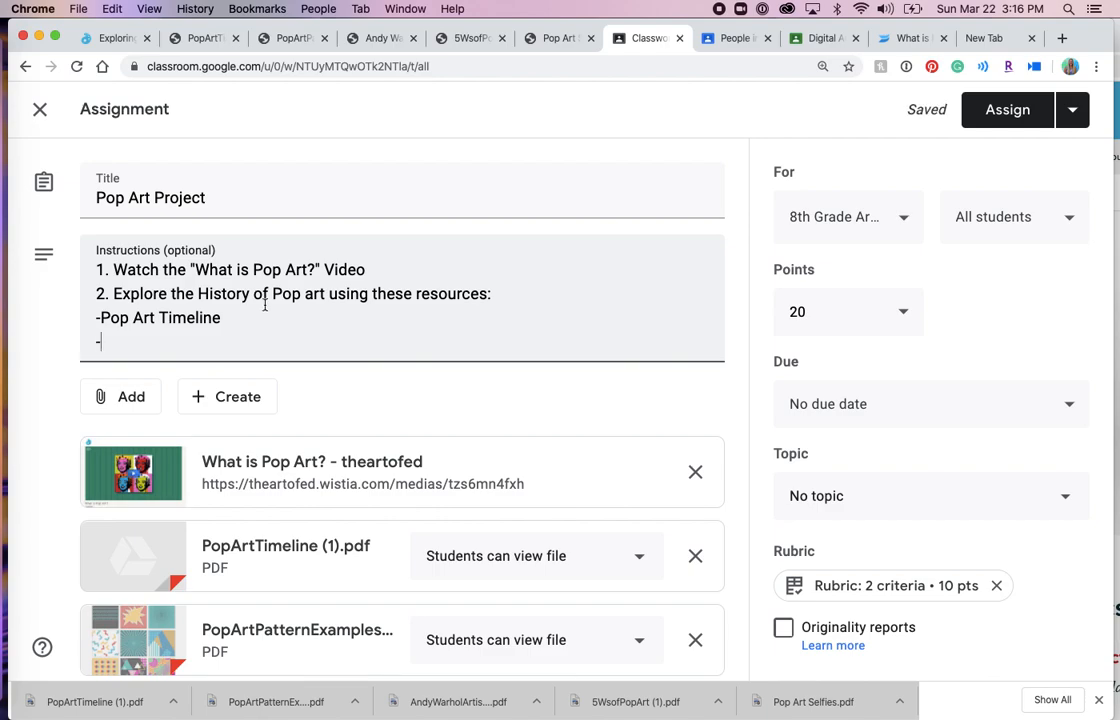
Step: Add Andy Warhol Artist Bio and 5 W's of Pop Art as dashed resource lines
text(A)
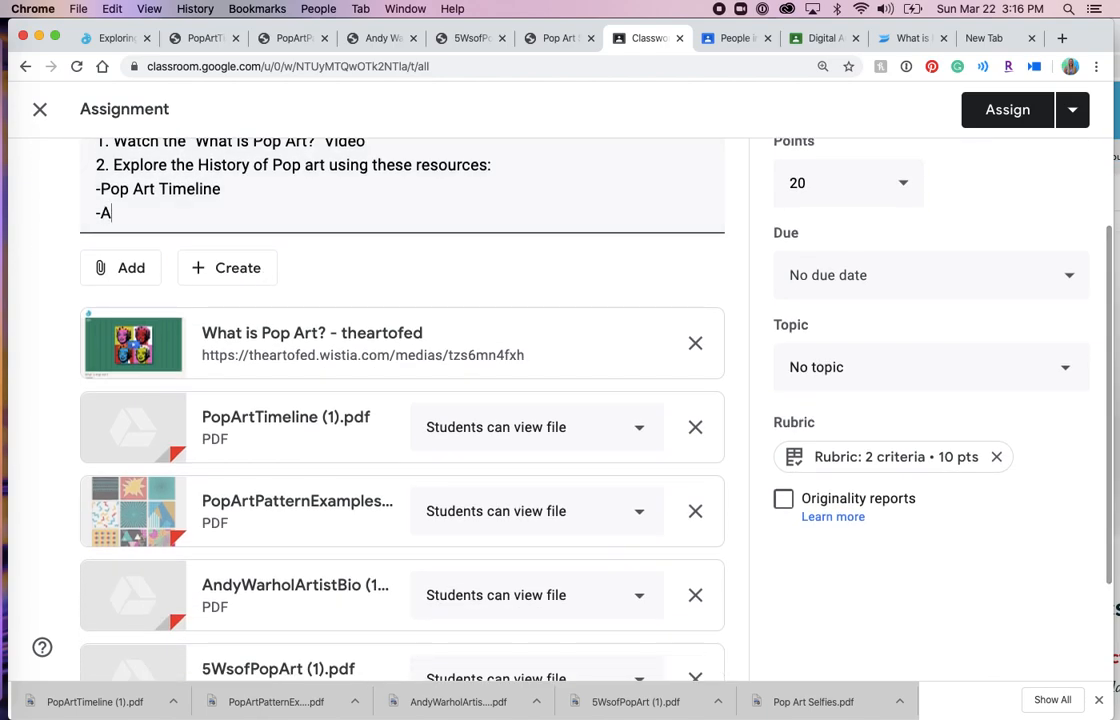
text(ndy Warhol Artist Bio)
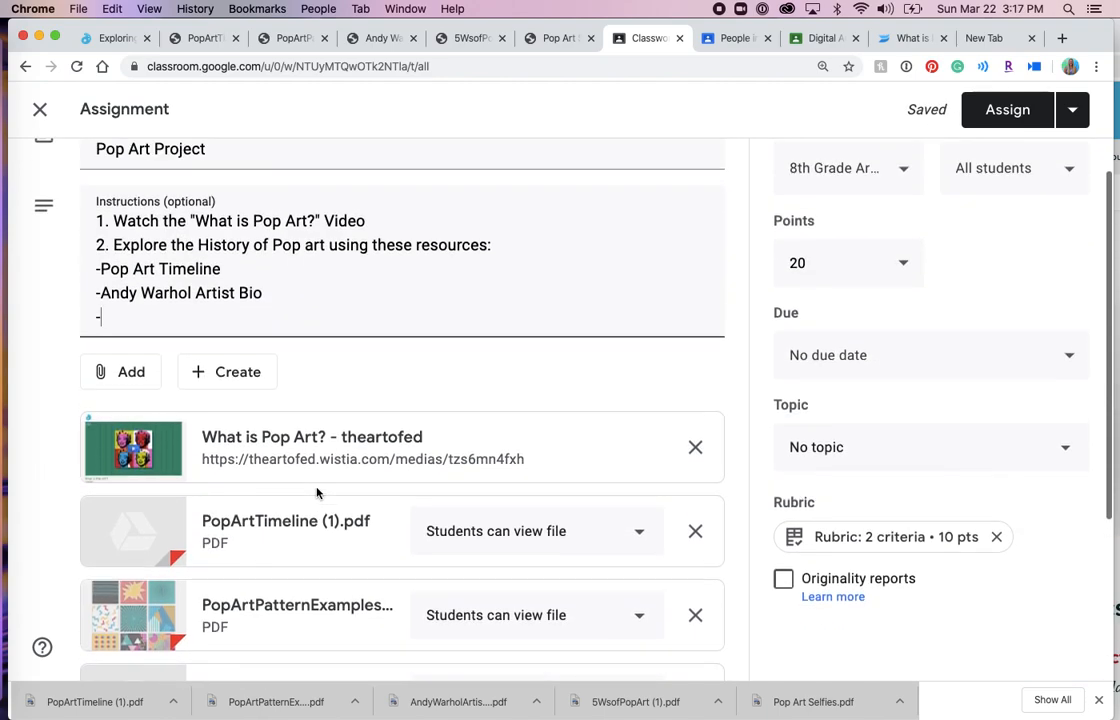
text(5 W)
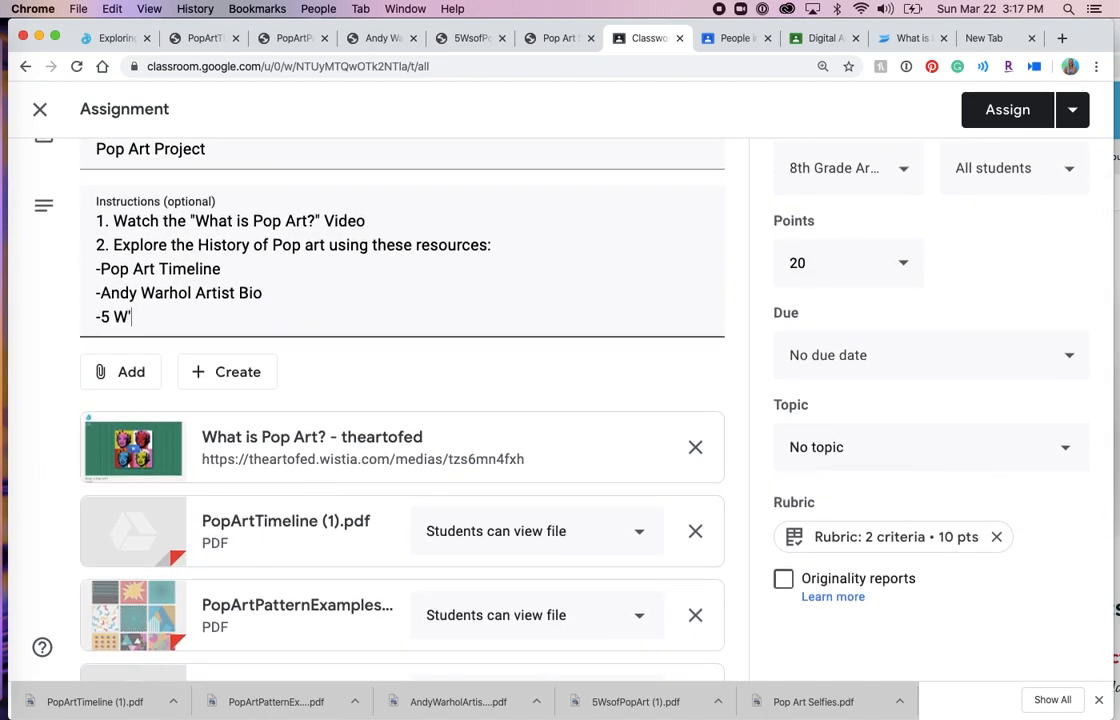
text('s of Pop Art)
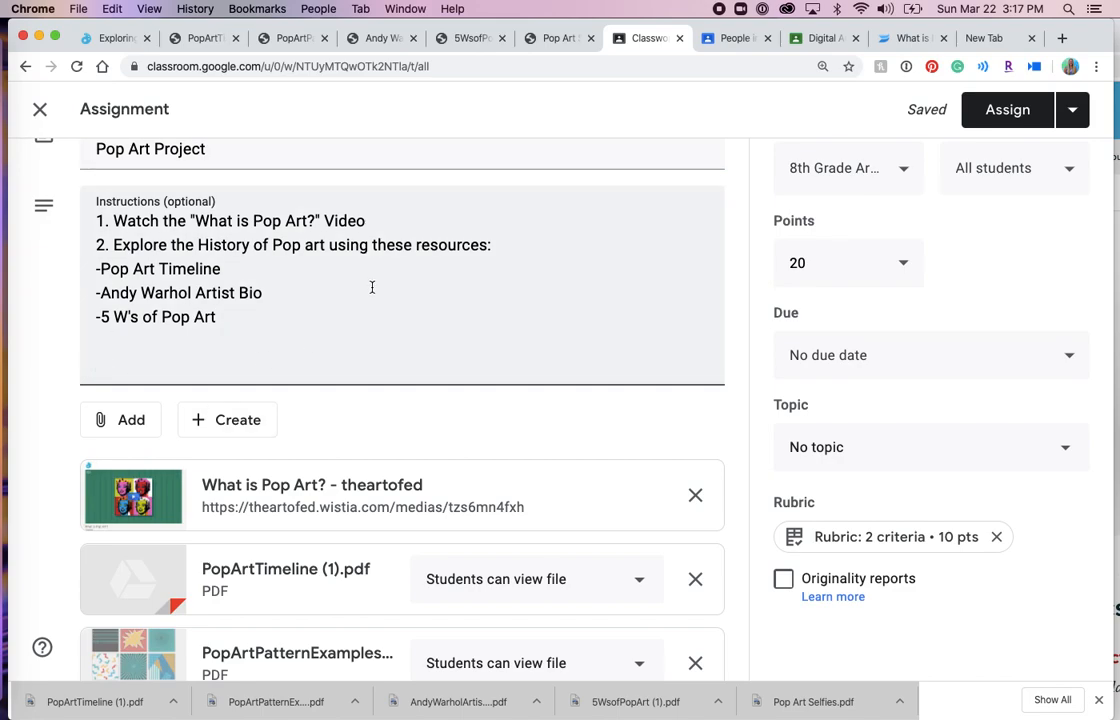
Step: Write the instruction asking for a 2-3 sentence response on what stood out about the Pop Art Movement, ending with a period
text(Write a)
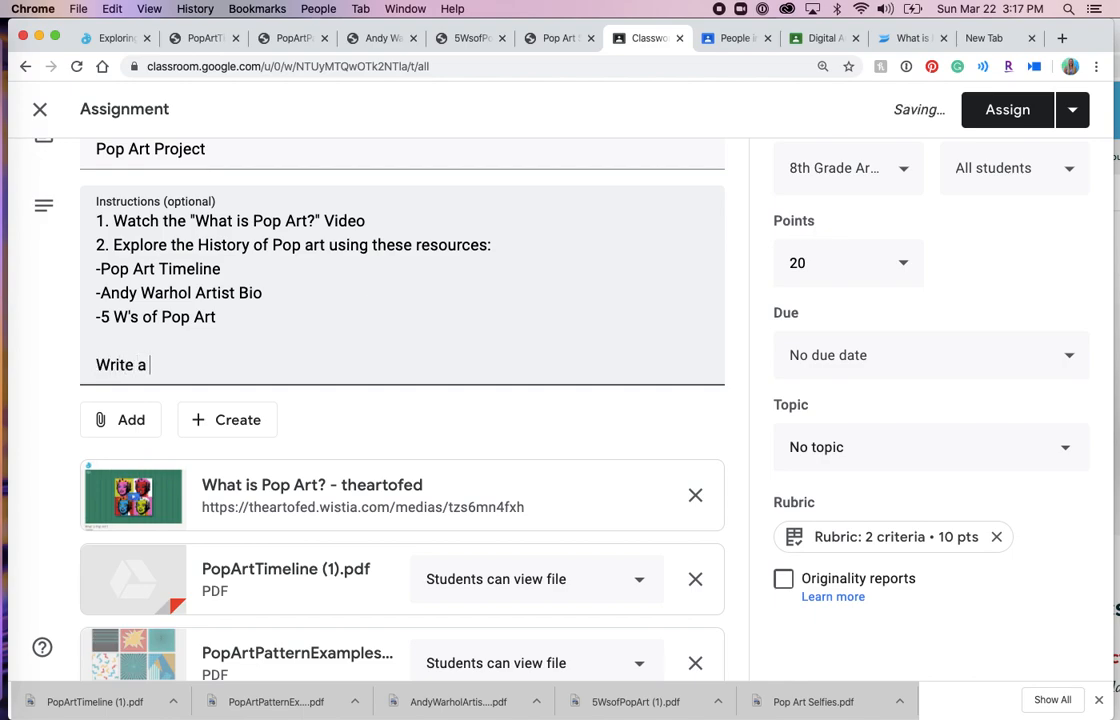
text(2-3 sentence response)
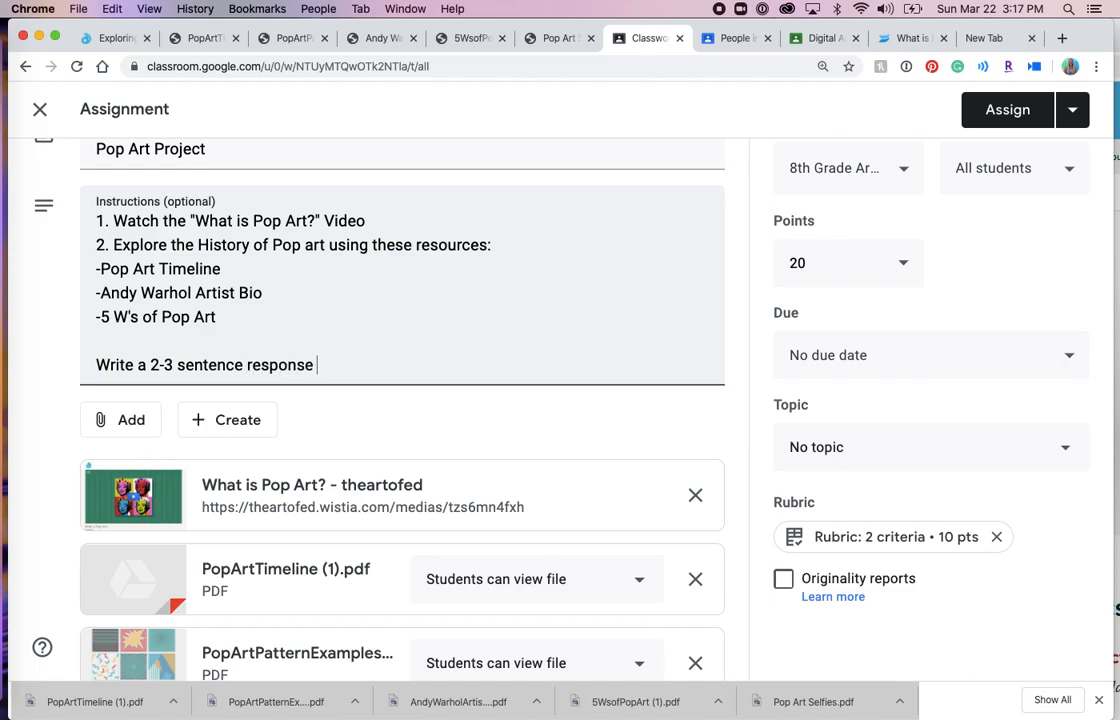
text(of some of)
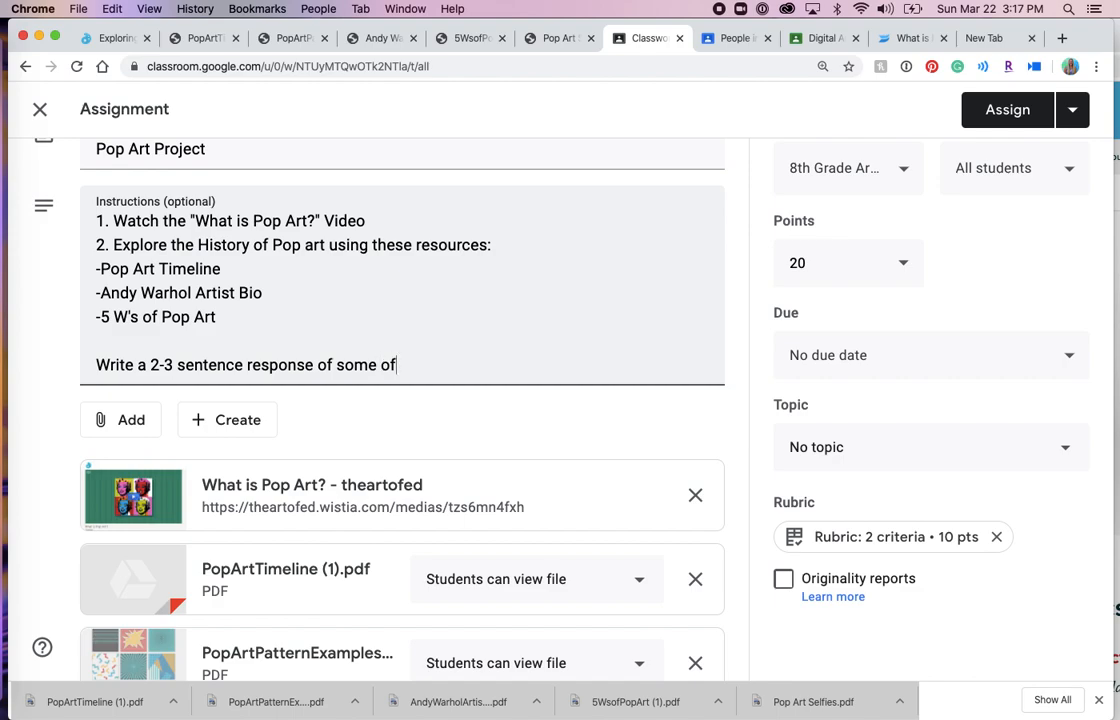
text(the things that sto)
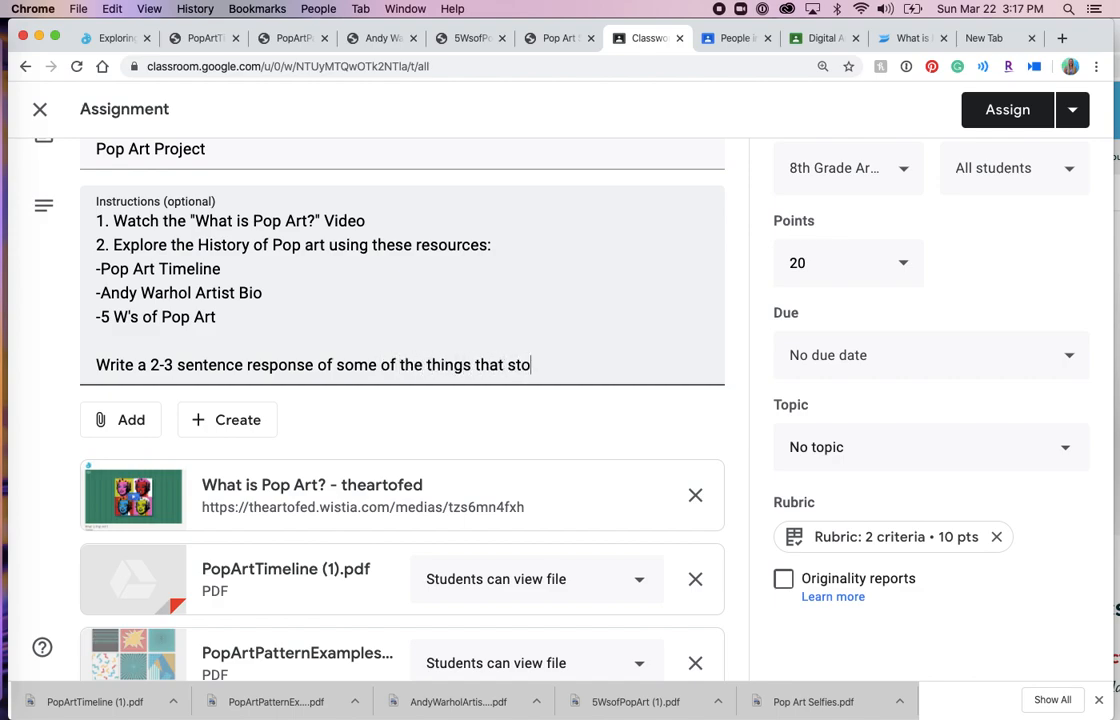
text(od out most about the Pop Art Movement)
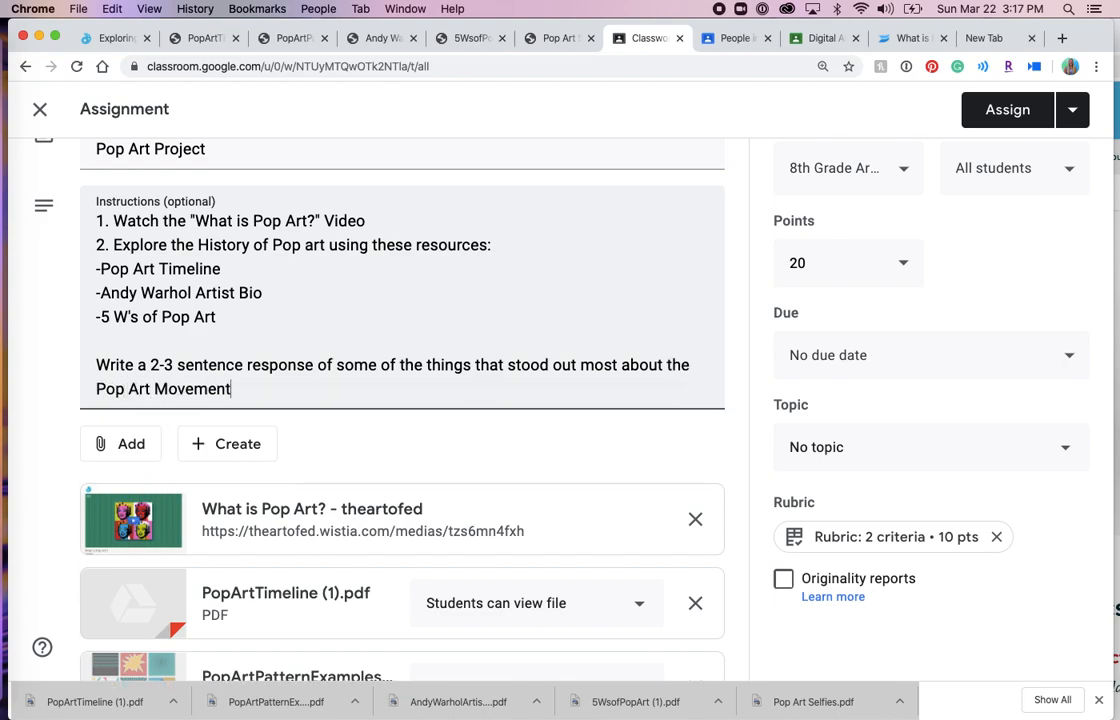
text(.)
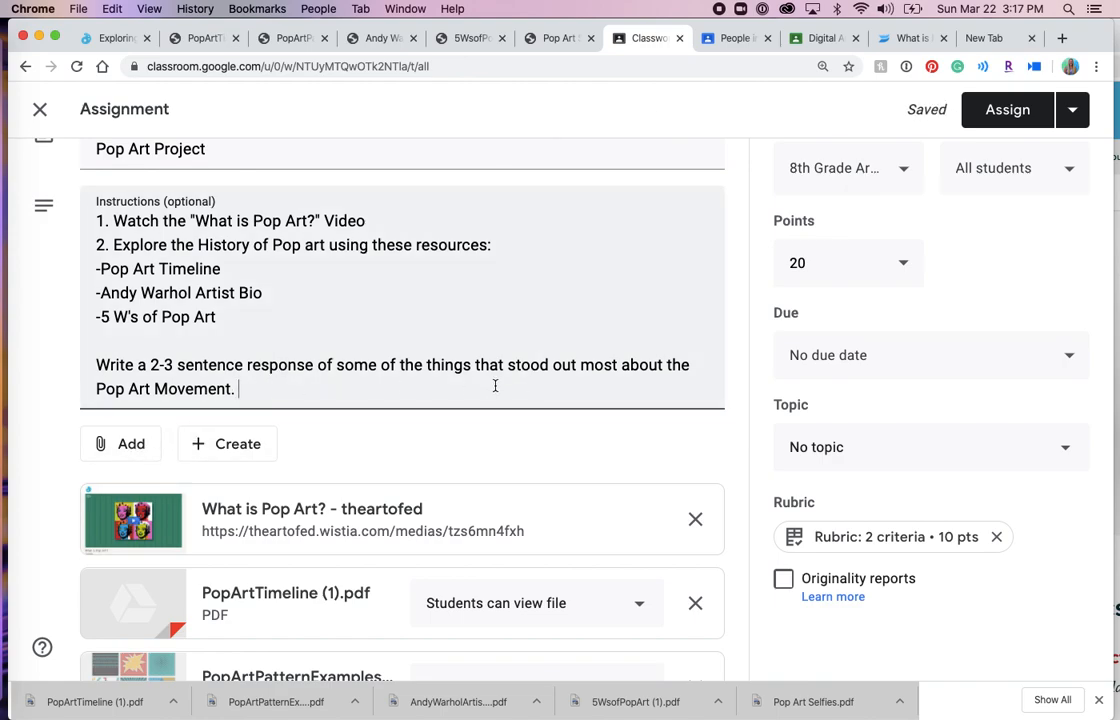
scroll(down, 3)
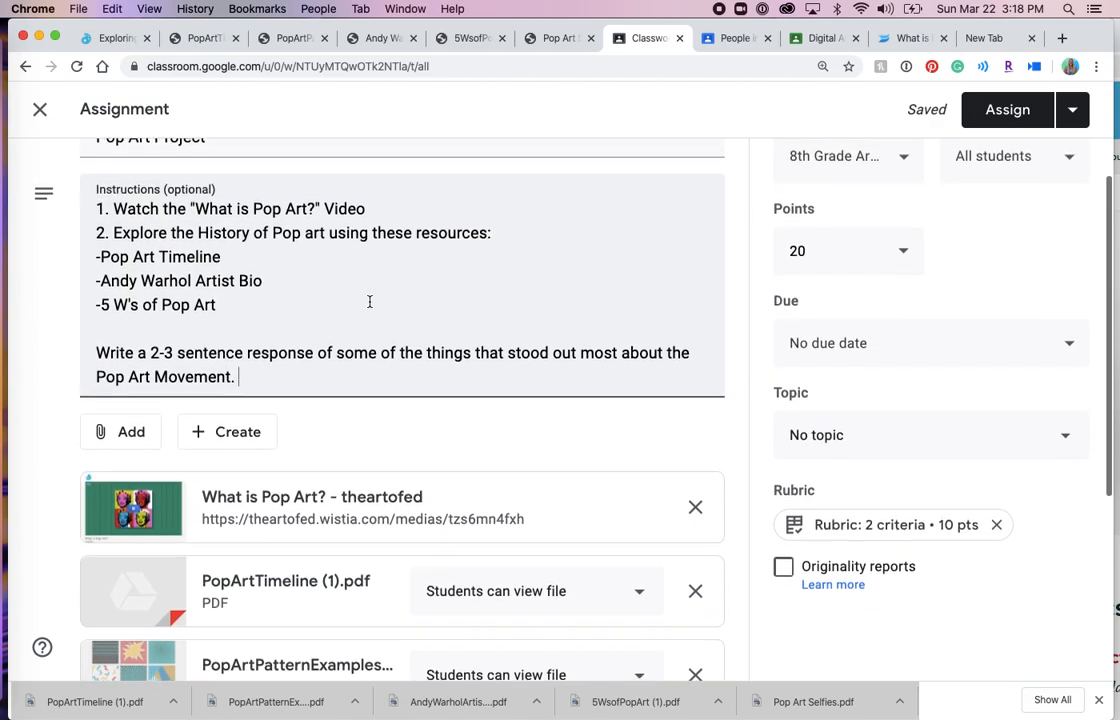
Step: Add a third instruction, View the "Pop Art Selfies" Lesson Plan, correcting the misspelled 'Lesoon'
scroll(down, 3)
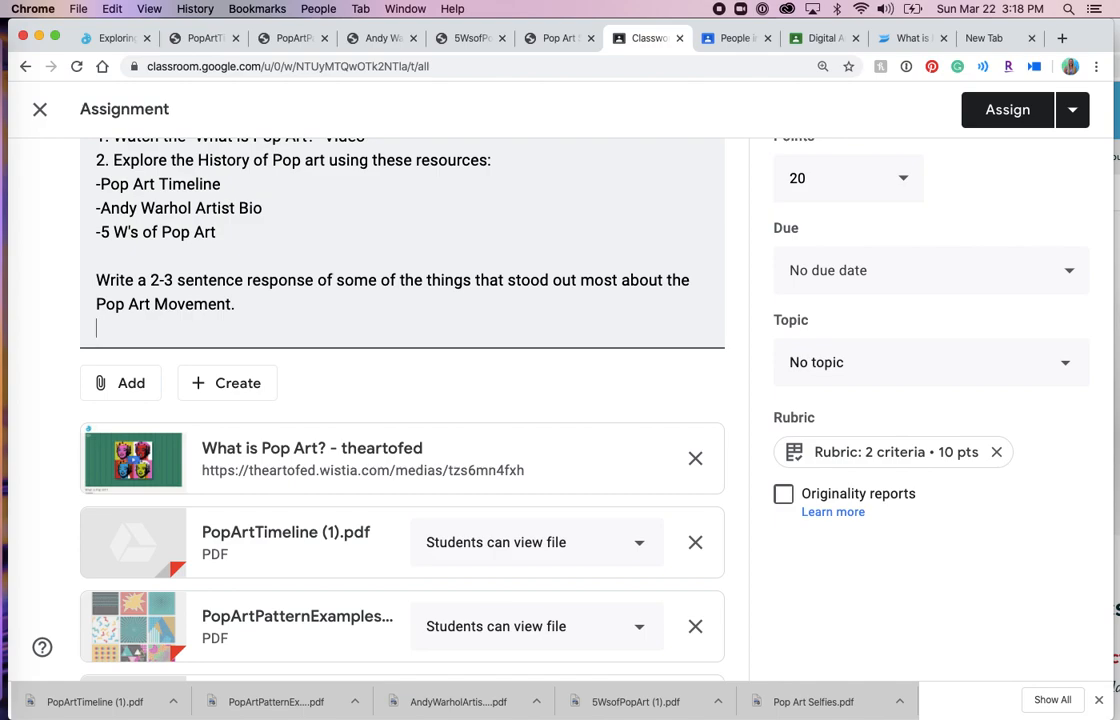
scroll(down, 3)
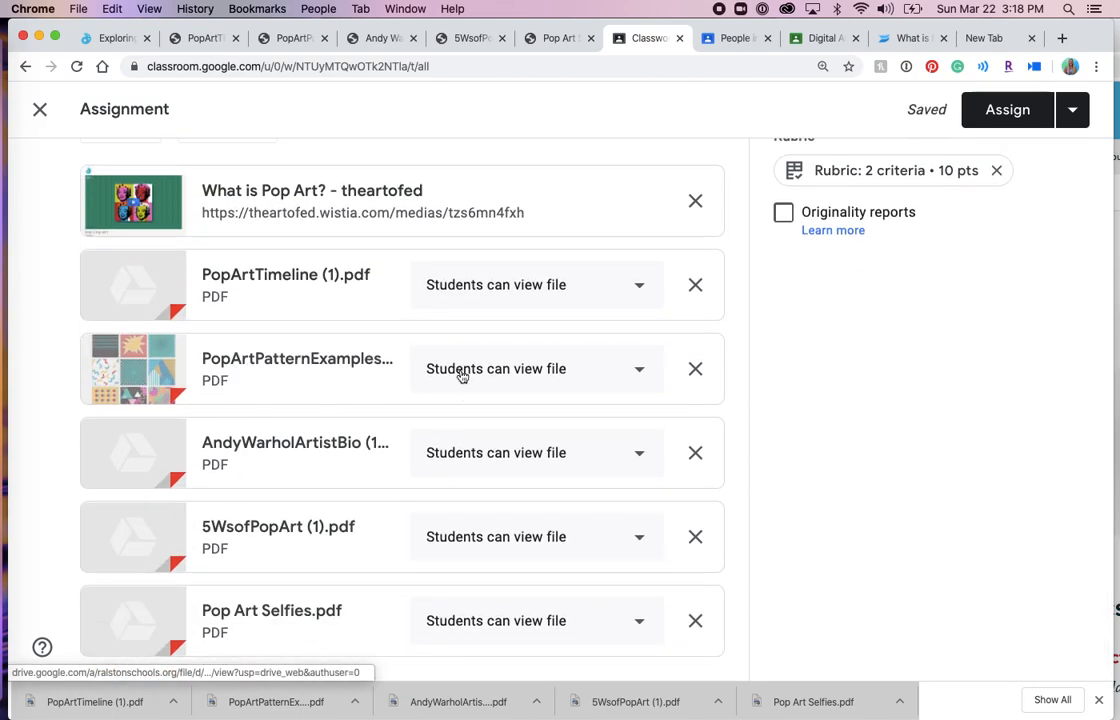
mouse_move(348, 544)
text(3.)
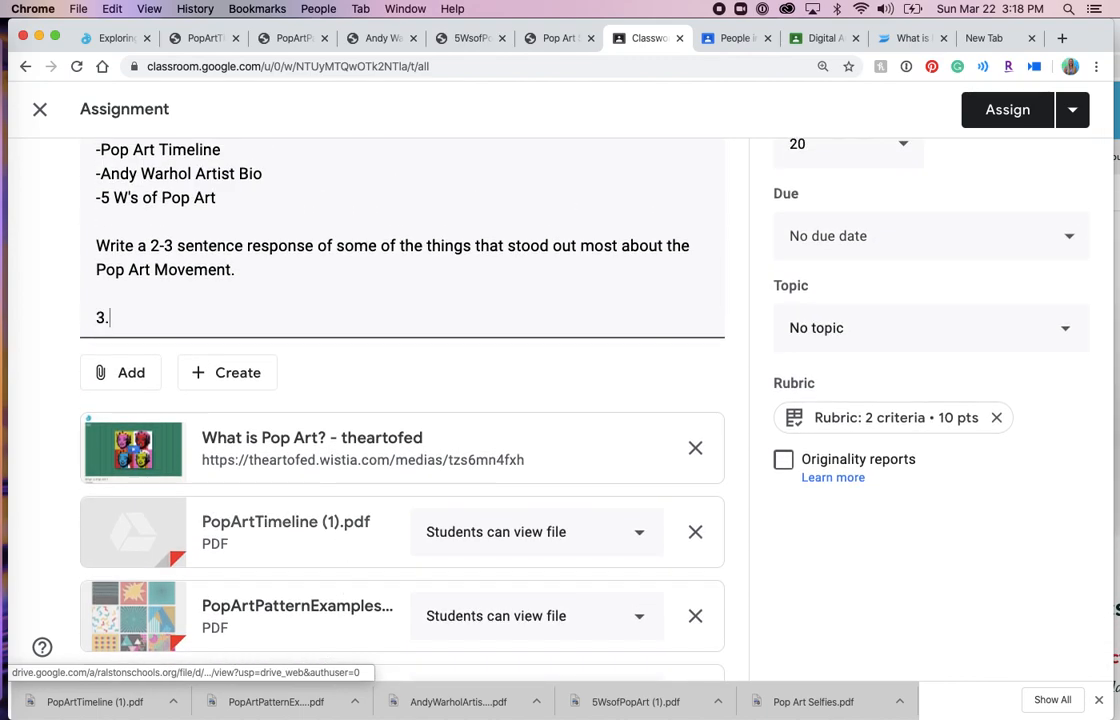
text(View the "Pop Art Selfies)
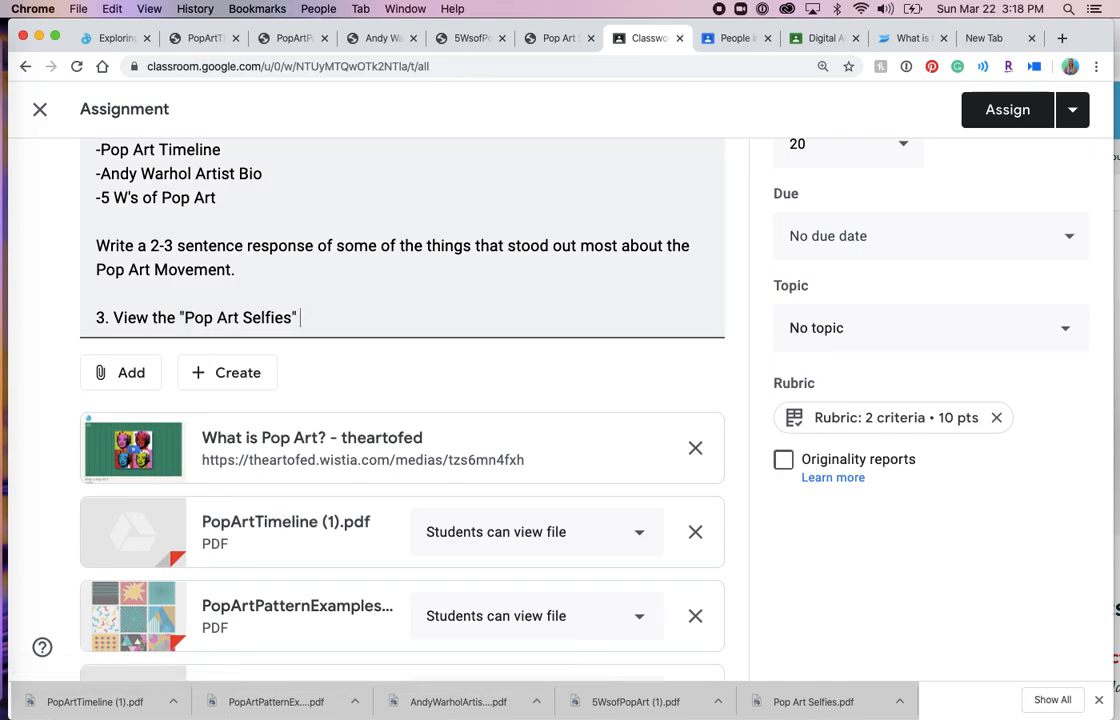
text(Lesoon)
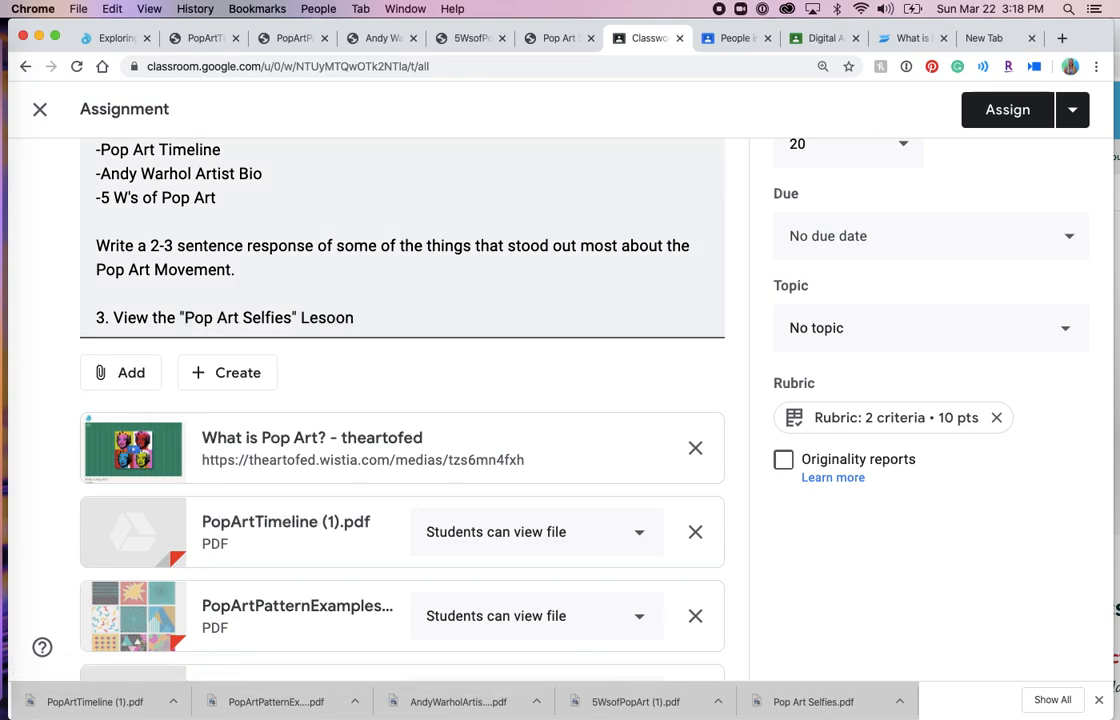
key(Backspace)
text(son Plan)
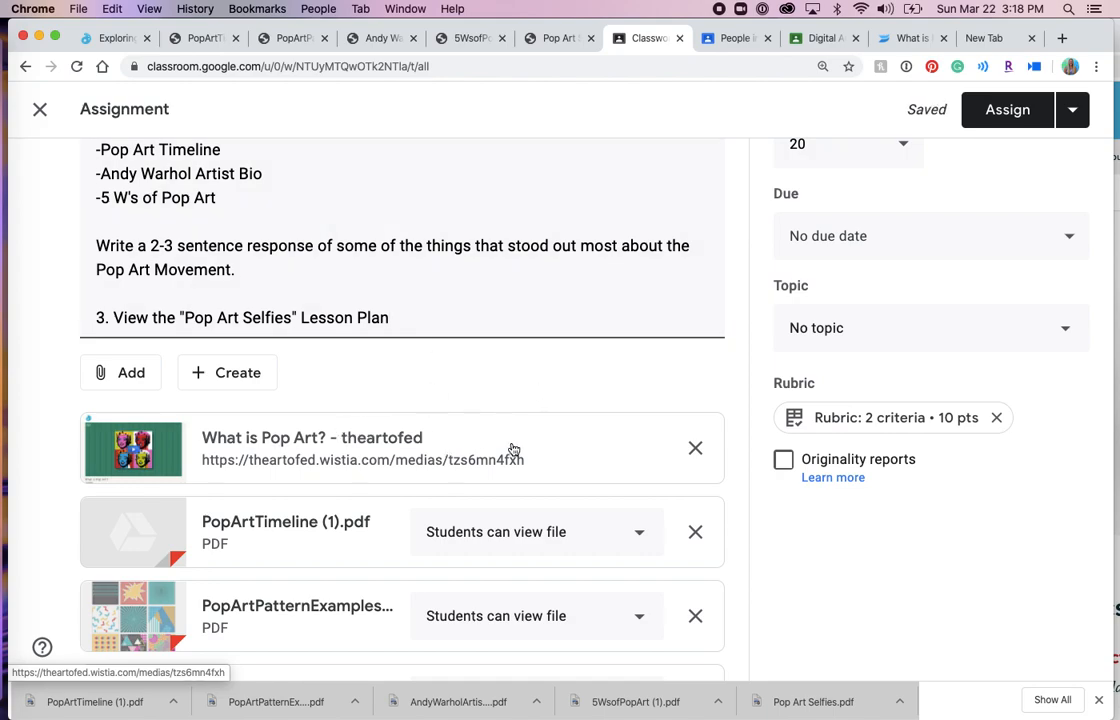
scroll(down, 3)
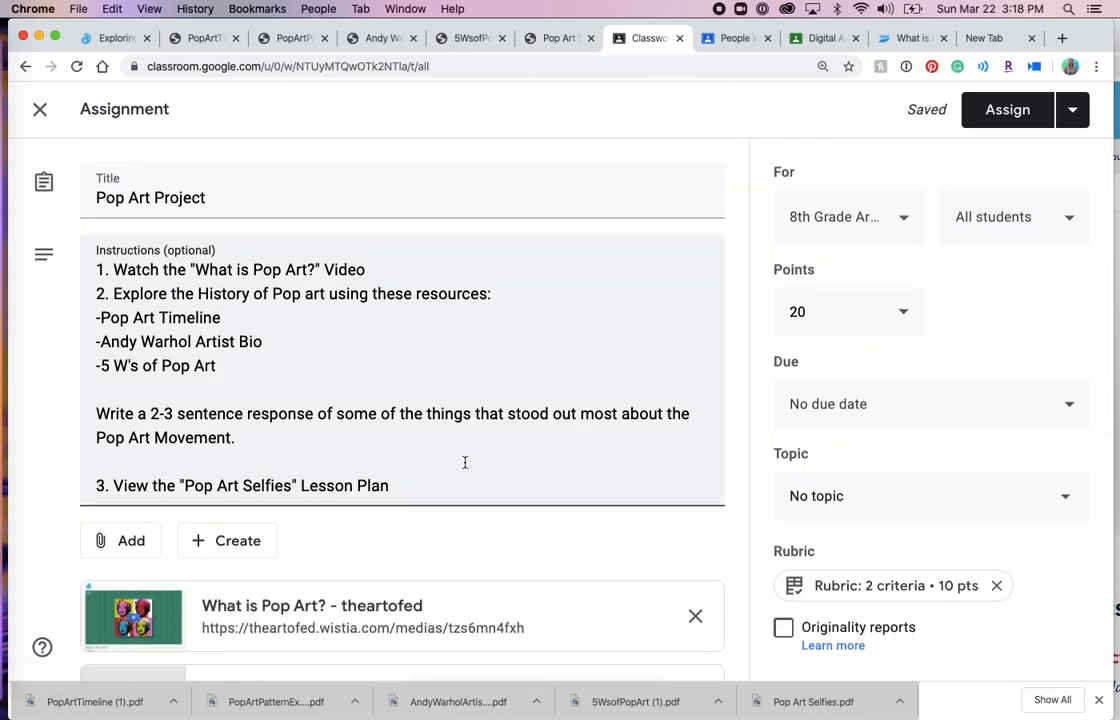
mouse_move(379, 470)
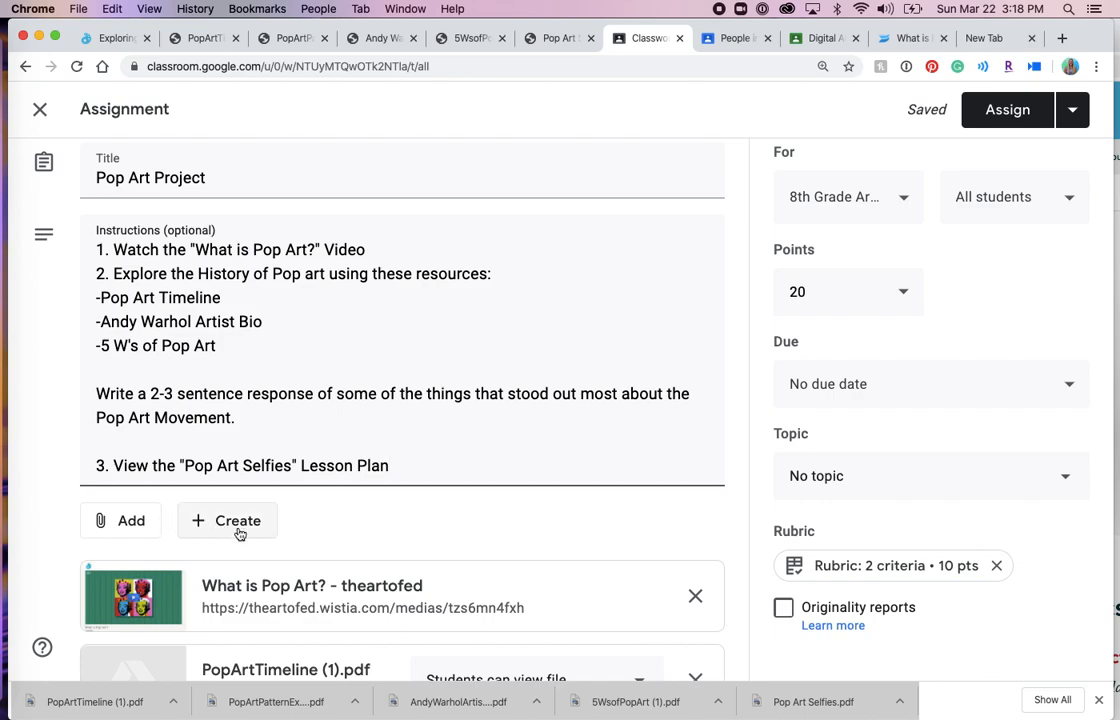
mouse_move(258, 546)
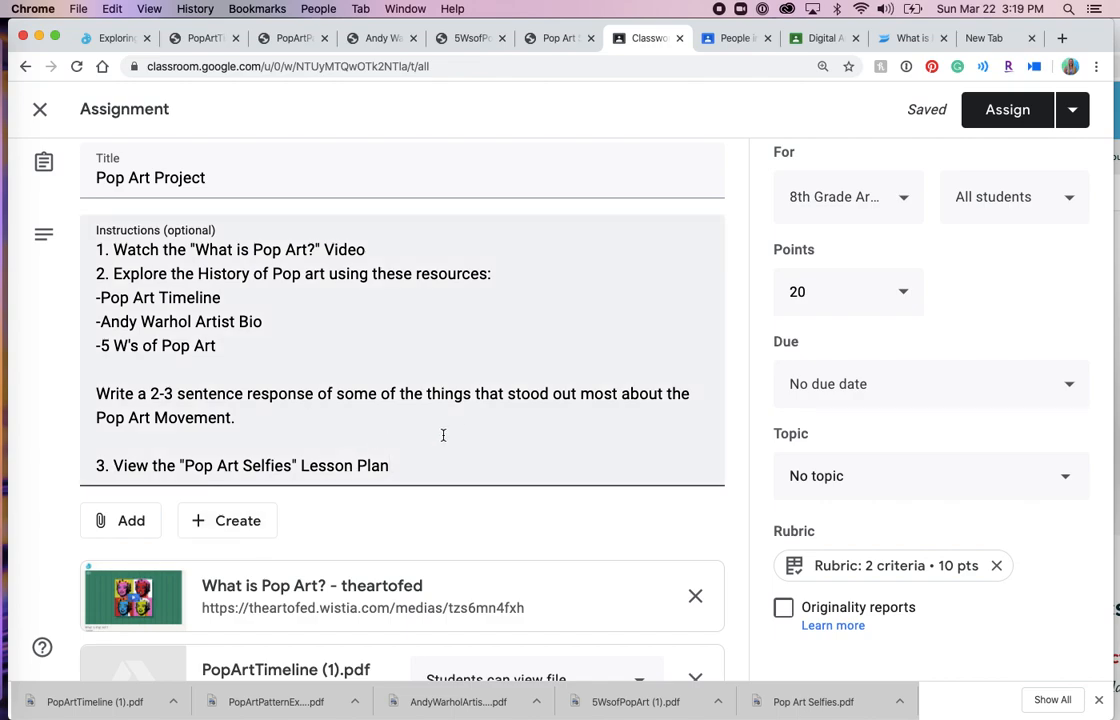
scroll(down, 3)
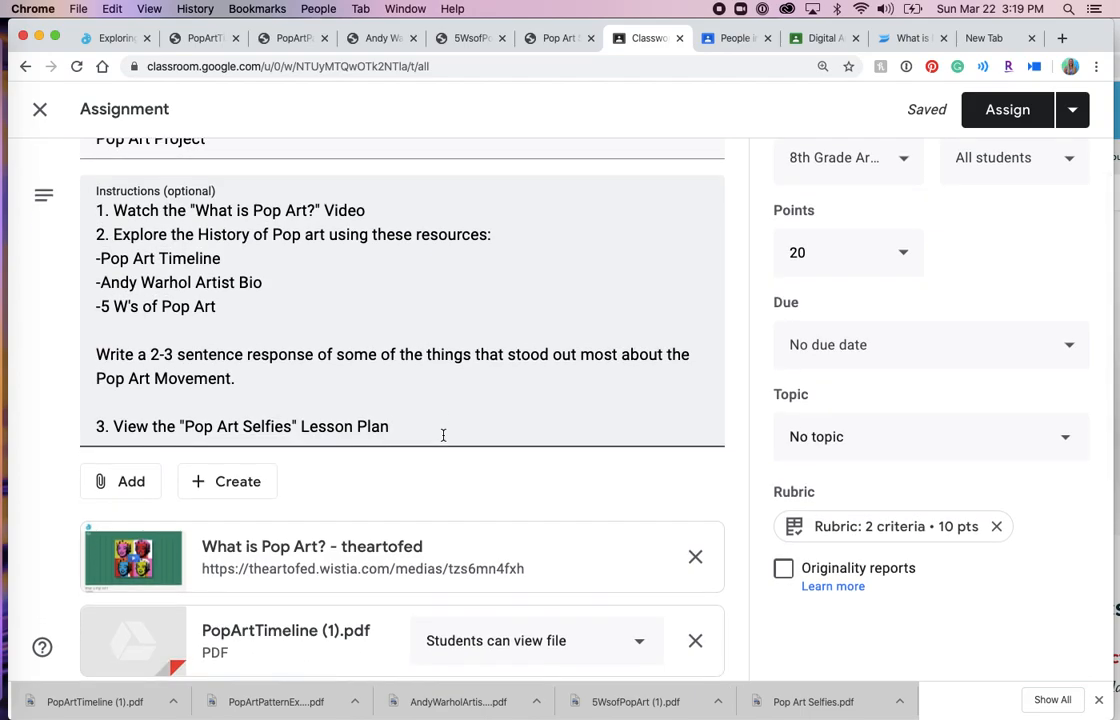
Step: Delete the rubric from the Pop Art Project assignment
click(996, 526)
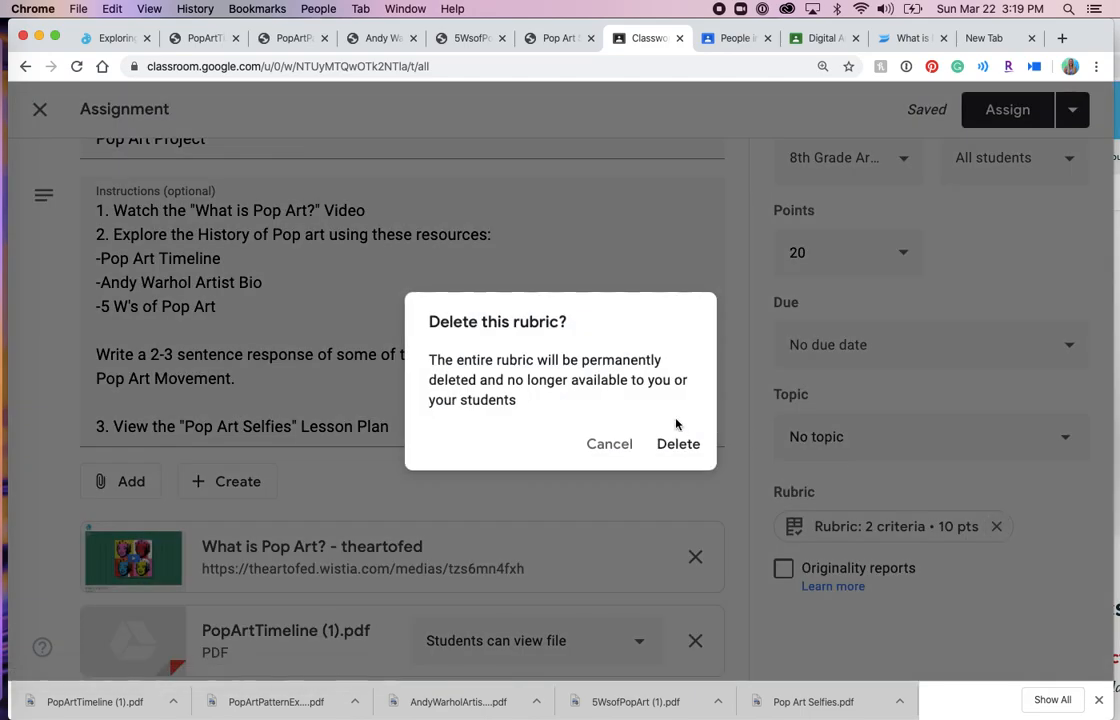
click(678, 443)
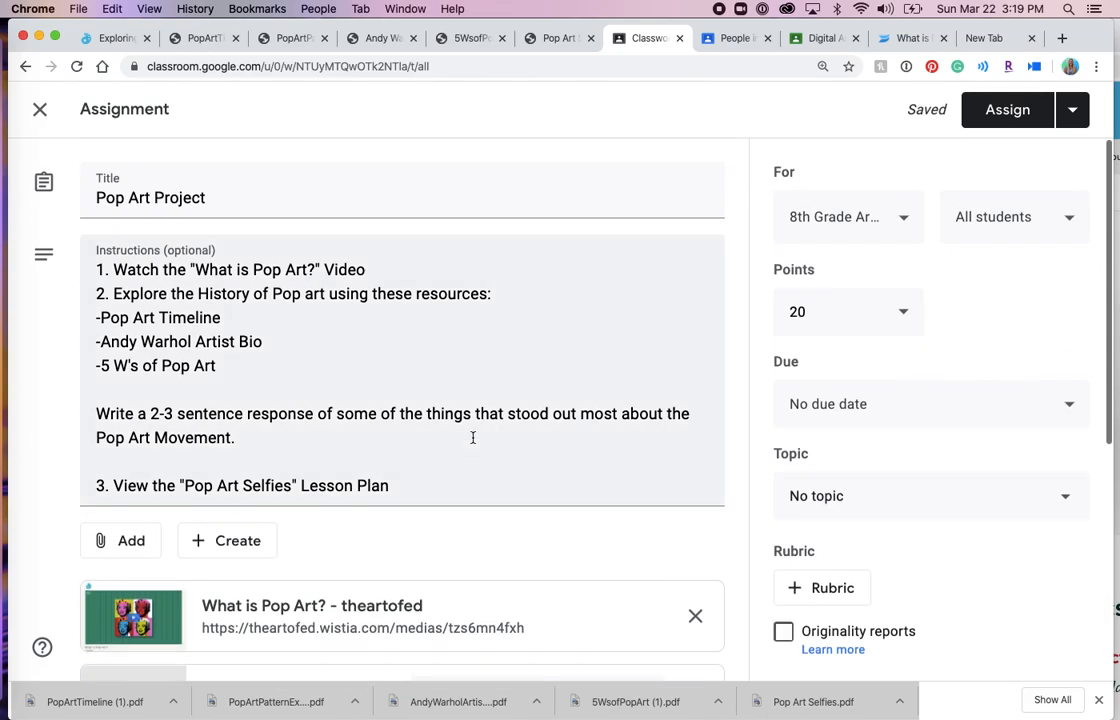
Step: Assign the Pop Art Project to the 8th Grade Art class and confirm
click(1006, 109)
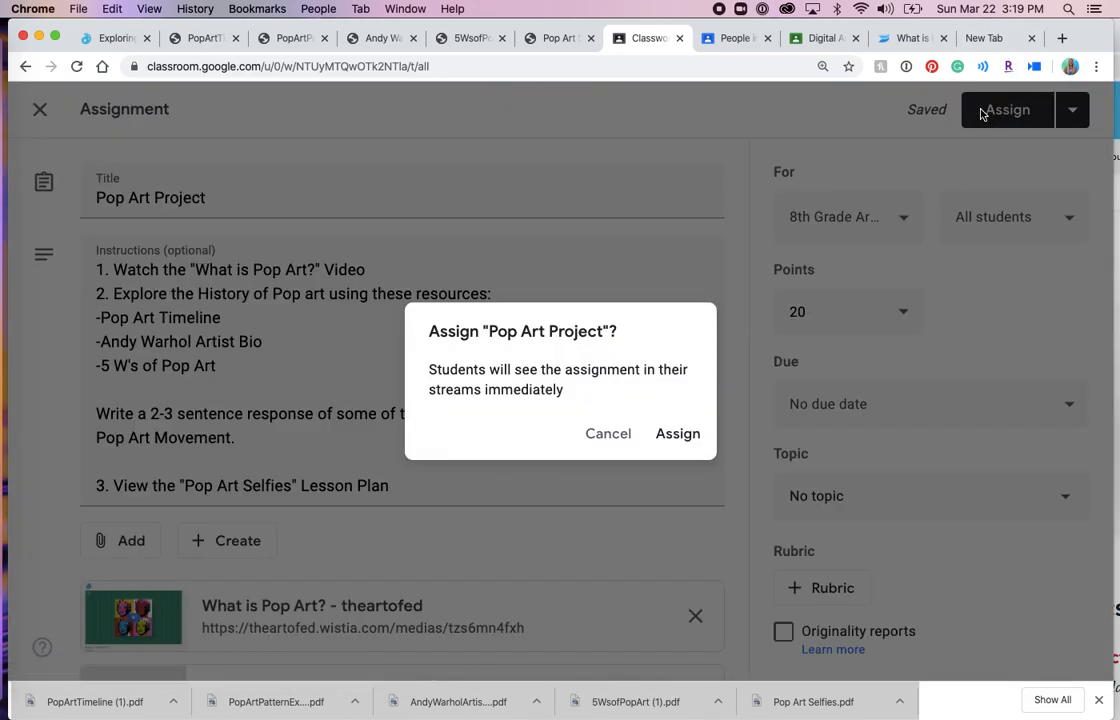
click(678, 433)
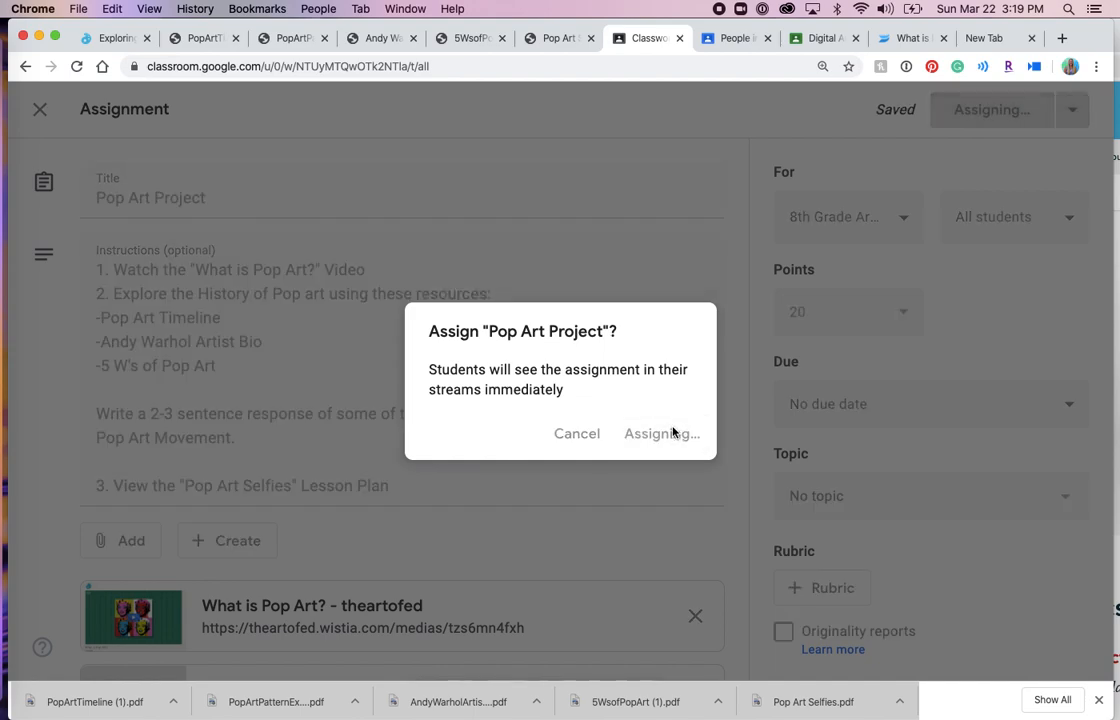
click(661, 433)
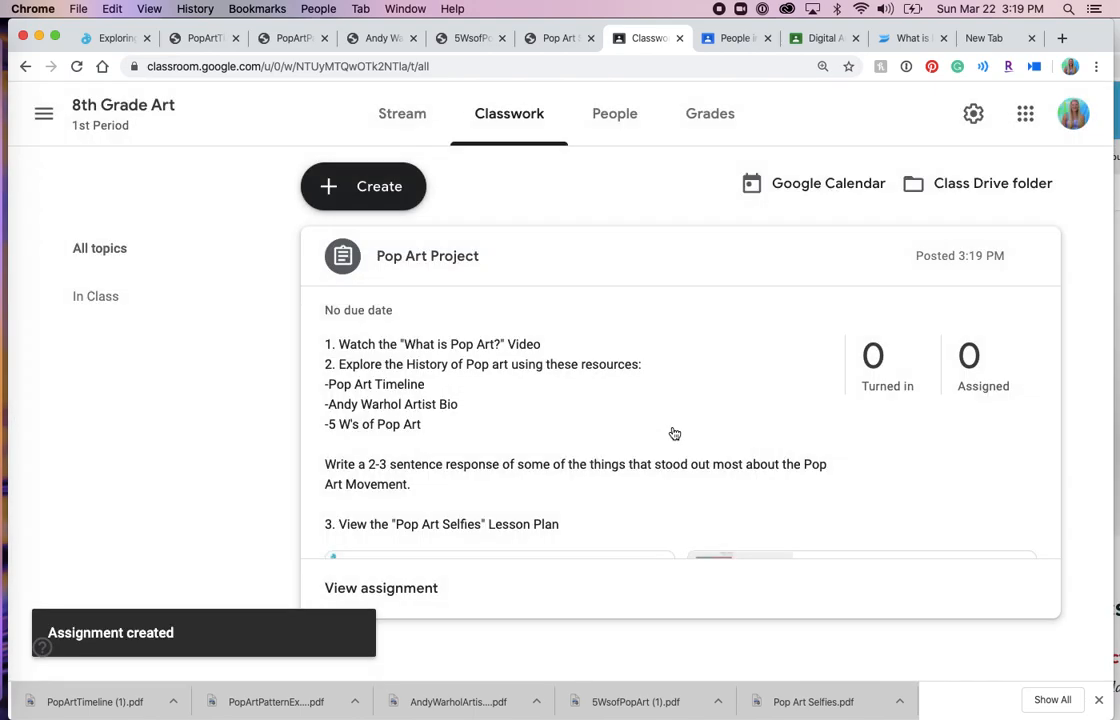
Step: Review the posted assignment card on Classwork and open its Student work page showing 0 turned in
scroll(down, 3)
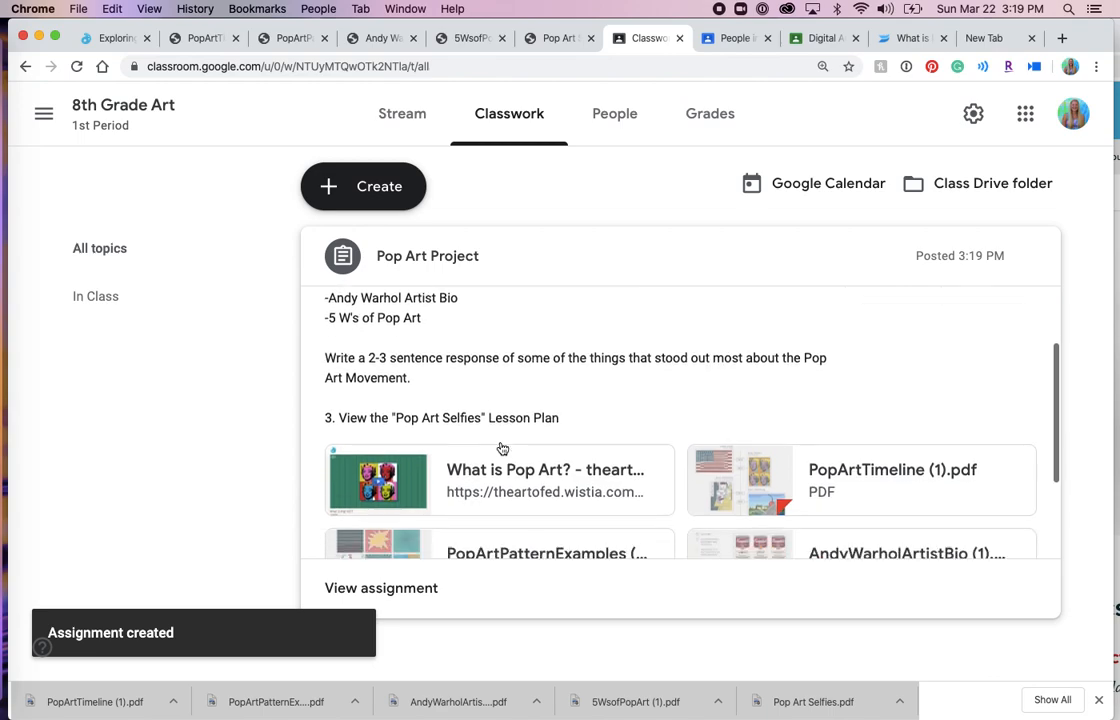
scroll(down, 3)
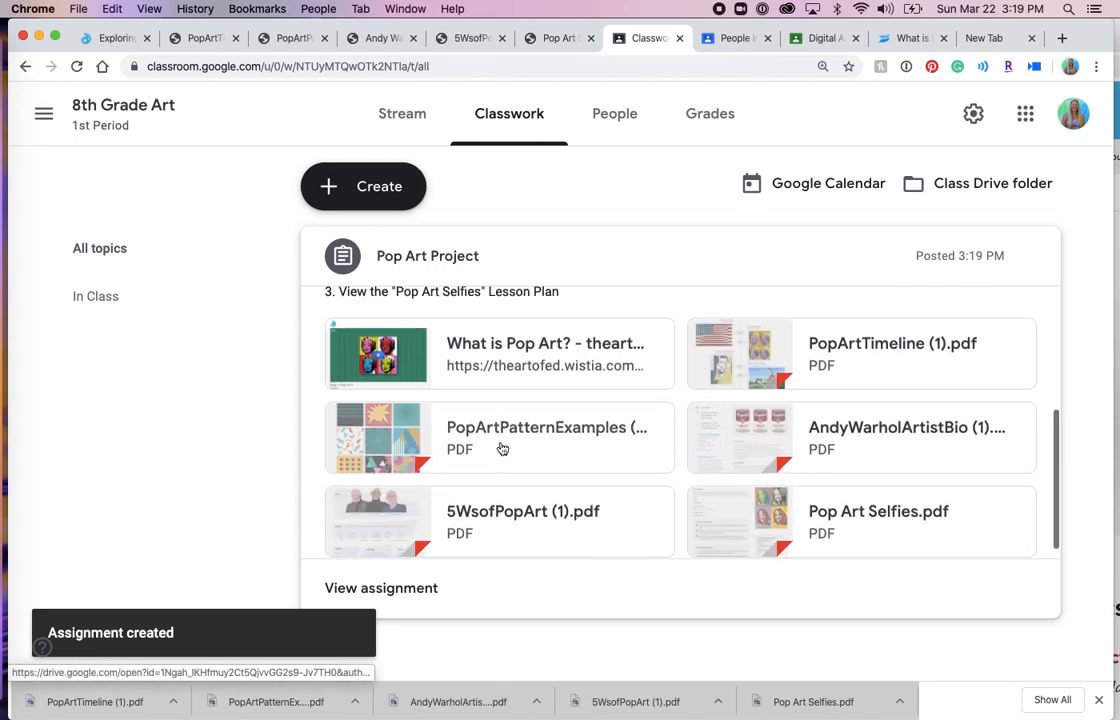
scroll(up, 3)
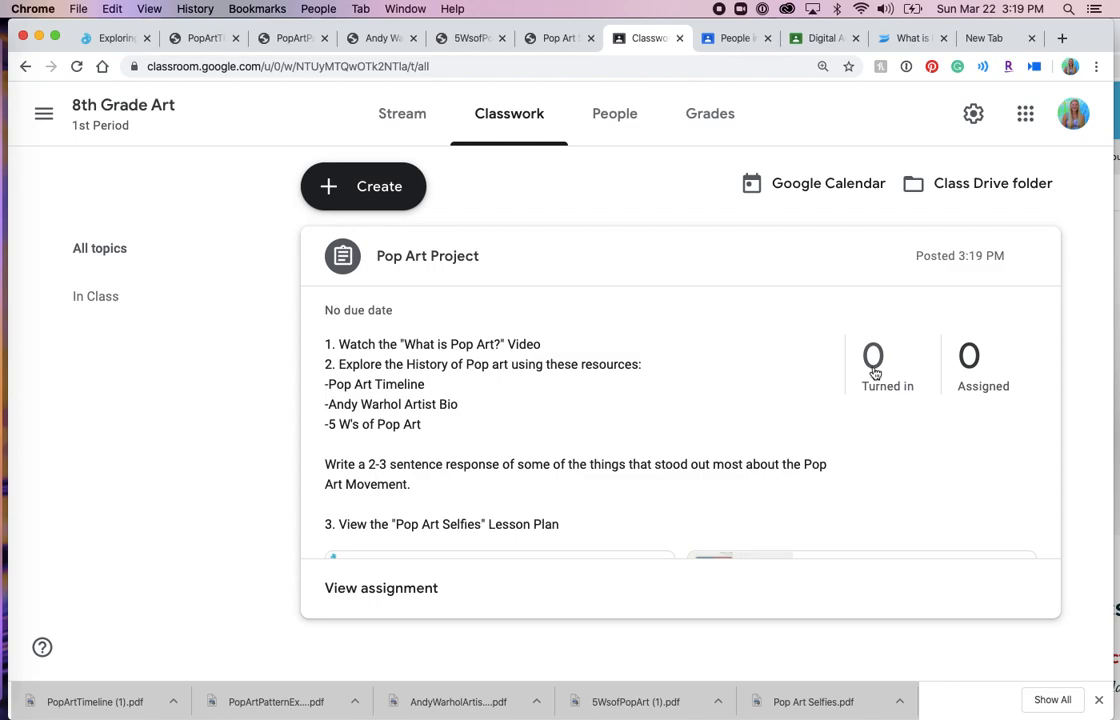
mouse_move(873, 386)
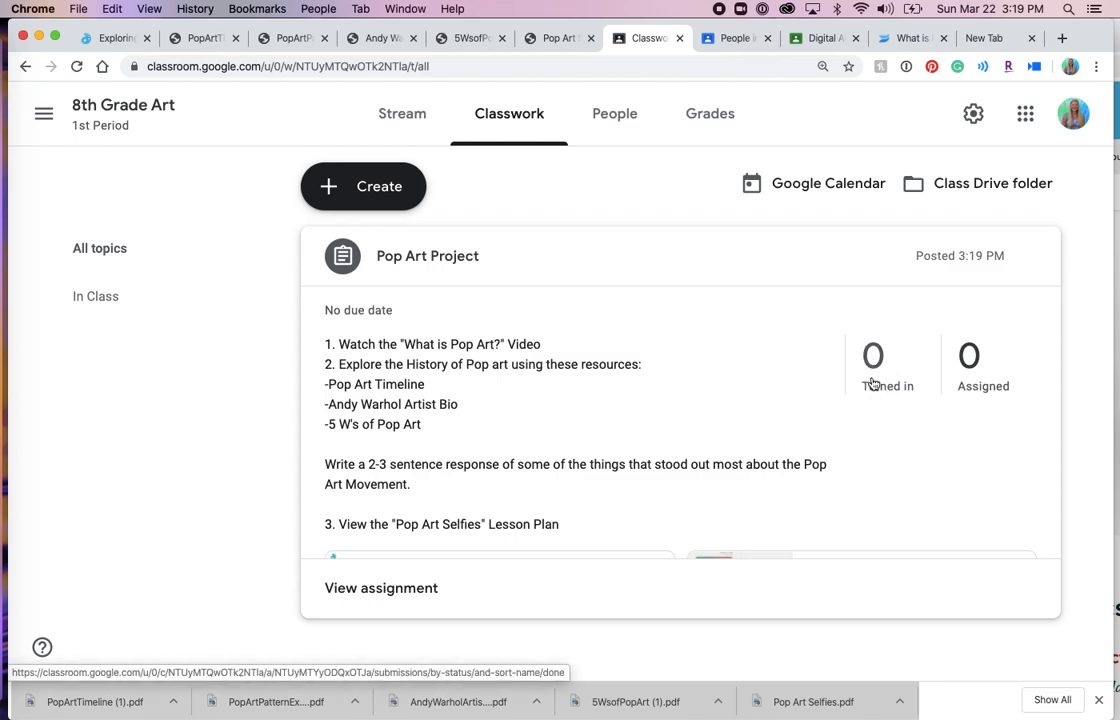
mouse_move(664, 382)
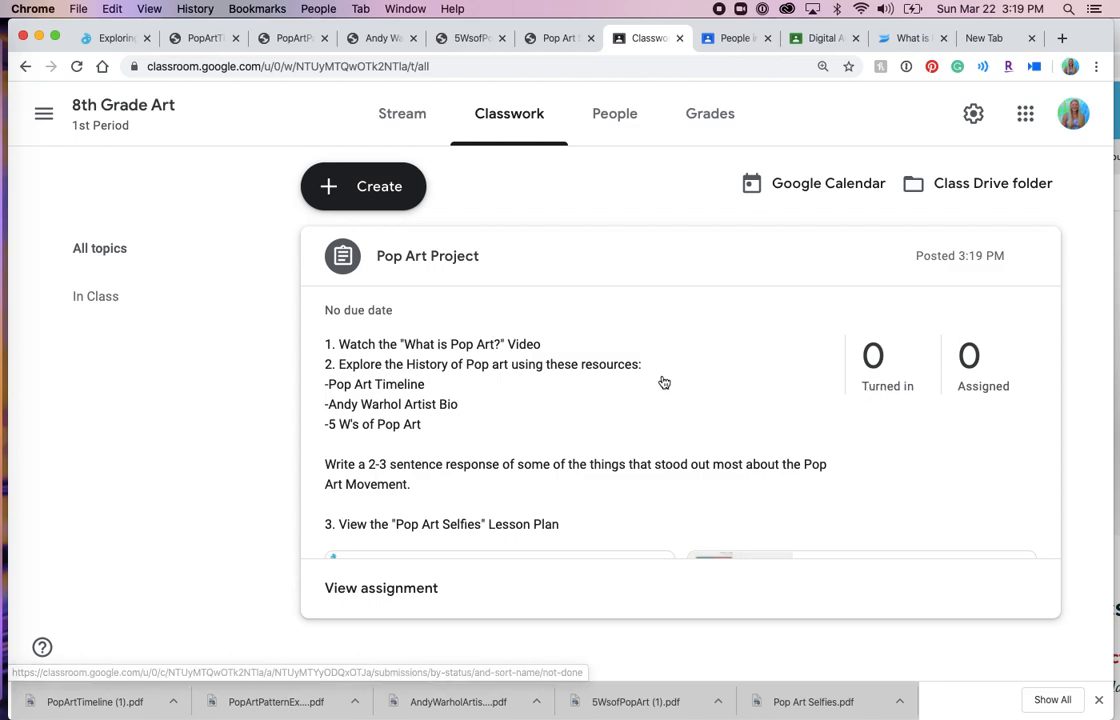
scroll(down, 3)
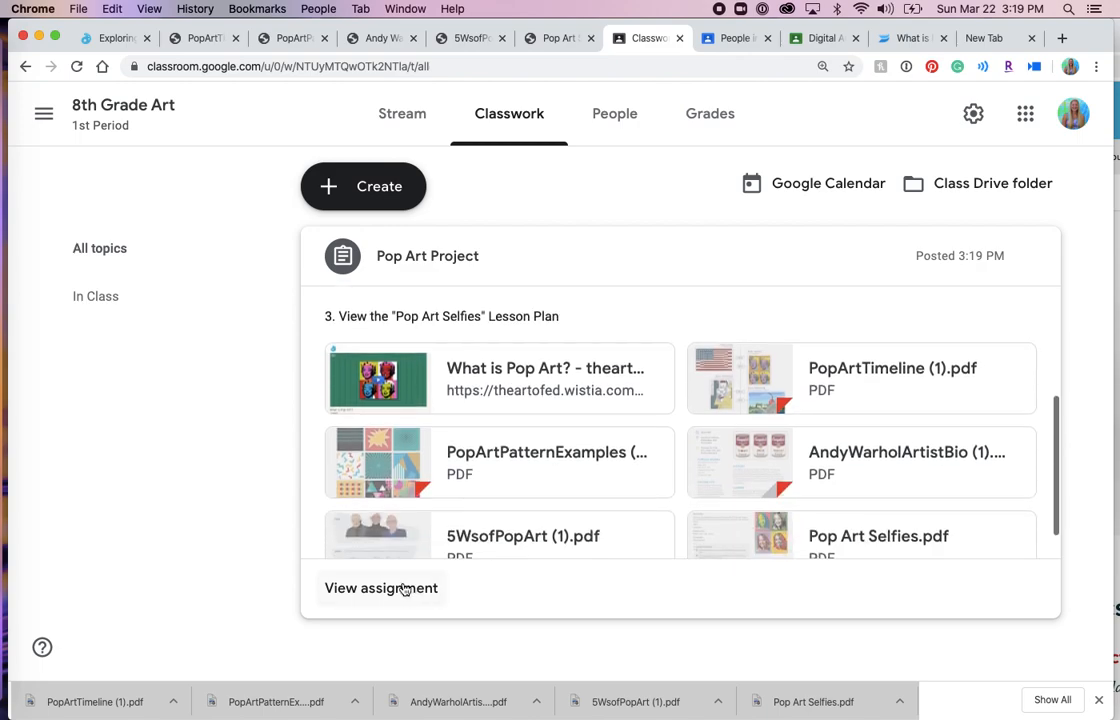
click(381, 588)
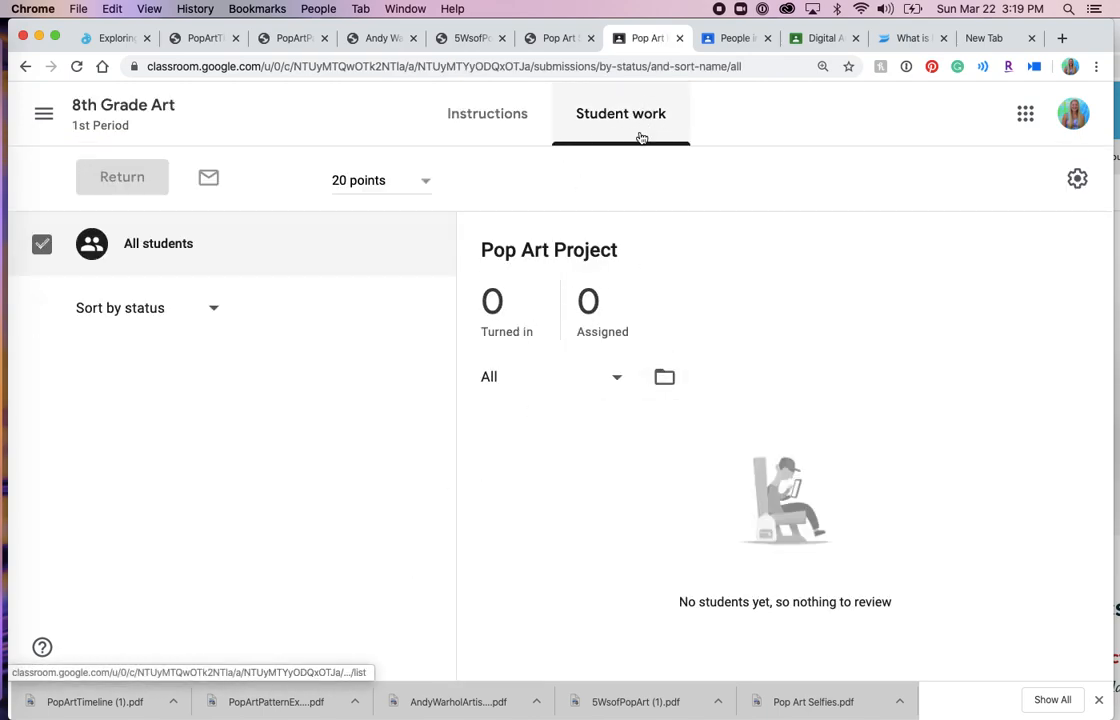
Step: View the assignment's instructions and attachments, preview the Pop Art Timeline PDF, and return to the details
click(487, 113)
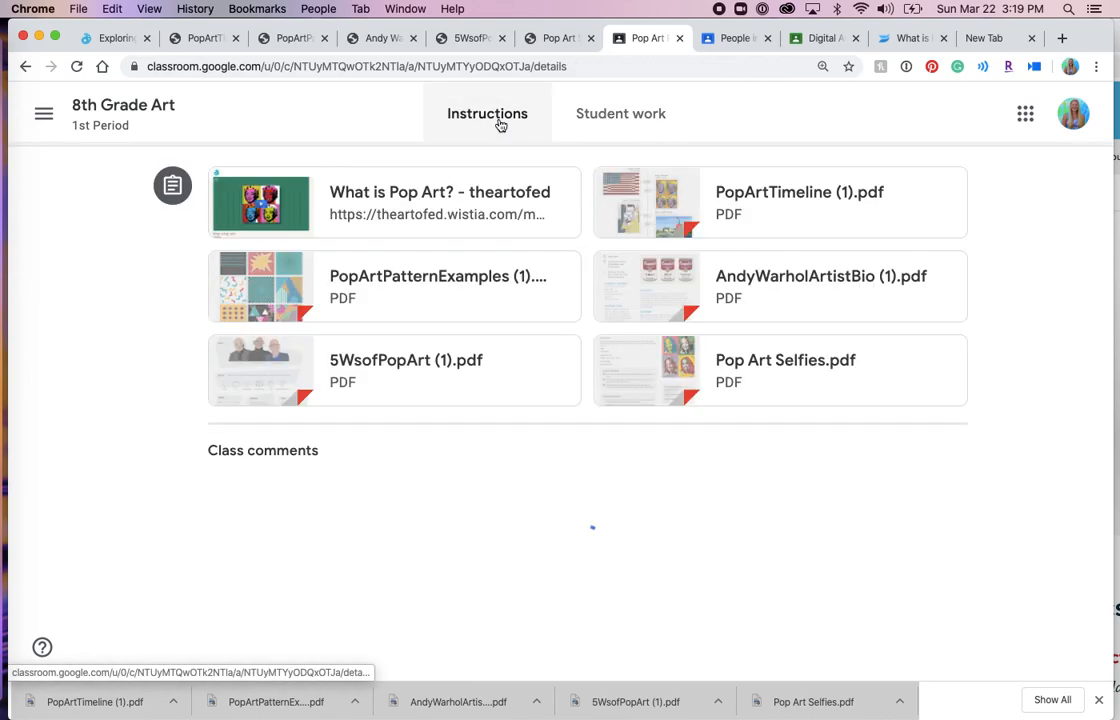
scroll(down, 3)
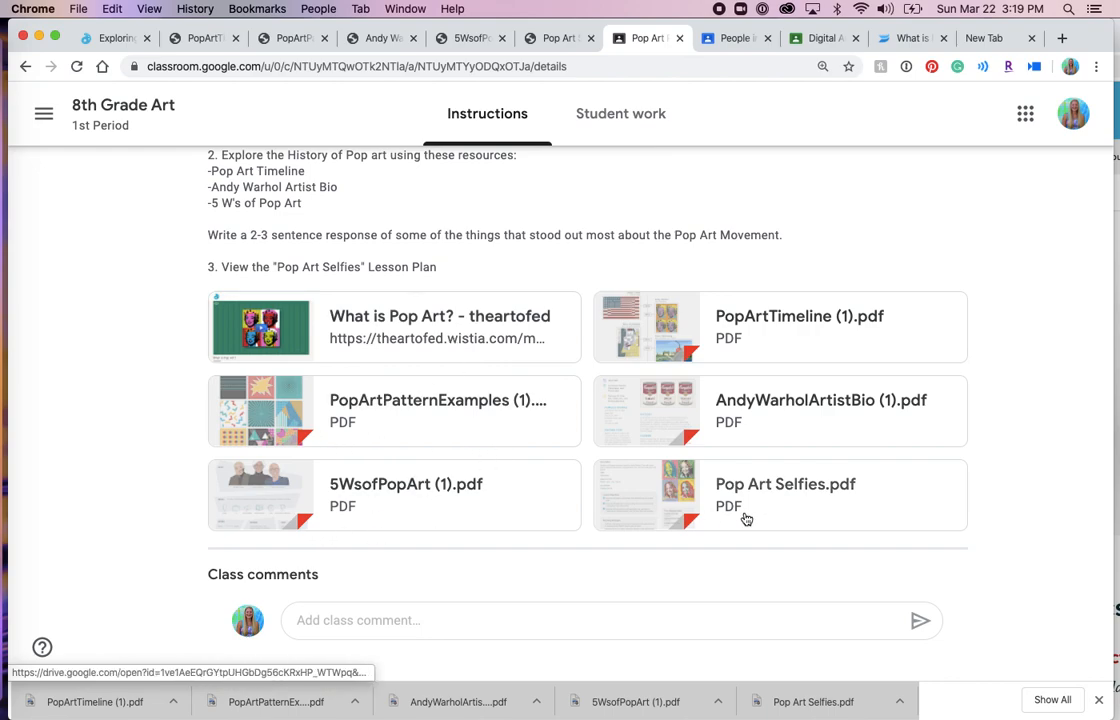
mouse_move(750, 311)
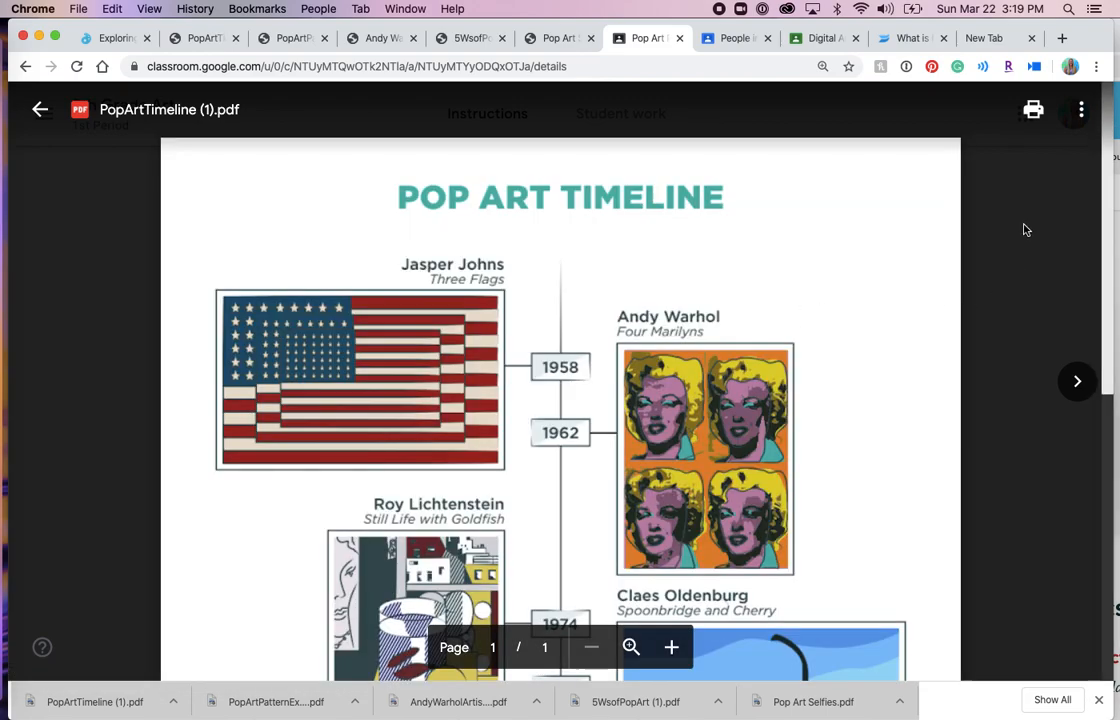
click(40, 109)
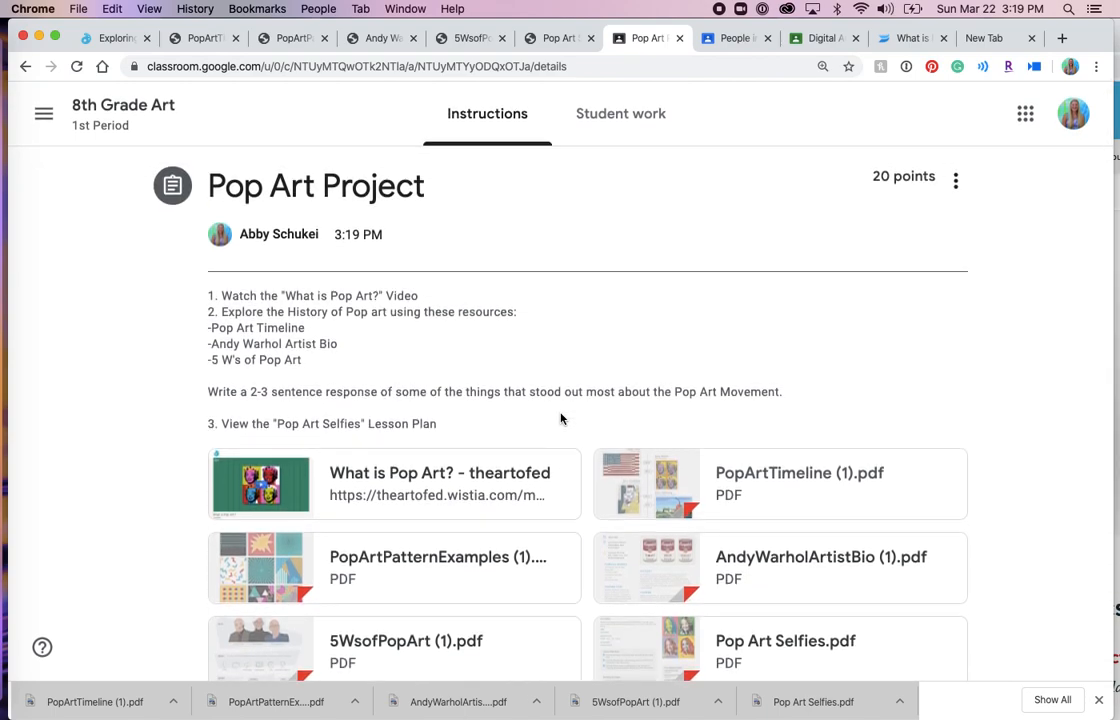
mouse_move(532, 411)
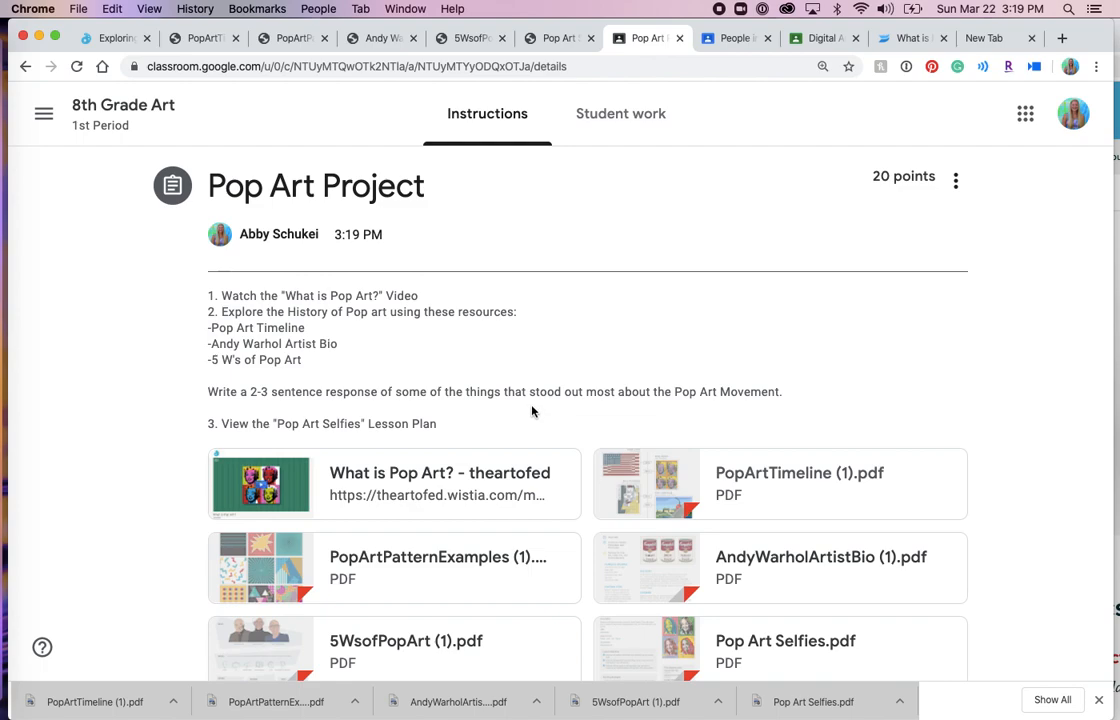
mouse_move(485, 351)
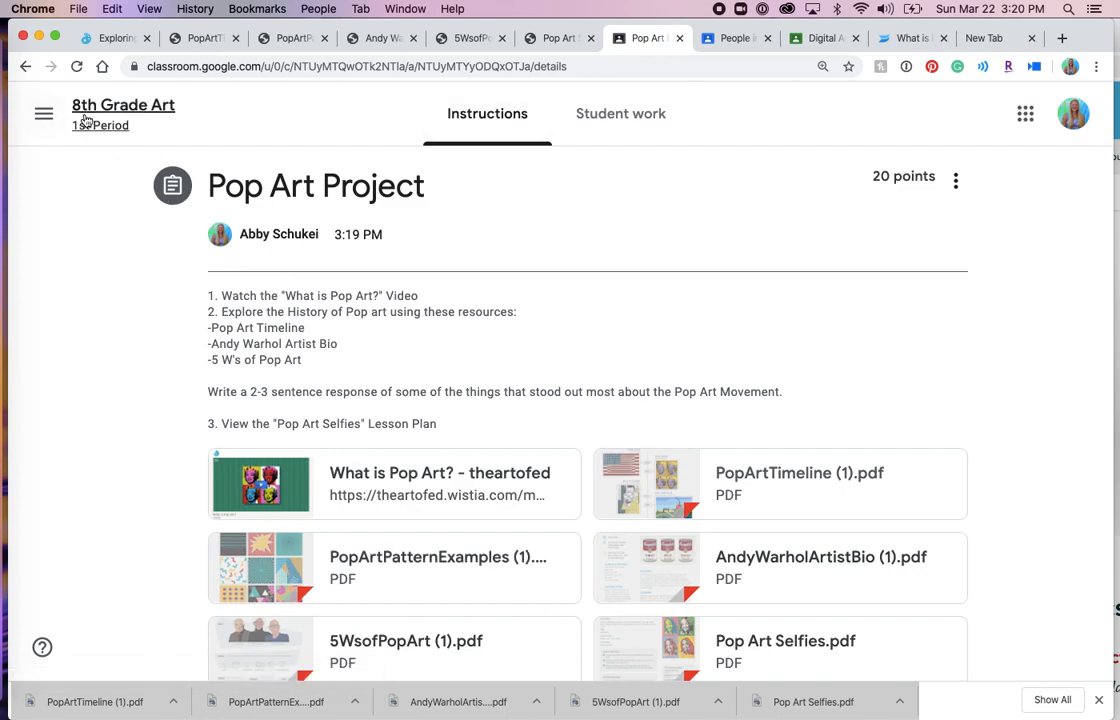
Step: From the 8th Grade Art Classwork page, create a new blank Material post
click(123, 105)
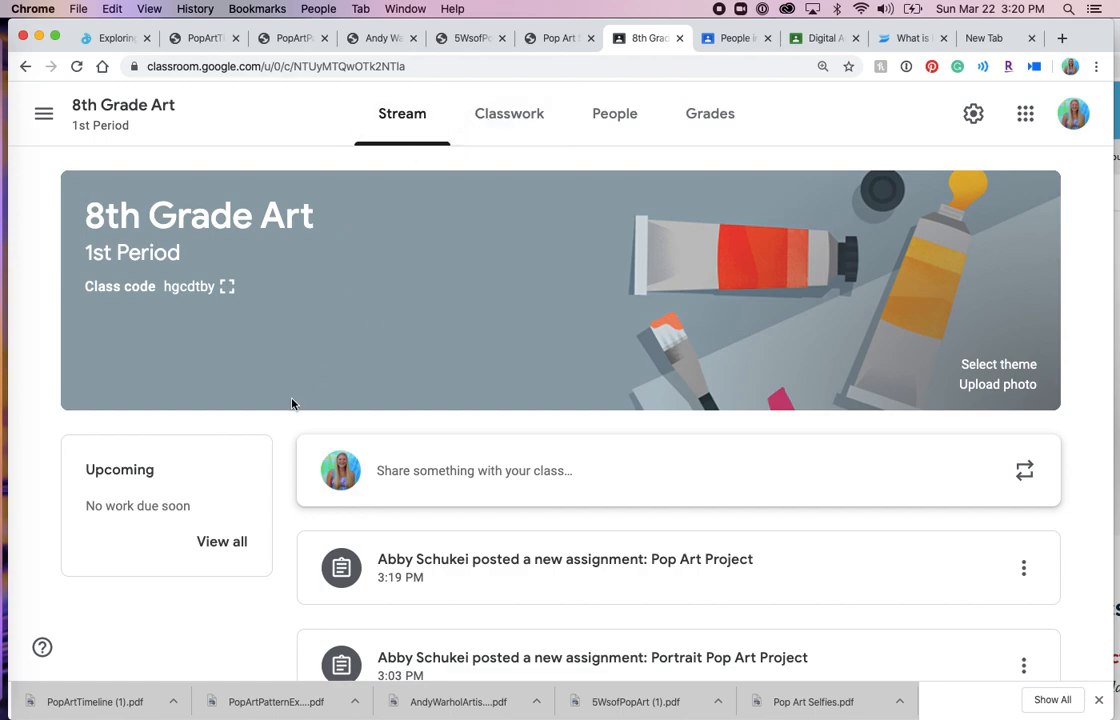
click(509, 113)
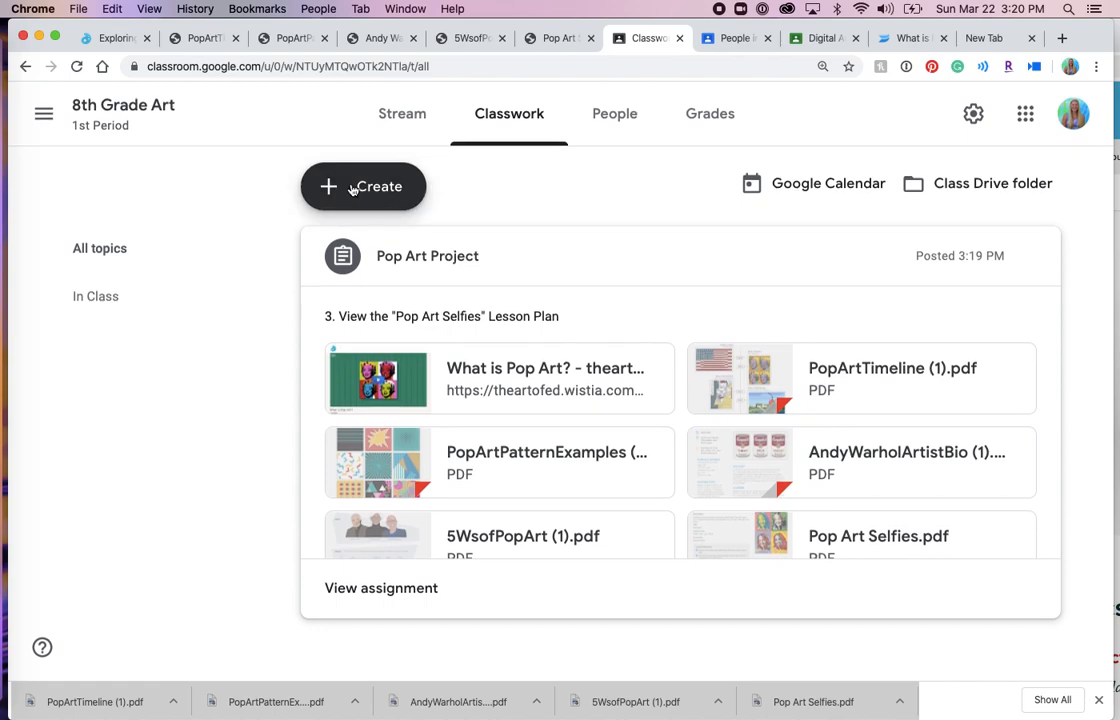
click(363, 186)
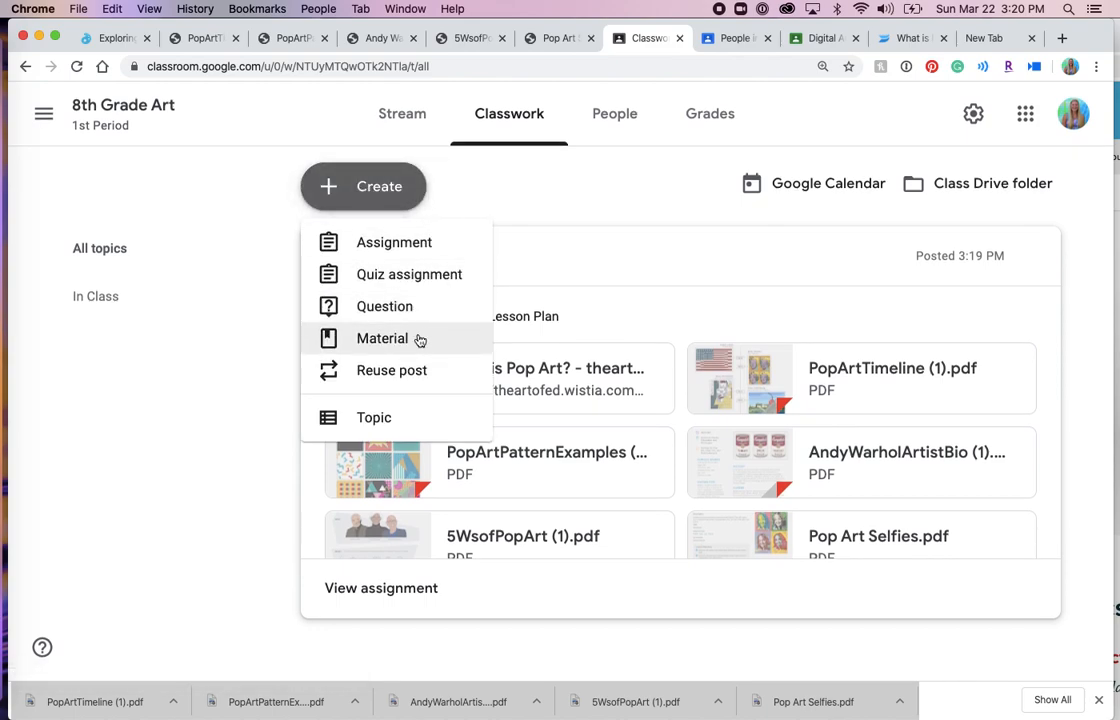
mouse_move(384, 345)
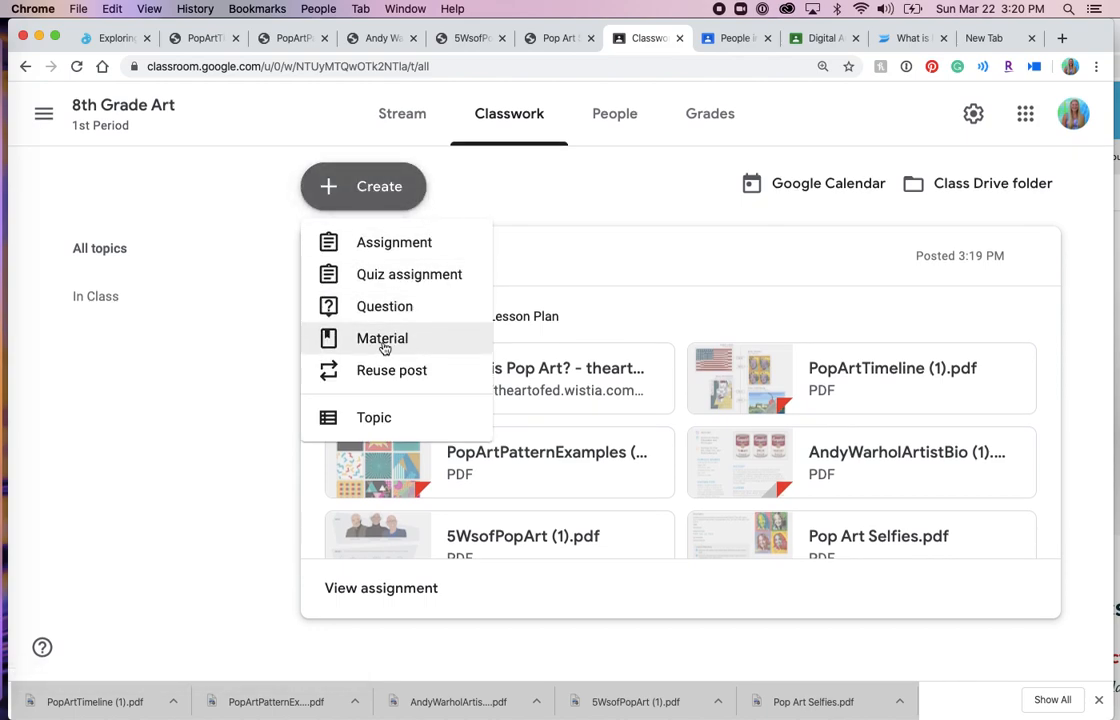
click(382, 338)
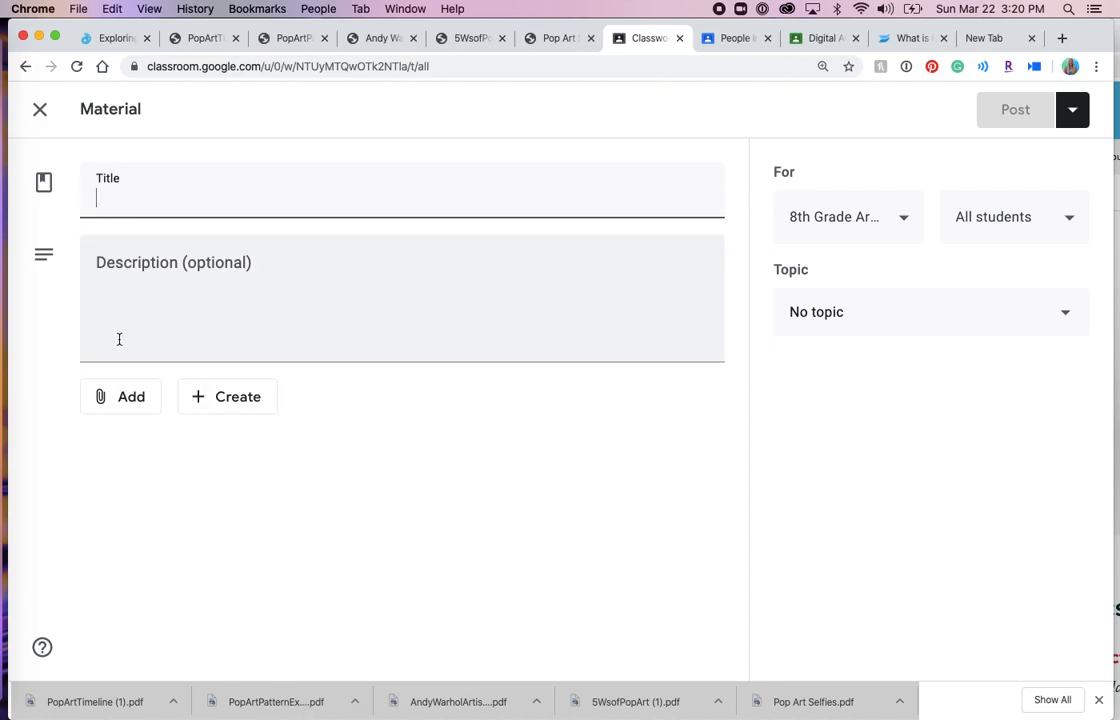
Step: Title the material 'Pop Art Patterns' and bring up the attachment options
click(120, 396)
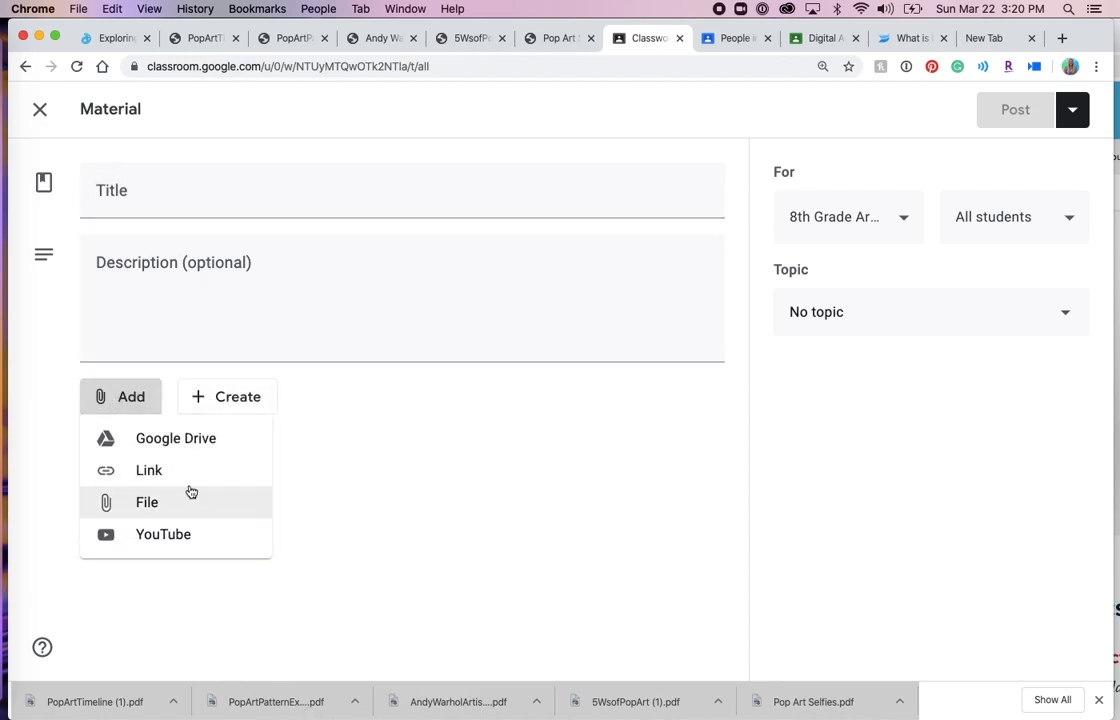
text(Pop A)
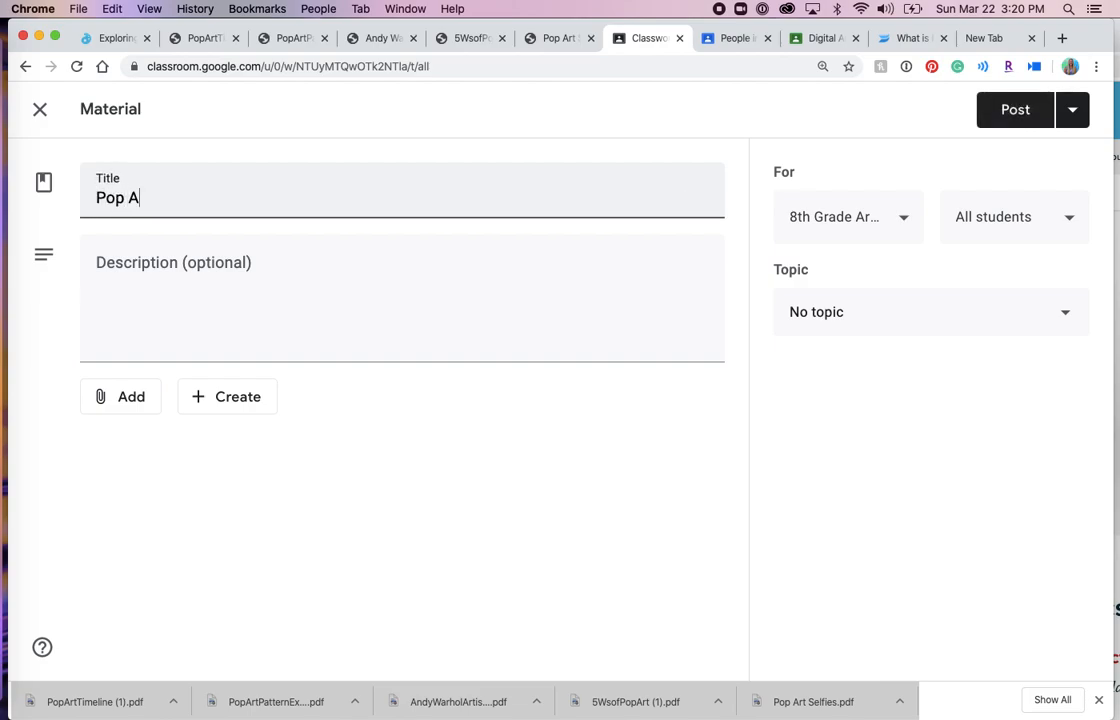
text(rt Patterns)
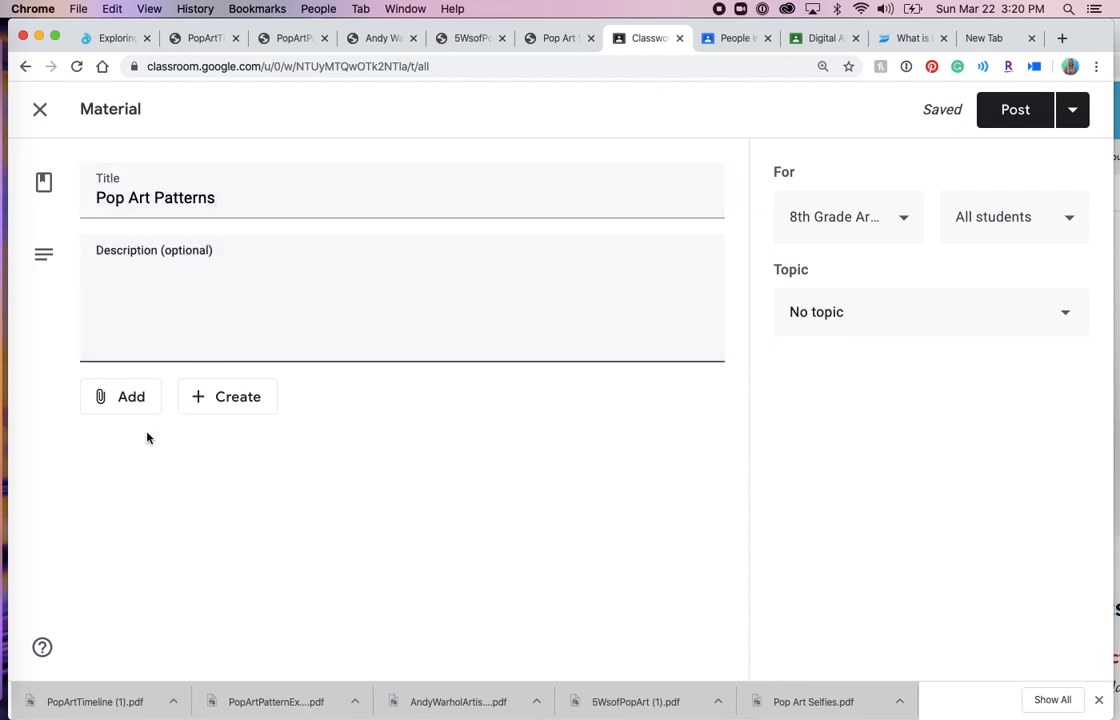
click(120, 396)
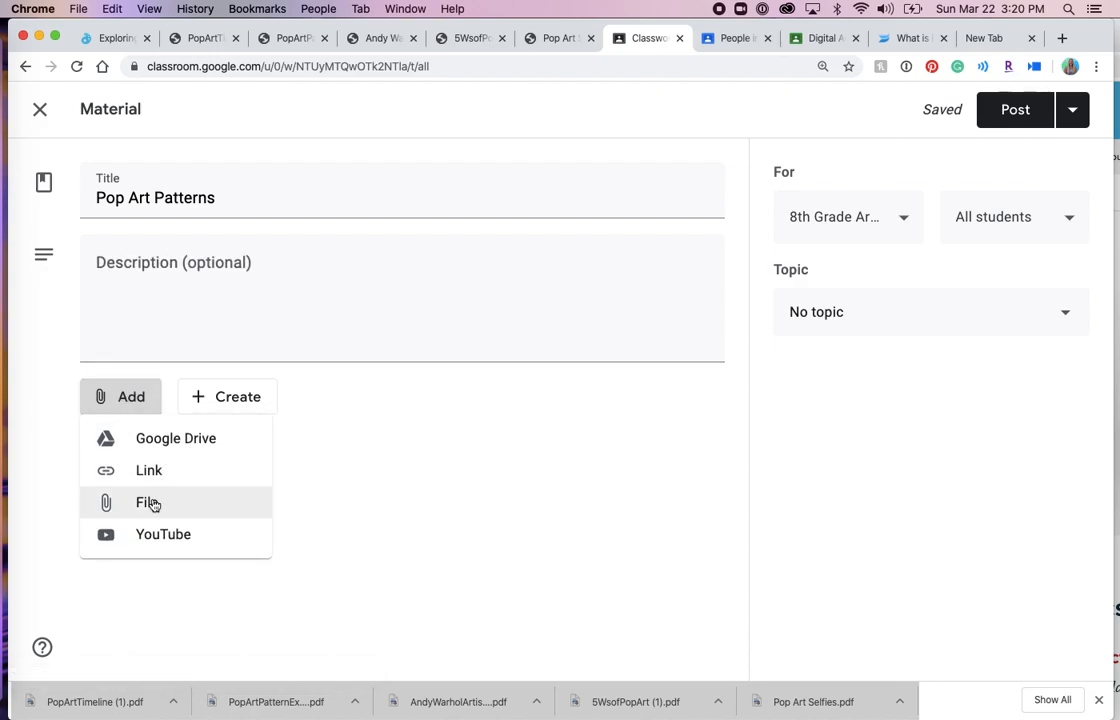
mouse_move(160, 505)
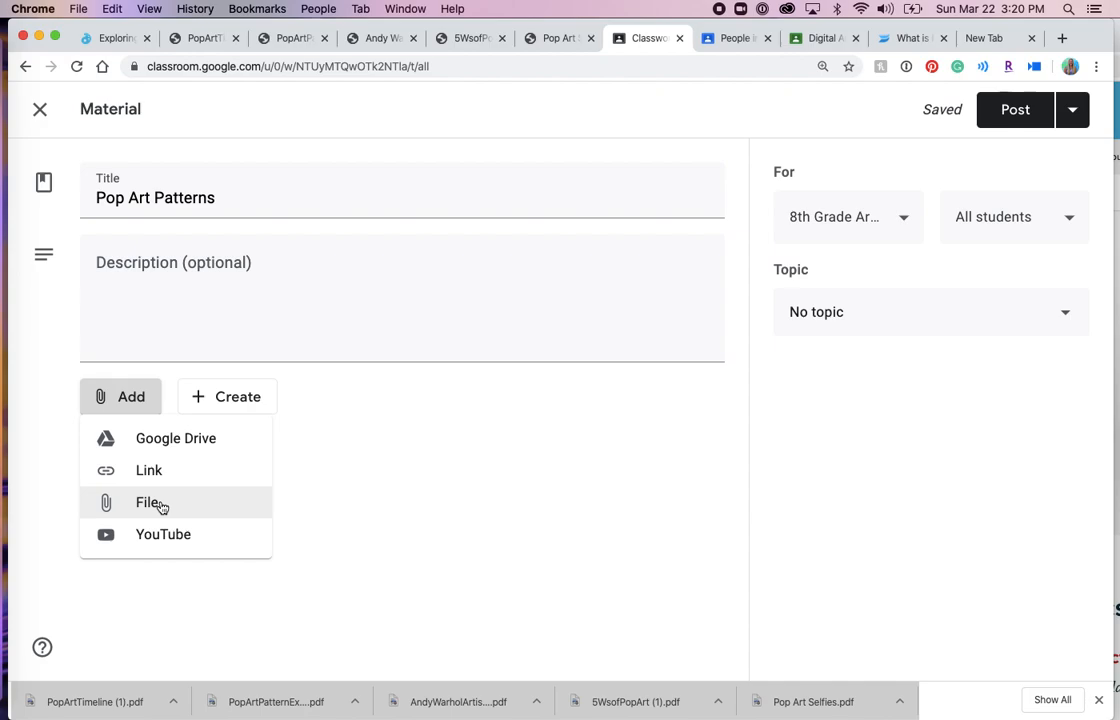
mouse_move(150, 503)
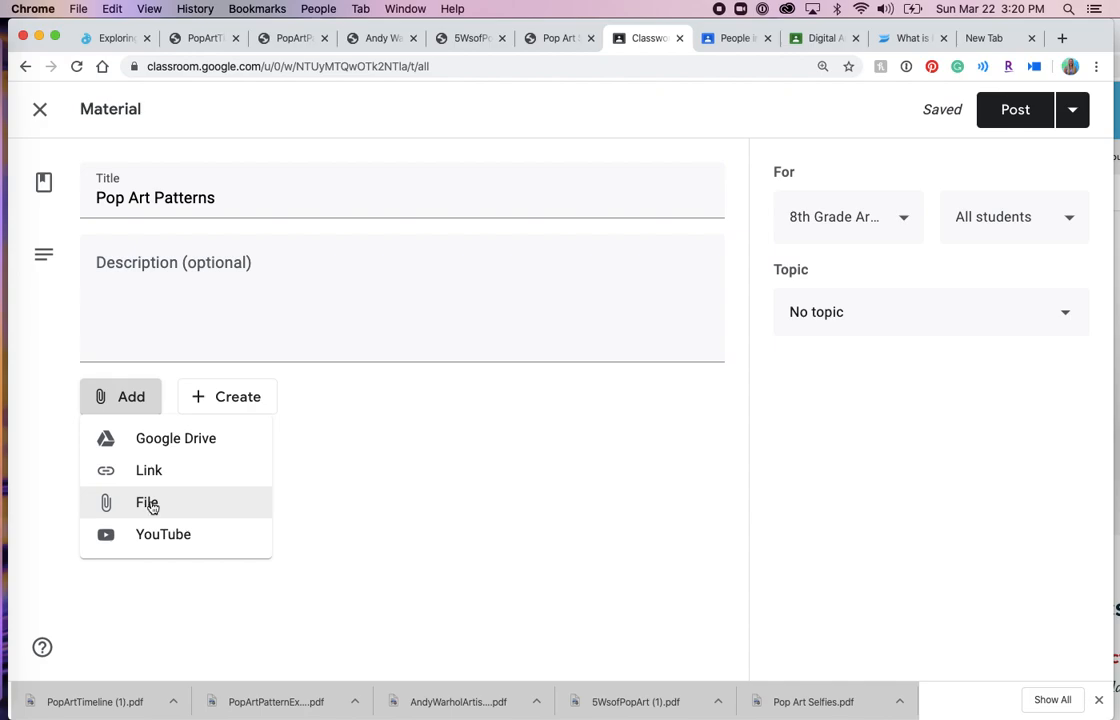
Step: Upload PopArtPatternExamples (1).pdf from the computer as the material's attachment
click(146, 502)
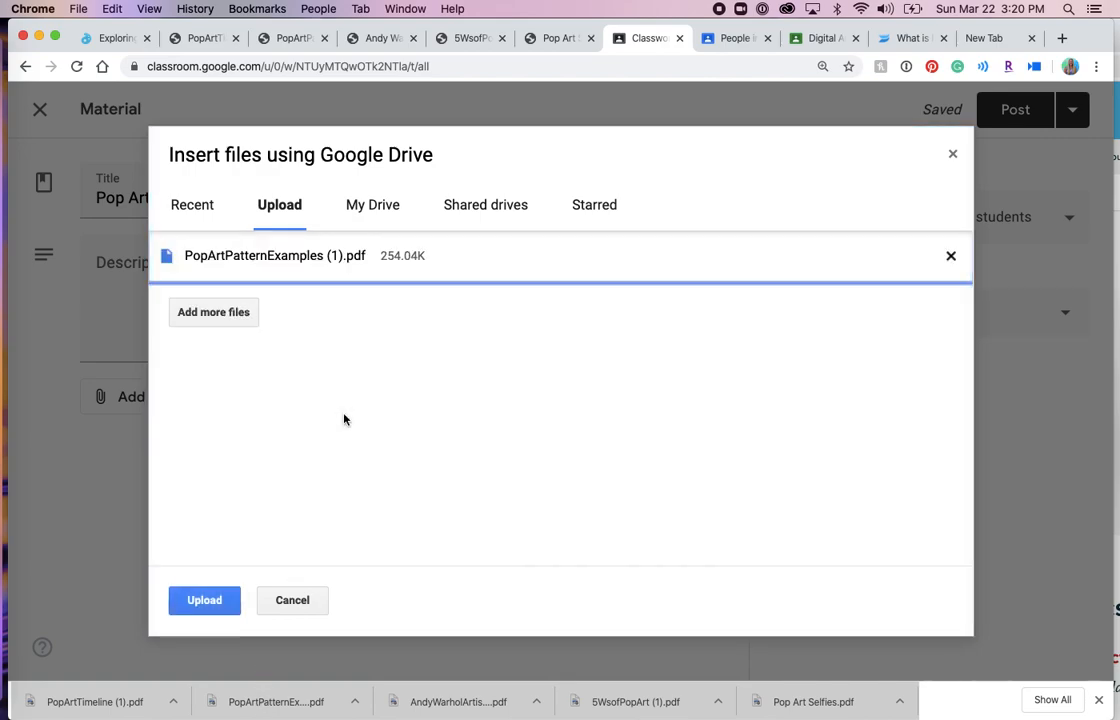
click(204, 600)
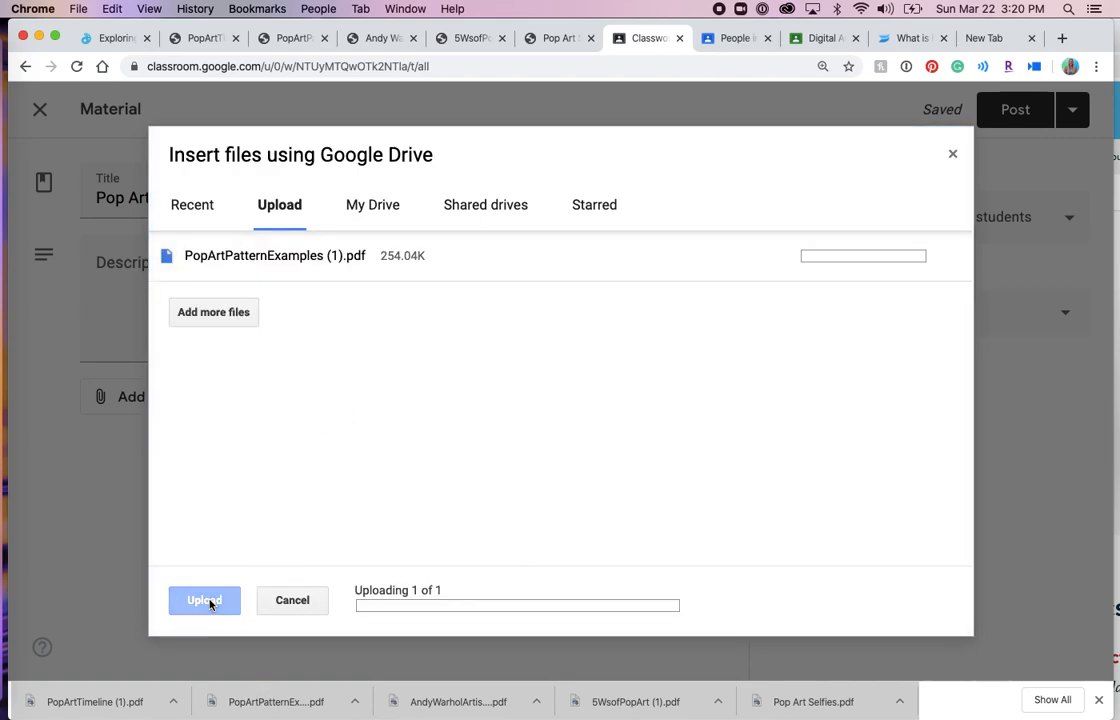
click(204, 600)
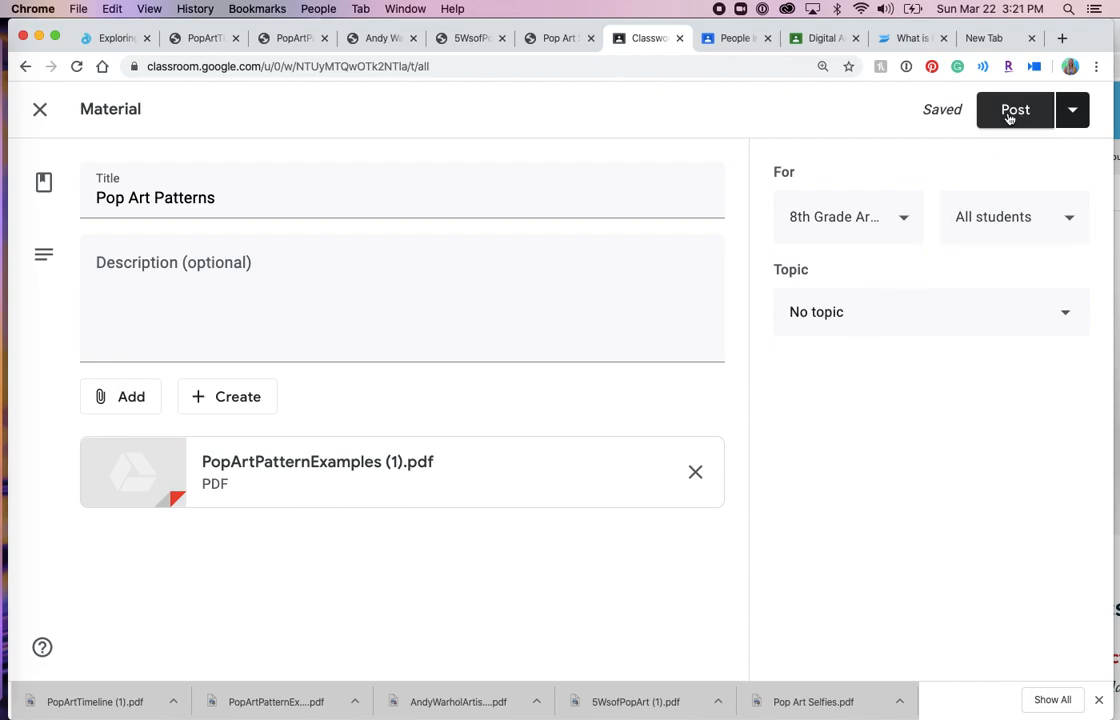
Step: Post the Pop Art Patterns material to the 8th Grade Art class
click(1014, 110)
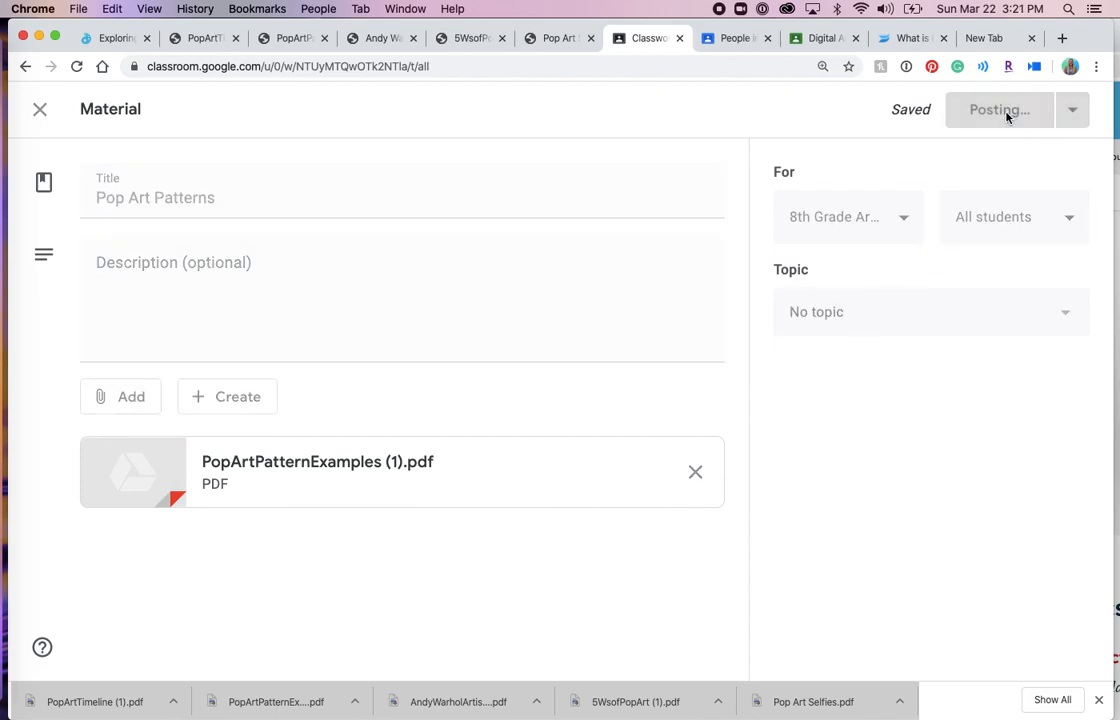
click(997, 109)
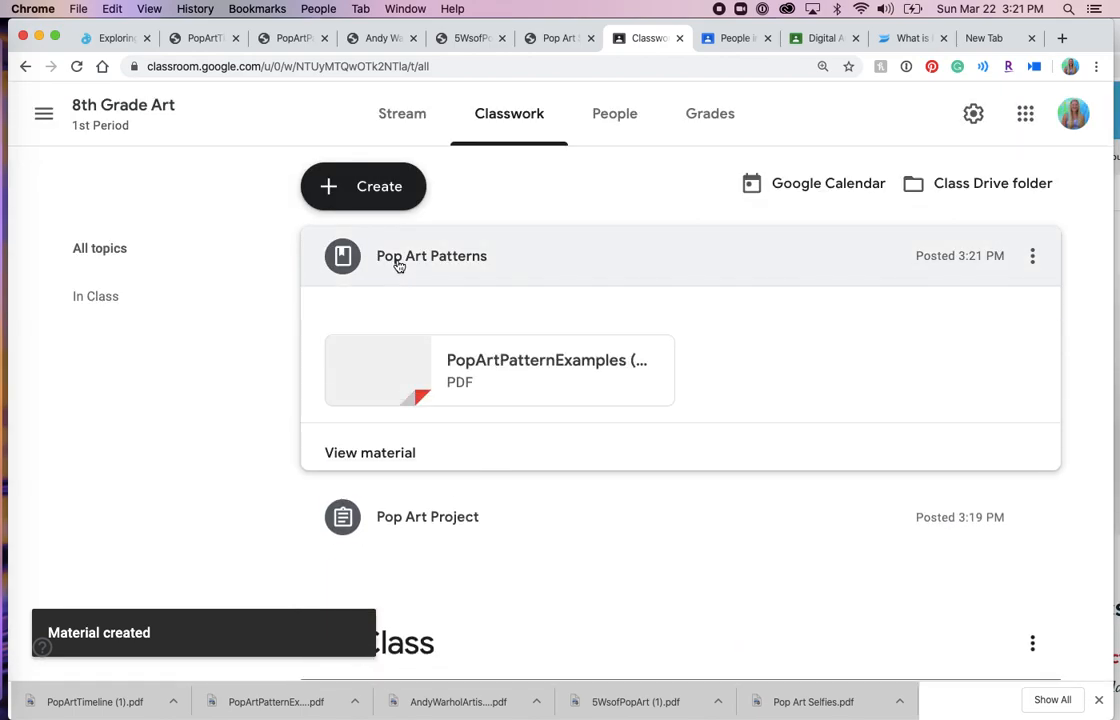
mouse_move(390, 380)
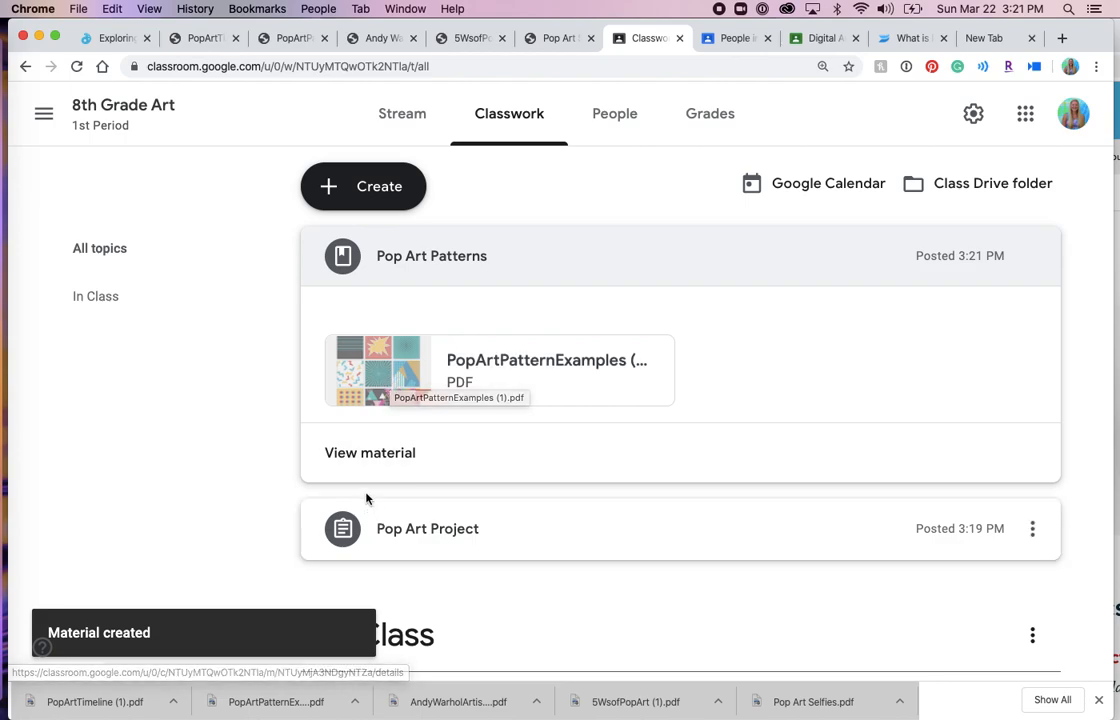
Step: Check the posted Pop Art Patterns page, then expand Pop Art Project in Classwork to show its video and five PDFs
click(431, 255)
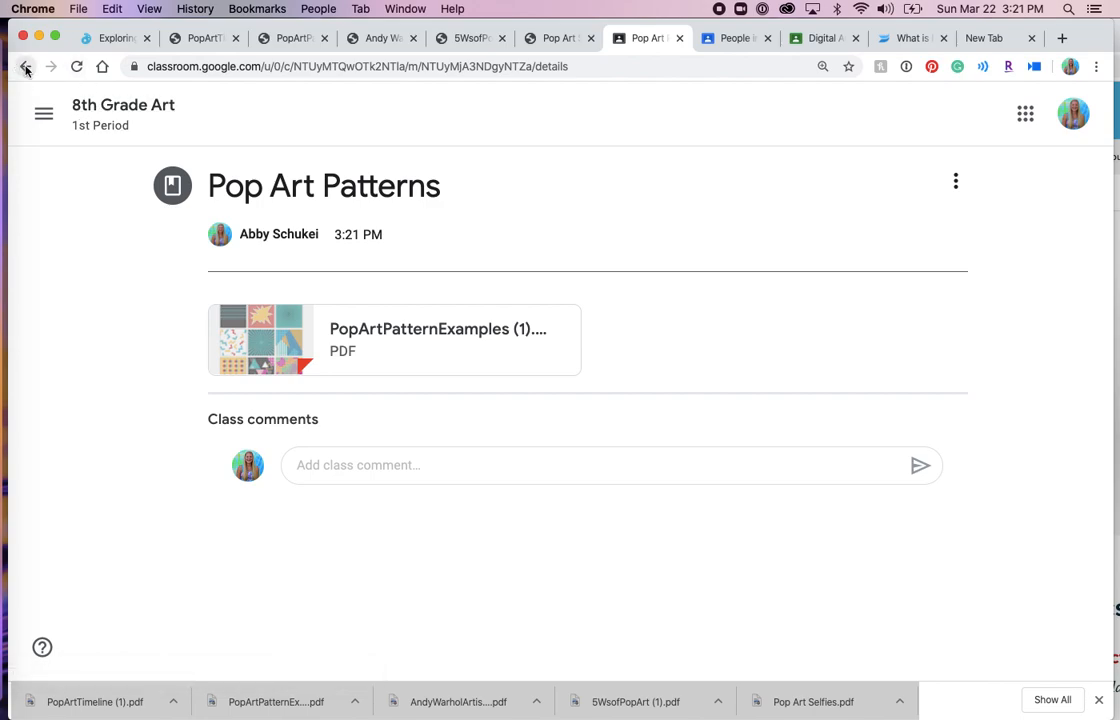
click(26, 66)
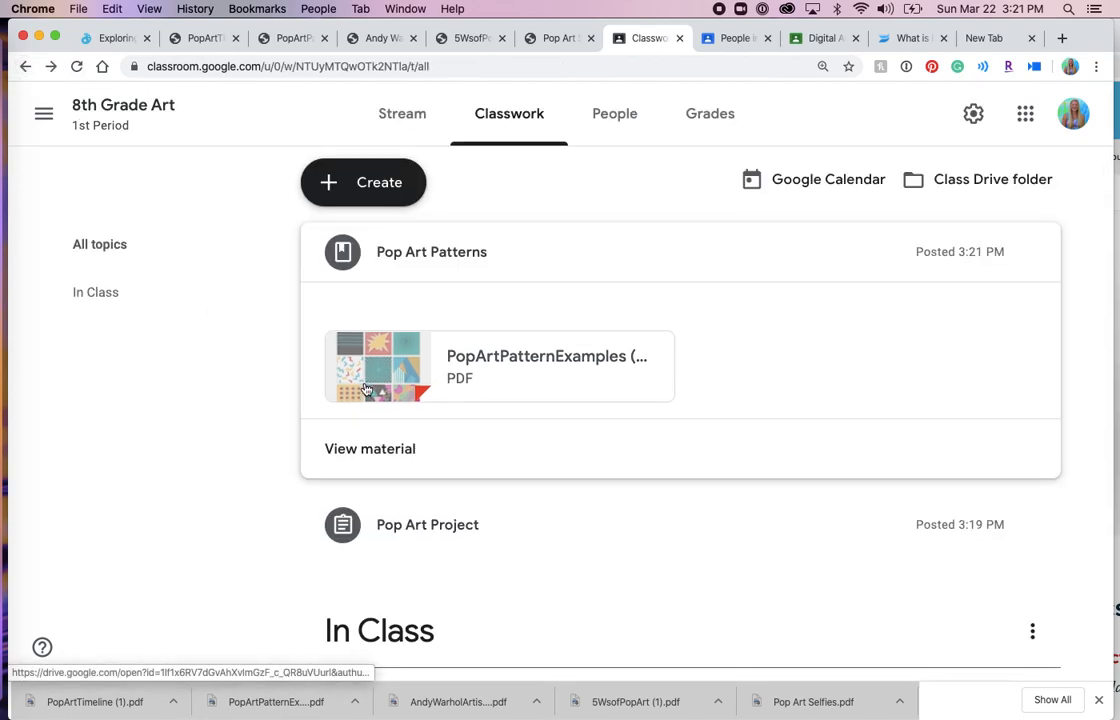
scroll(down, 3)
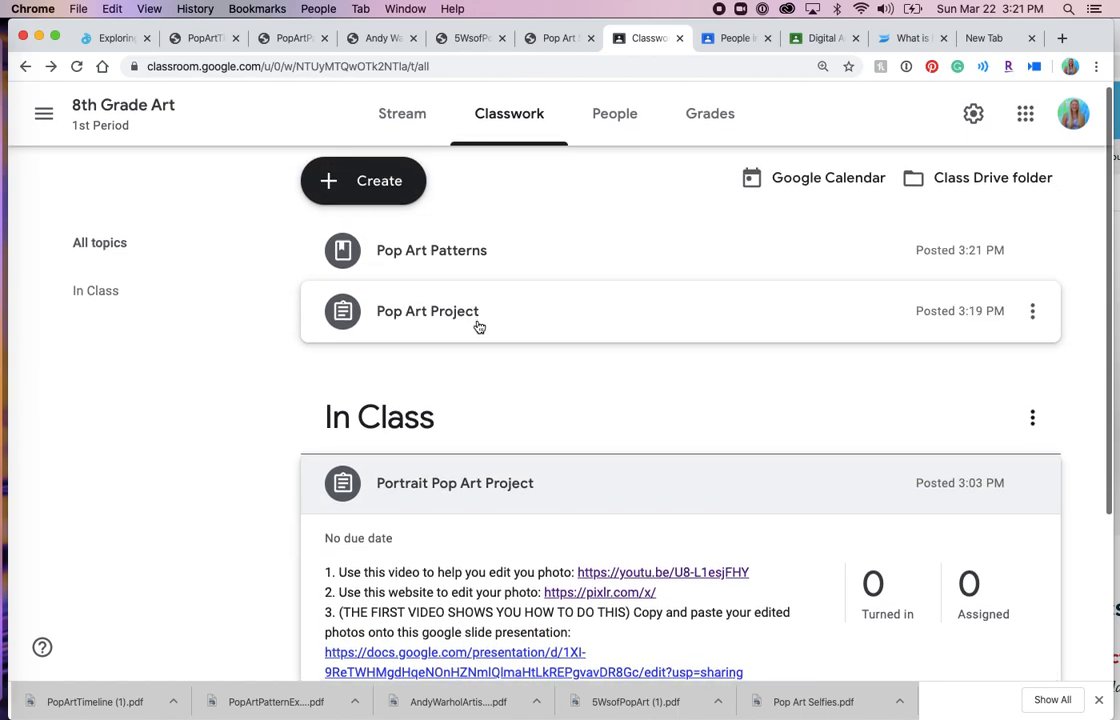
click(427, 311)
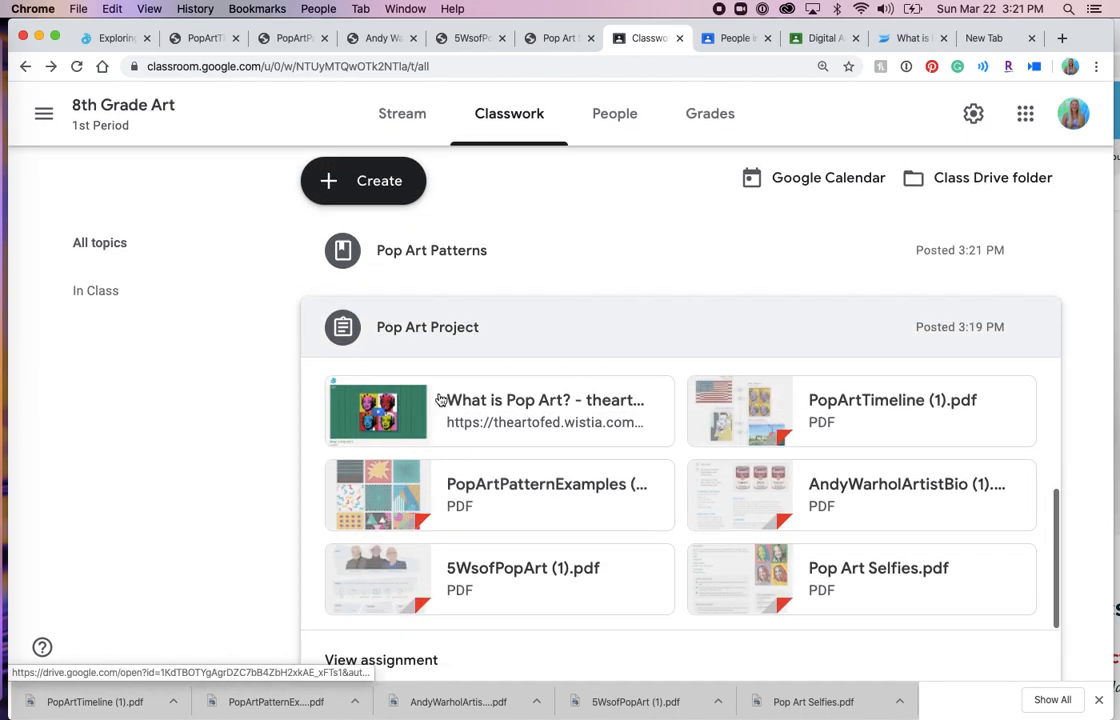
mouse_move(416, 560)
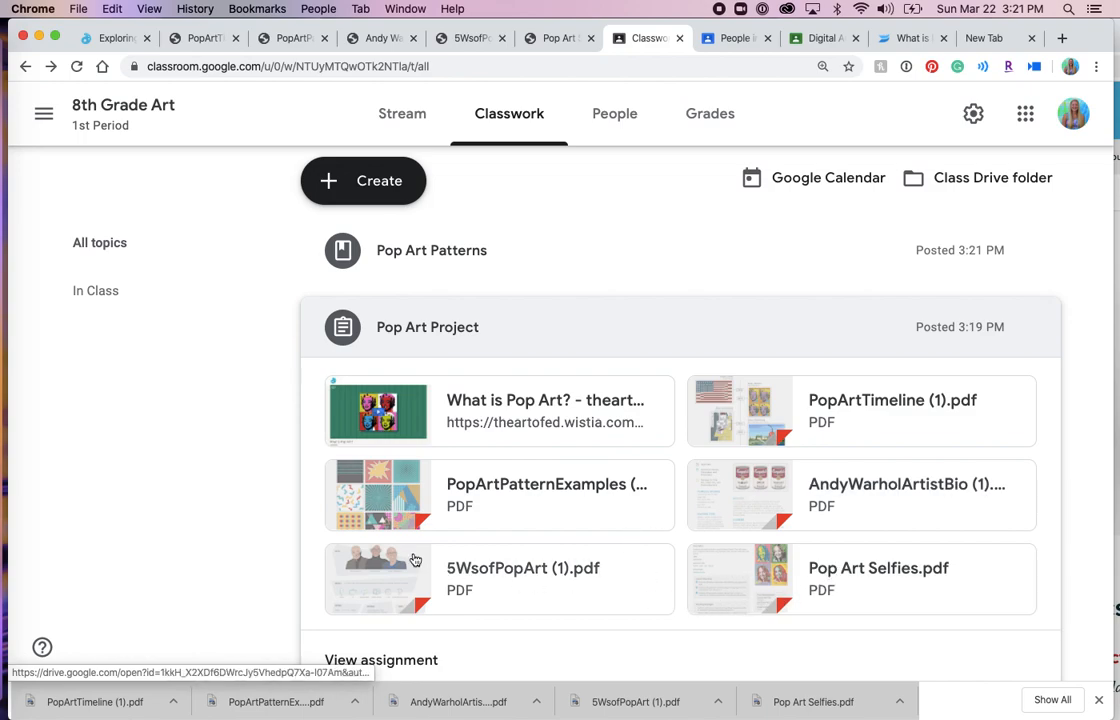